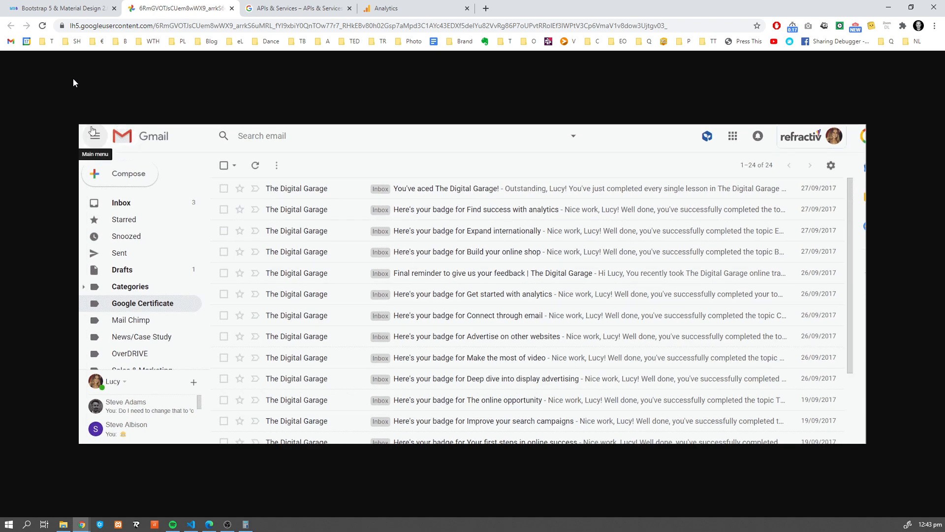
mouse_move(243, 278)
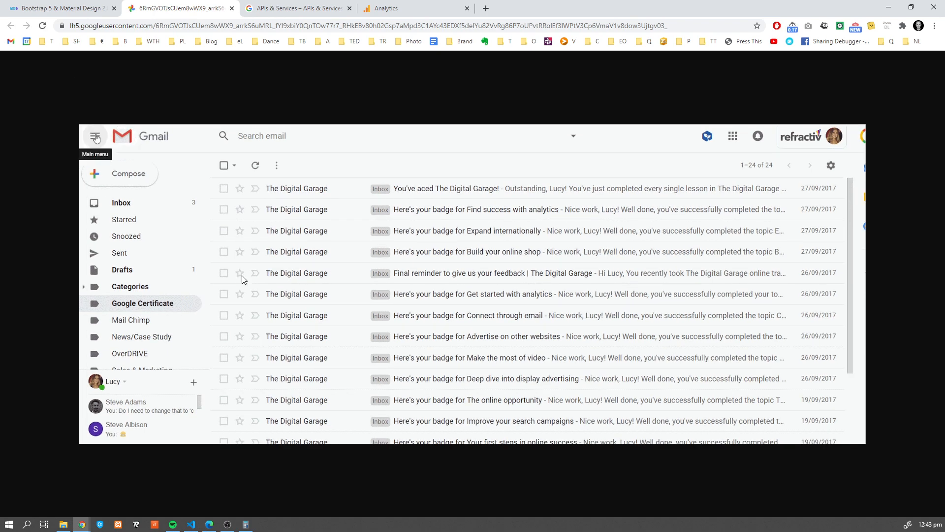
mouse_move(178, 297)
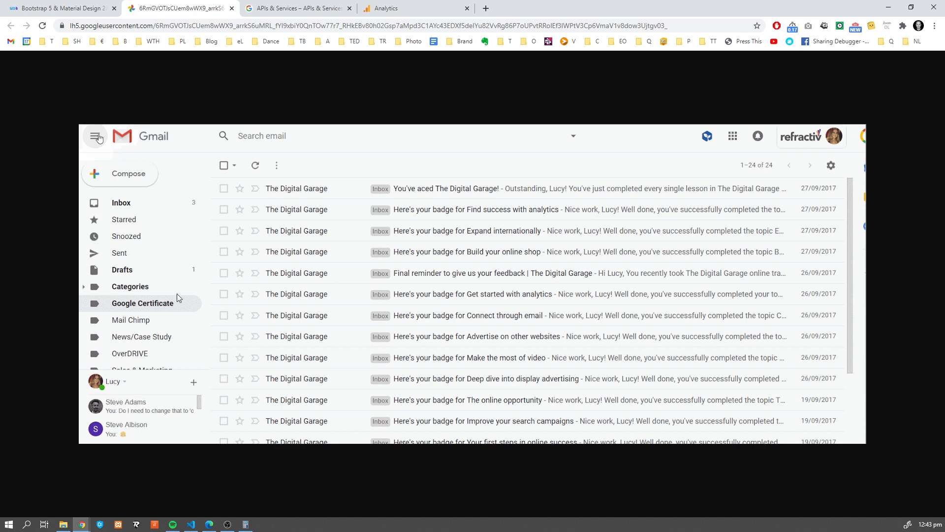
- Collapse the Gmail sidebar to icons, expand it again, and switch to the Google Analytics dashboard
click(96, 136)
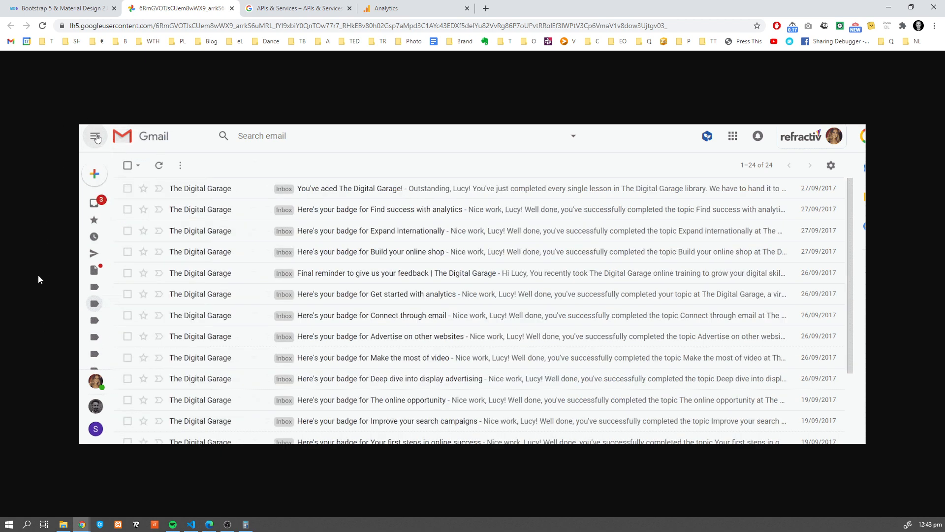
click(94, 136)
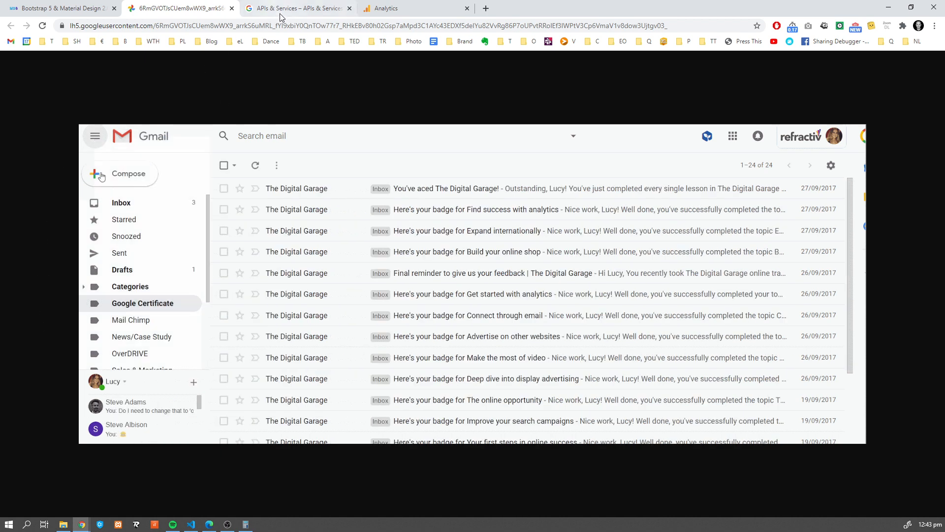
click(296, 8)
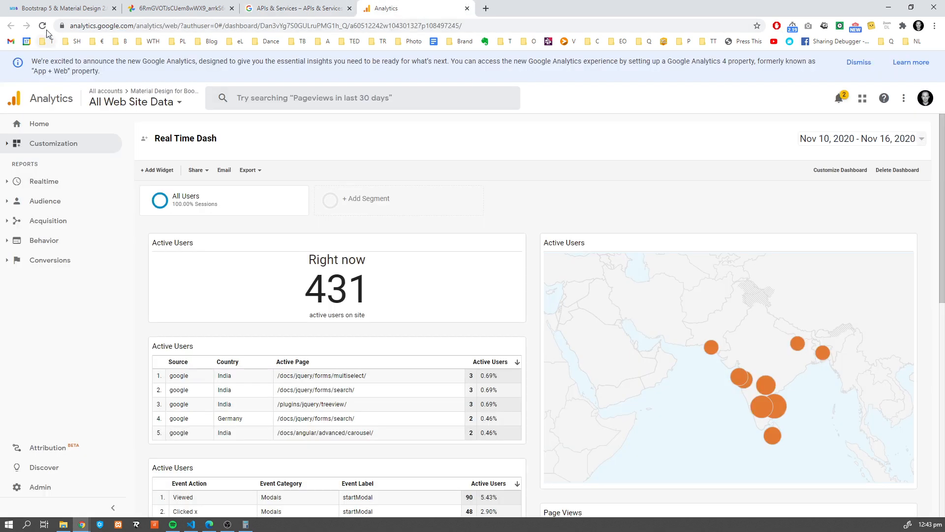
- Switch the browser to the Material Design for Bootstrap home page
click(60, 8)
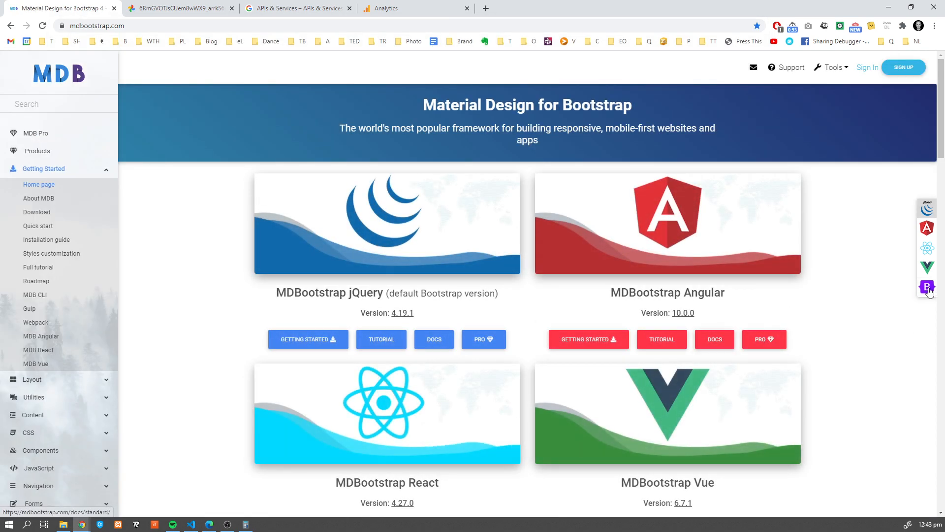
- Search the MDB 5 docs for 'side' and open the Sidenav component page
click(927, 286)
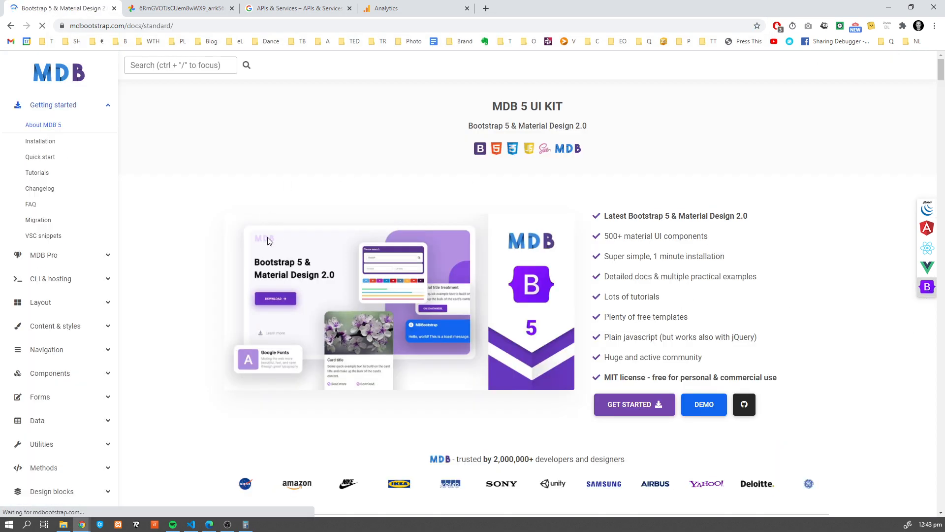
text(side)
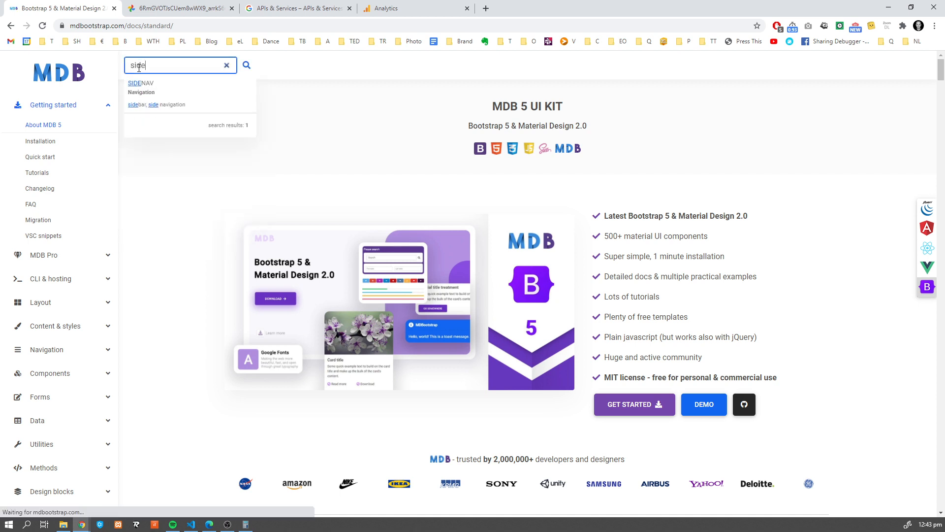
click(139, 85)
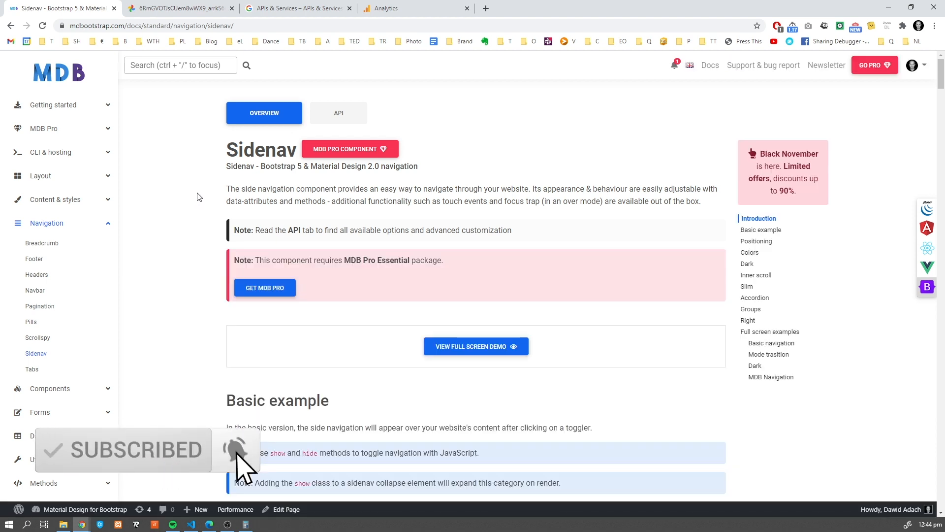
scroll(down, 3)
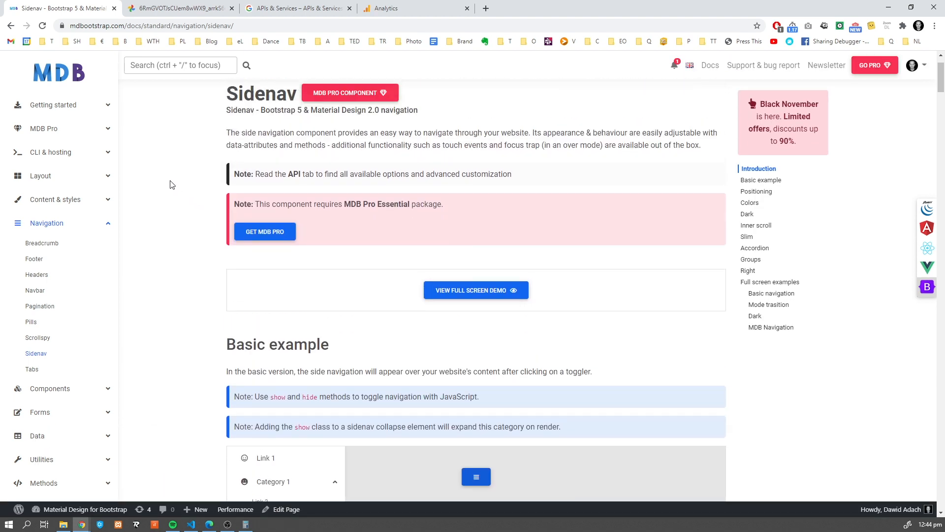
scroll(down, 3)
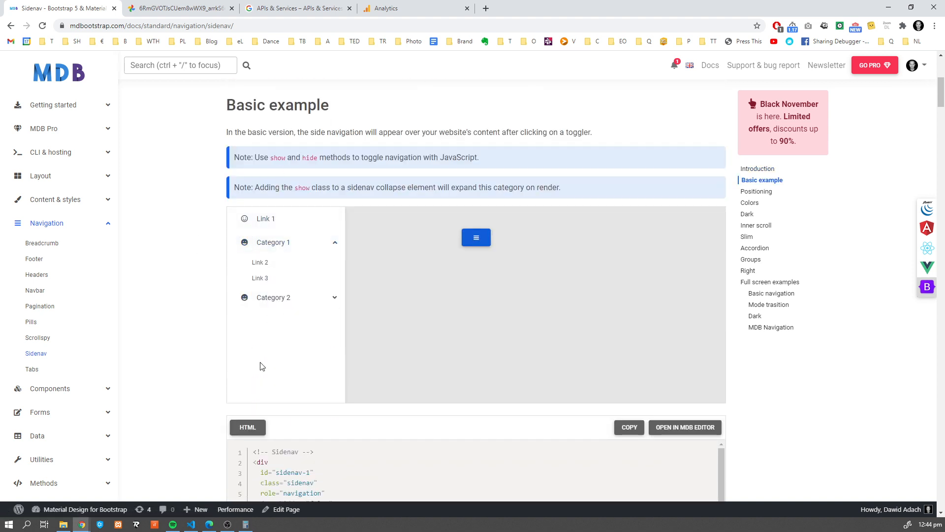
click(475, 237)
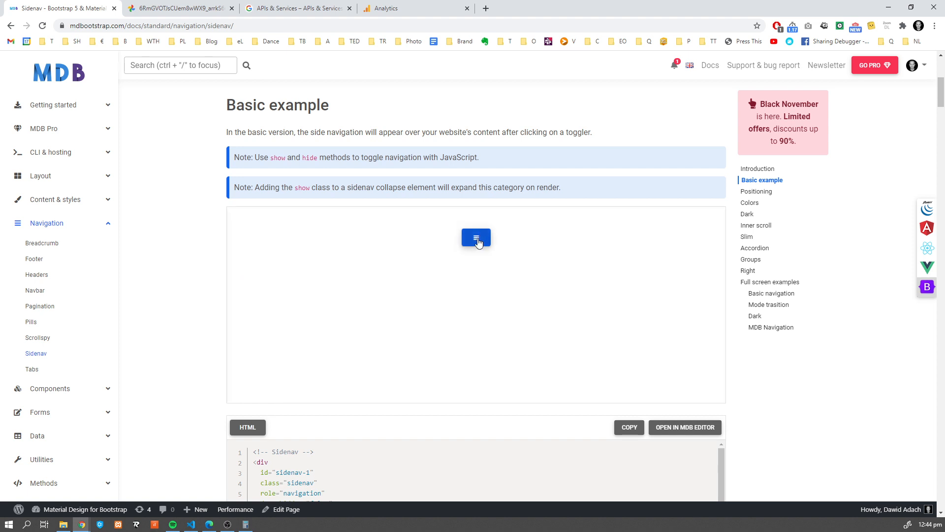
click(475, 237)
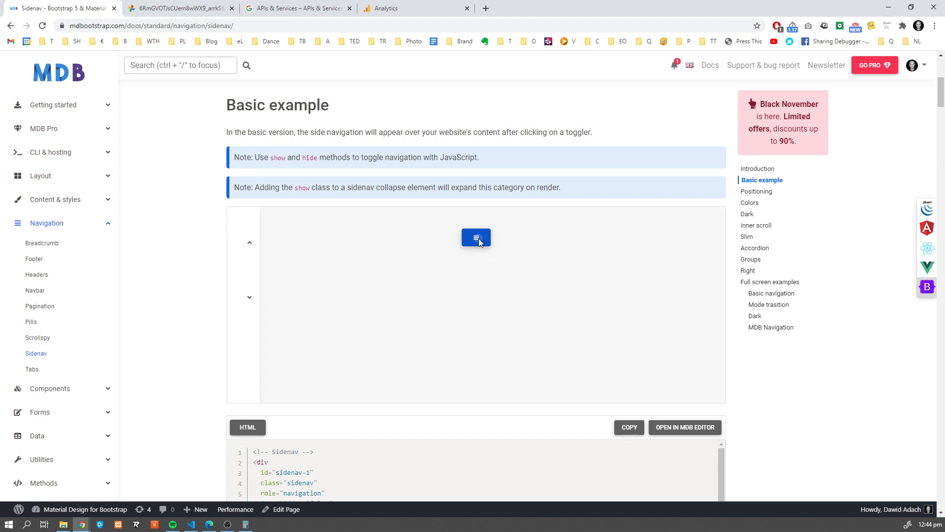
click(475, 237)
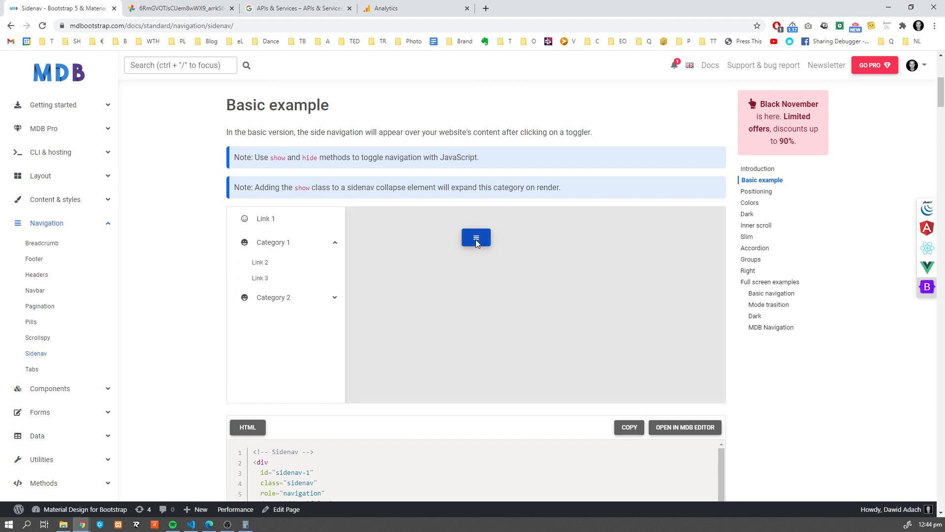
mouse_move(466, 244)
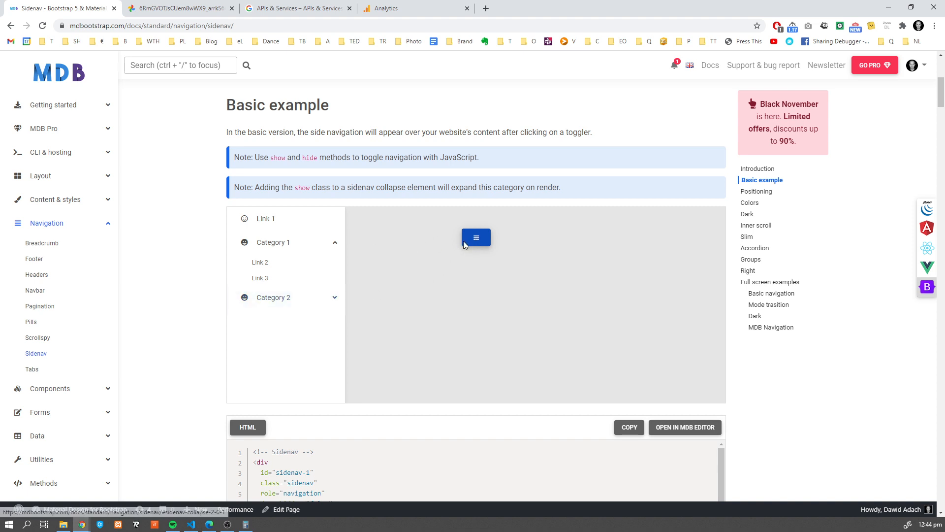
- Scroll to the Positioning example and clear the accidental text selection
scroll(down, 3)
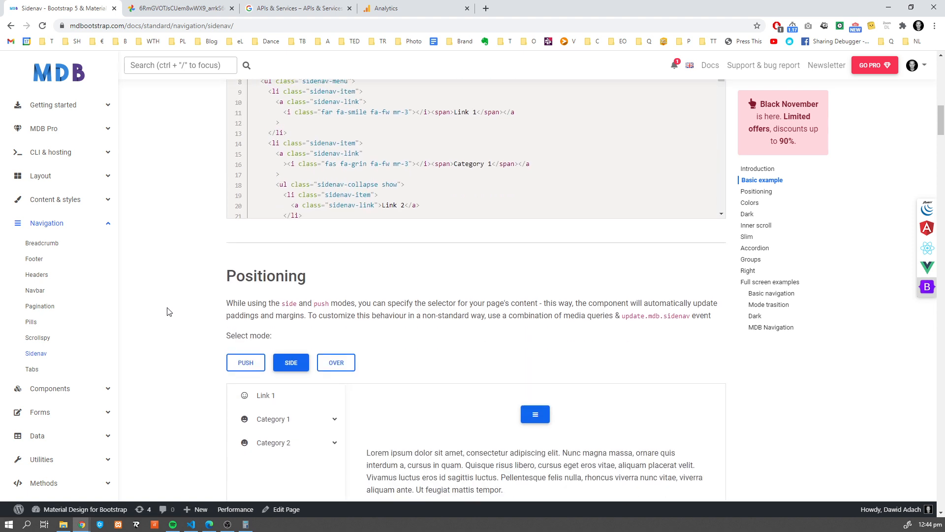
scroll(down, 3)
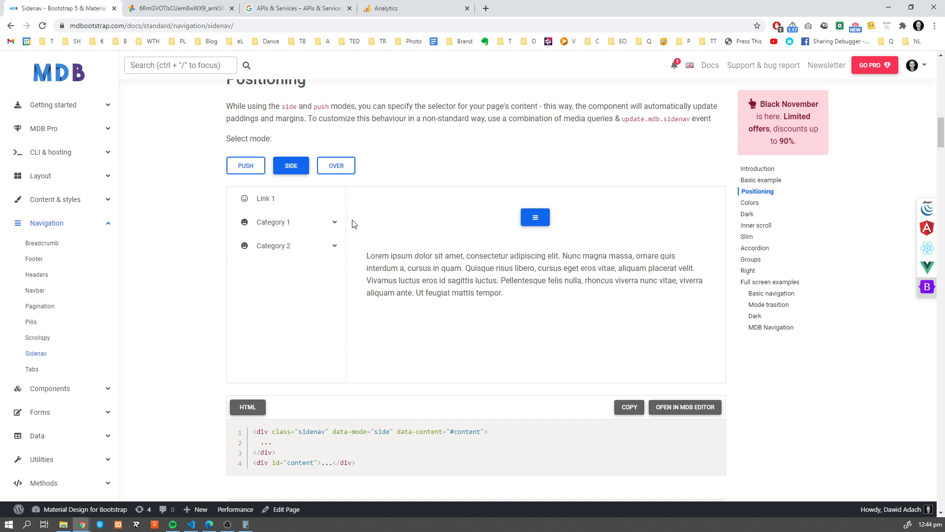
scroll(up, 3)
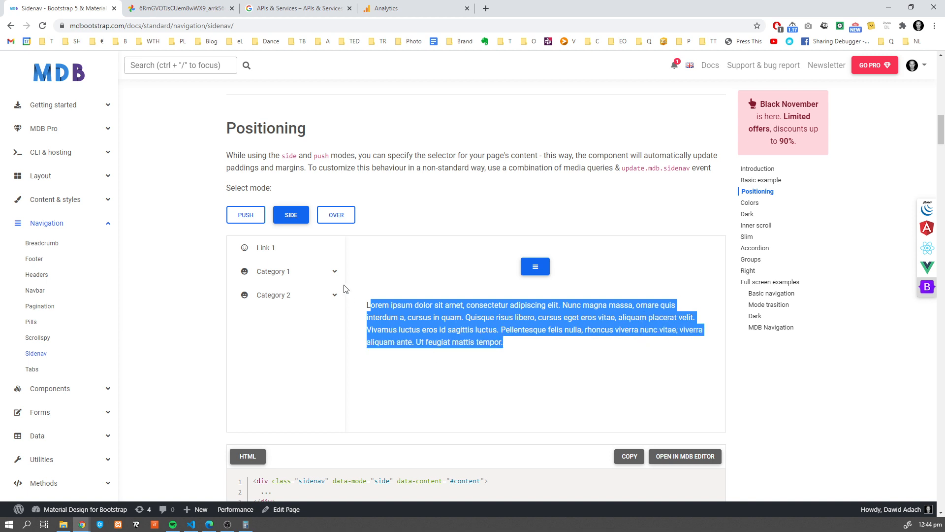
click(295, 406)
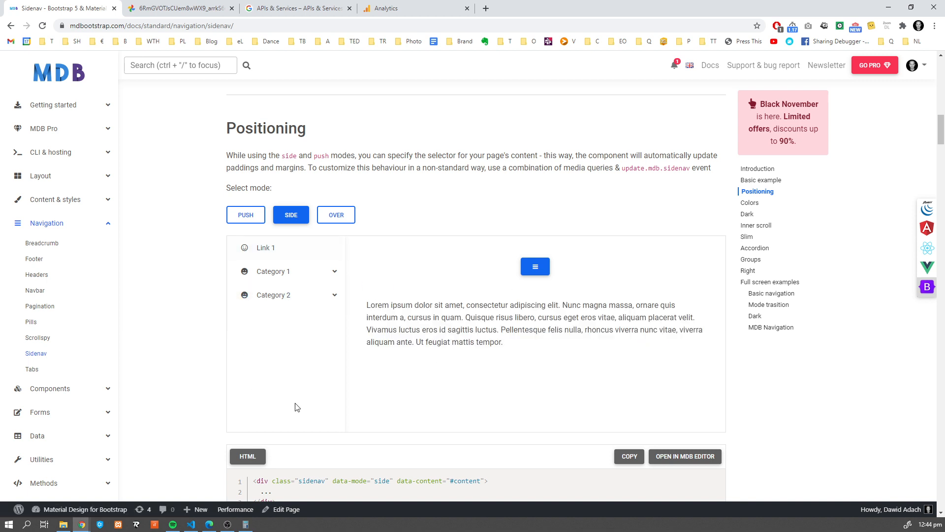
mouse_move(245, 225)
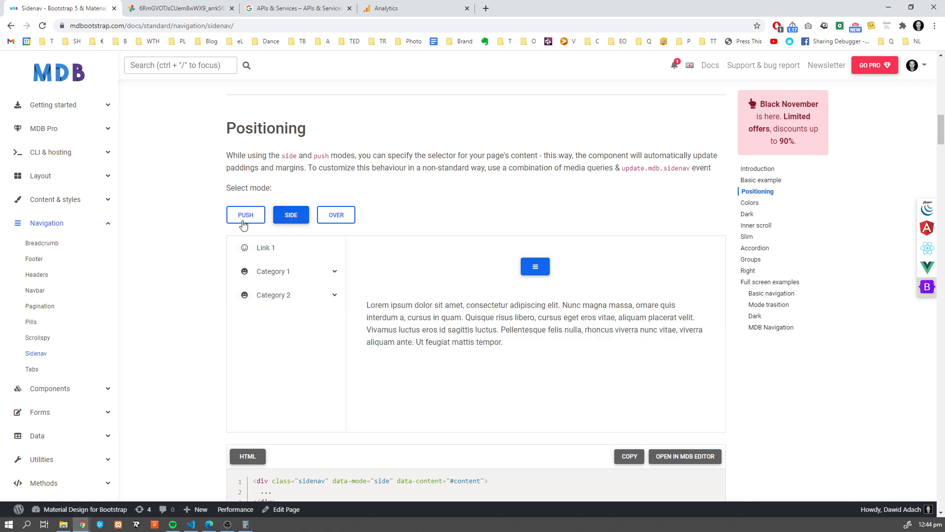
click(245, 215)
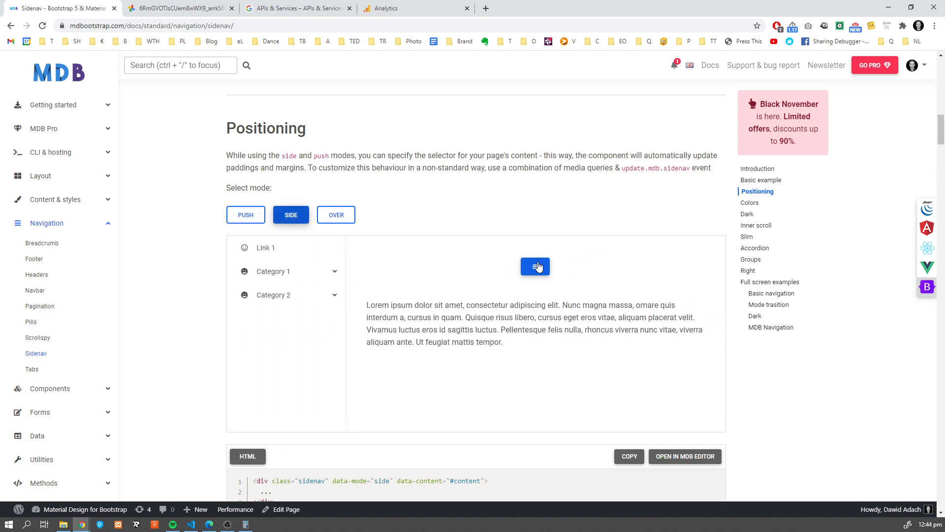
- Hide and show the side-mode sidenav demo, then choose push mode
click(535, 267)
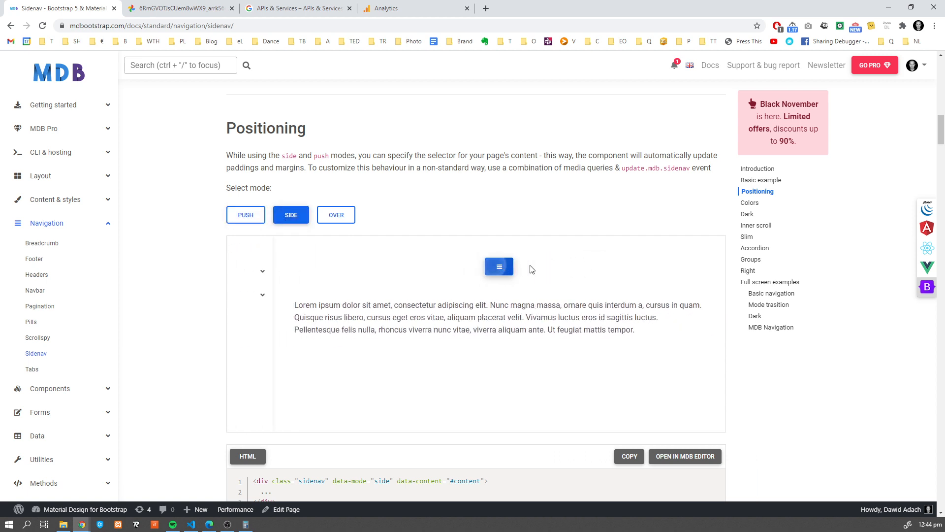
click(498, 266)
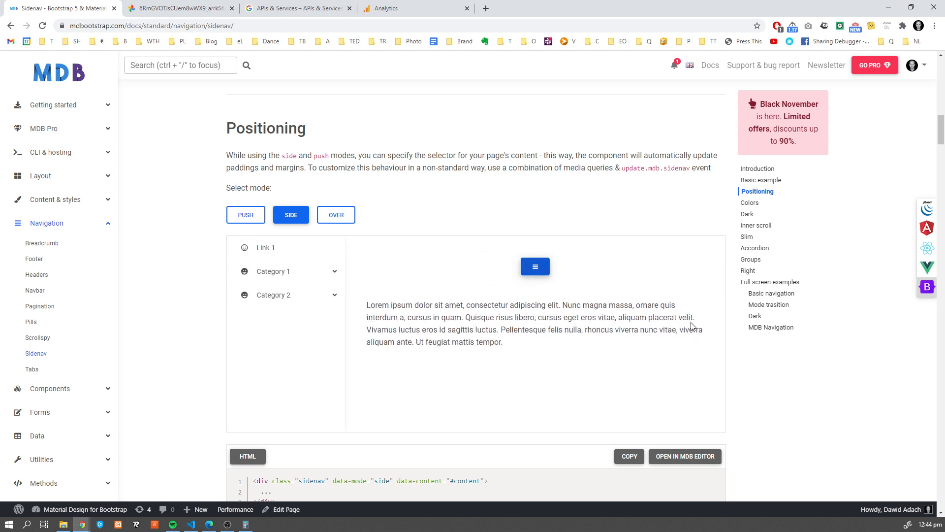
mouse_move(663, 315)
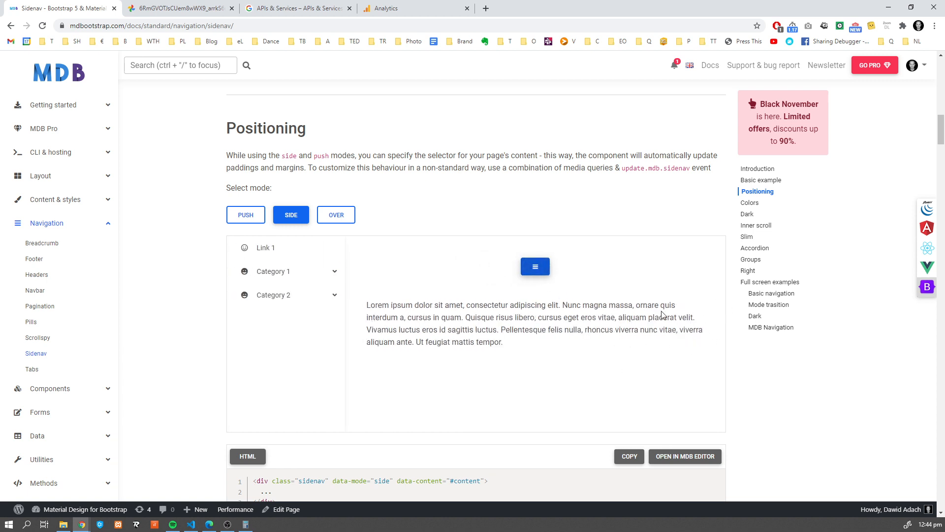
click(246, 215)
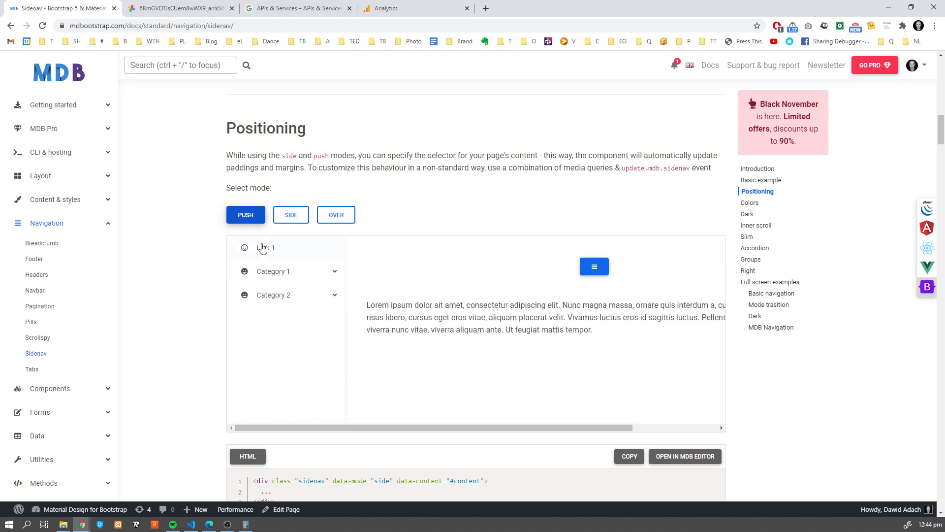
- Toggle the push-mode sidenav demo closed and open a few times, then return to side mode
click(594, 266)
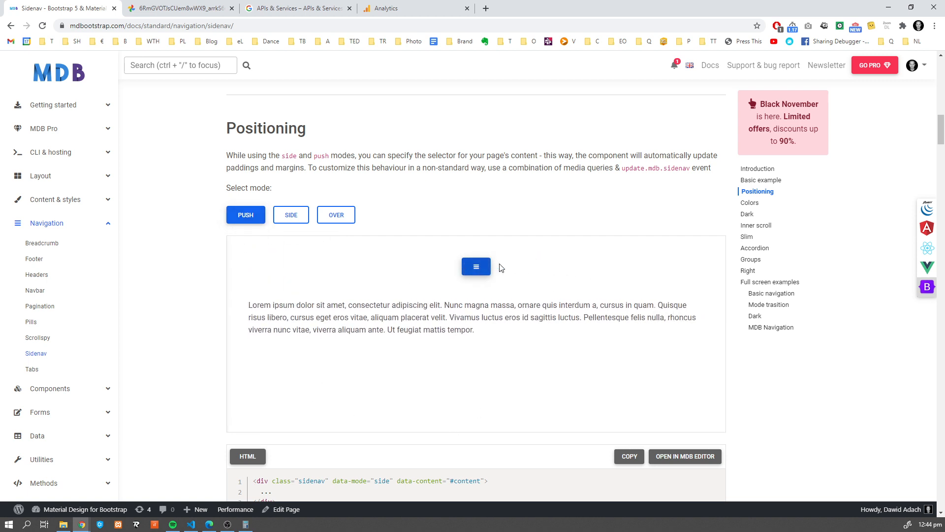
click(475, 265)
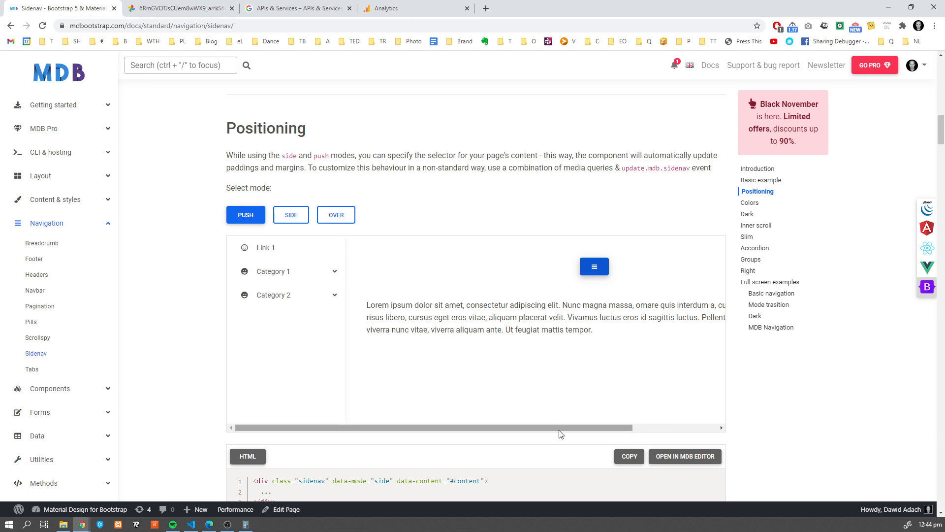
click(593, 266)
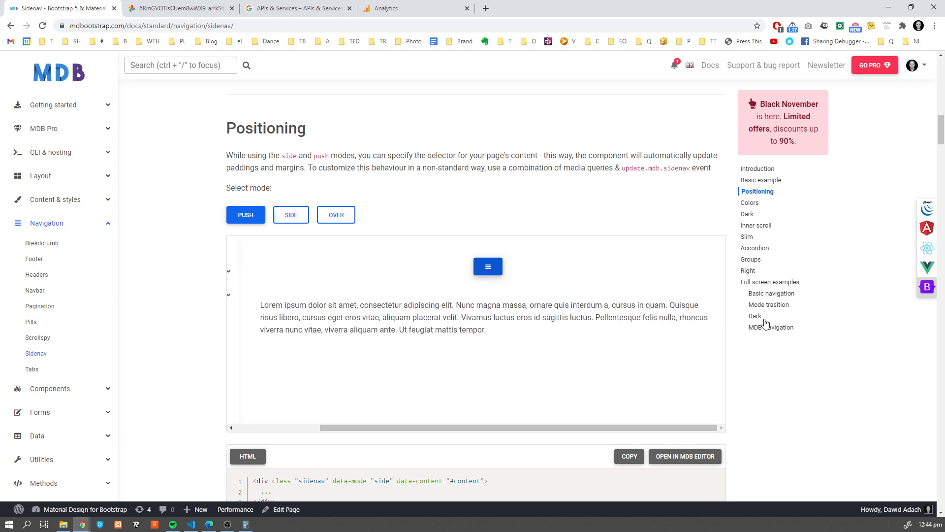
click(290, 215)
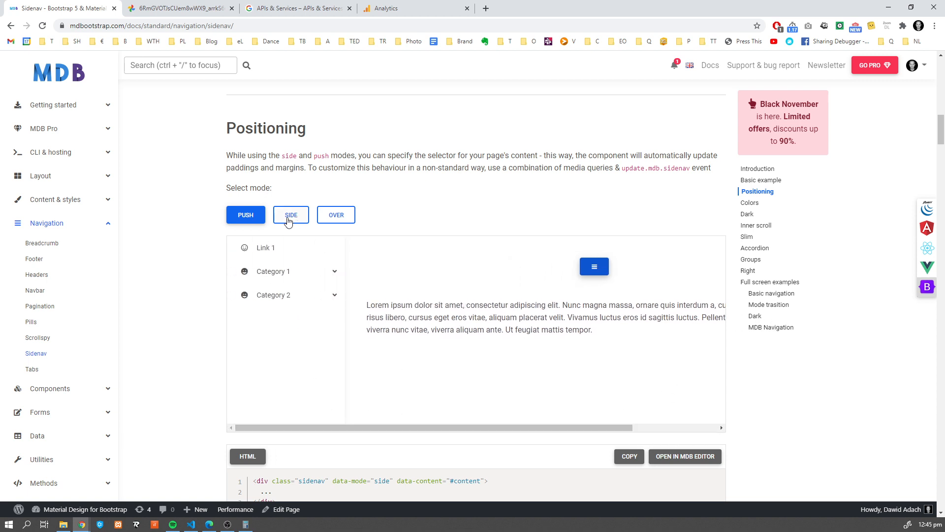
click(290, 215)
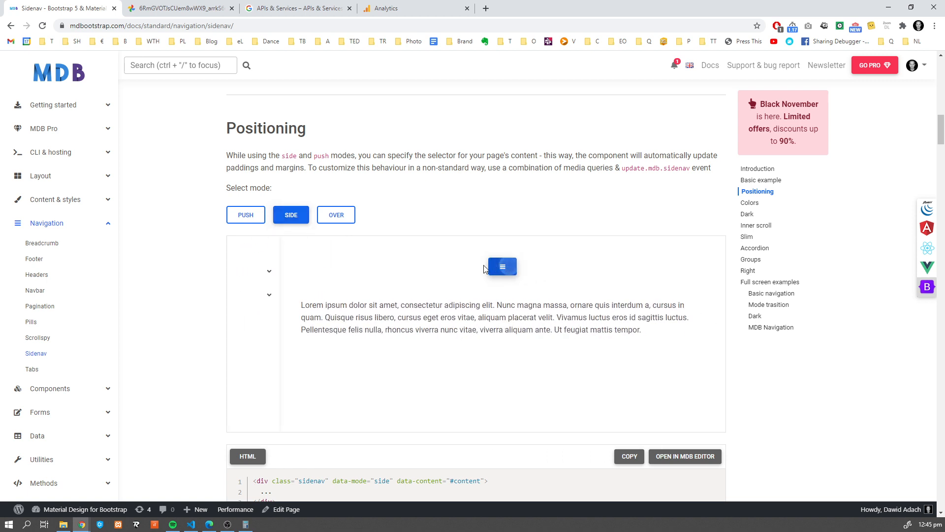
click(501, 266)
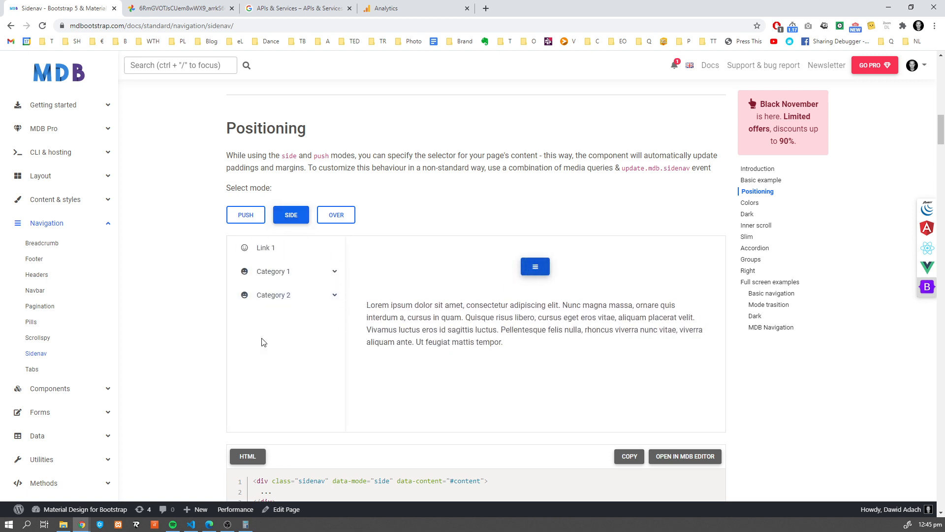
mouse_move(703, 369)
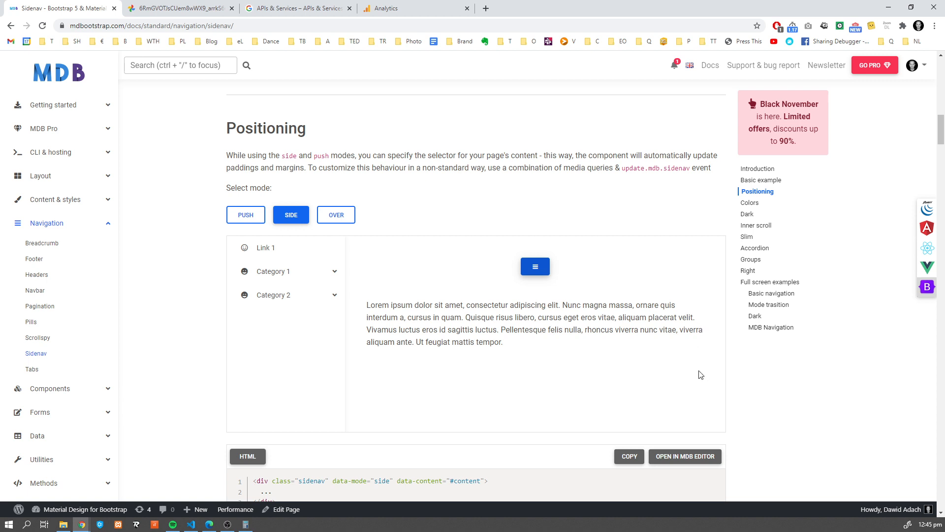
mouse_move(368, 304)
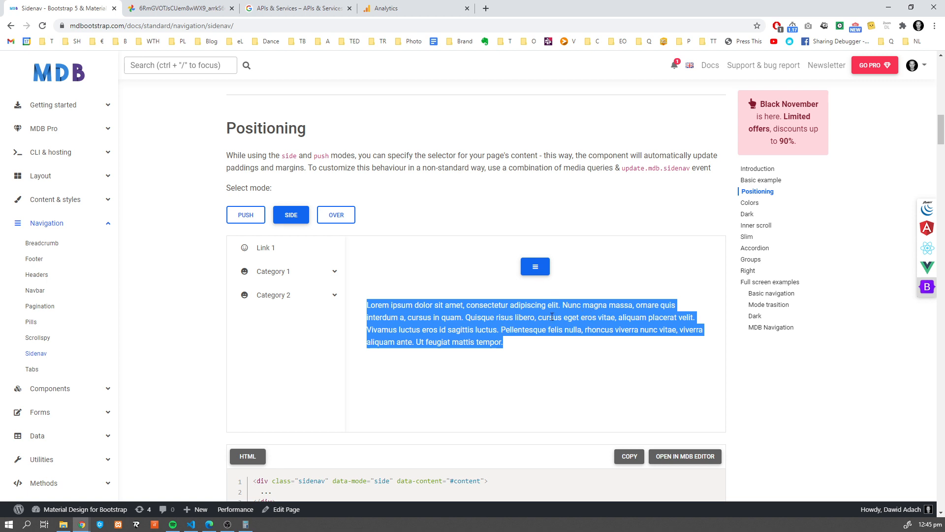
- Hide and show the side-mode sidenav repeatedly, then switch the demo to push mode
click(534, 266)
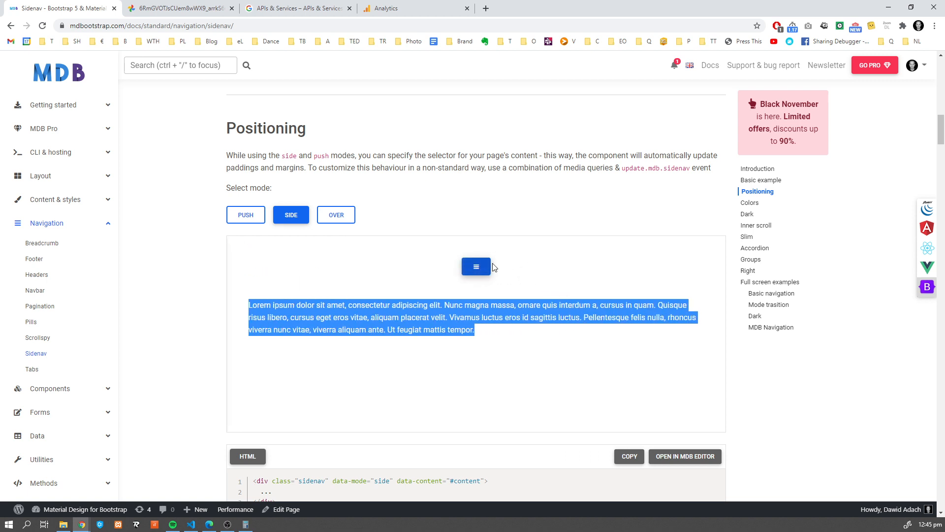
click(476, 266)
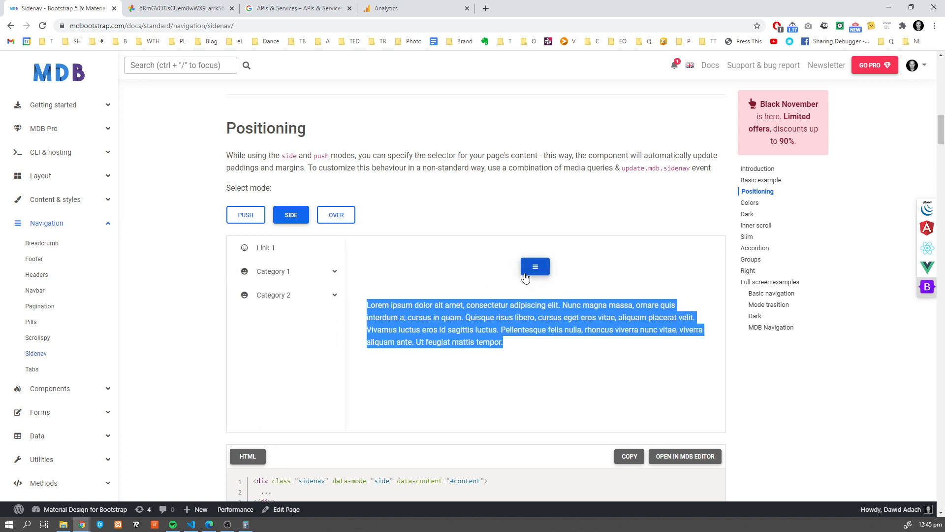
click(535, 266)
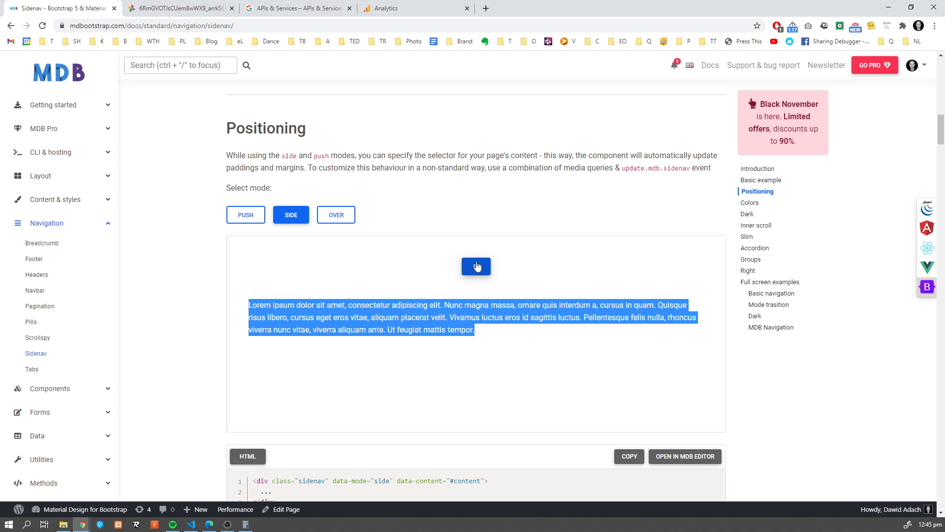
click(245, 215)
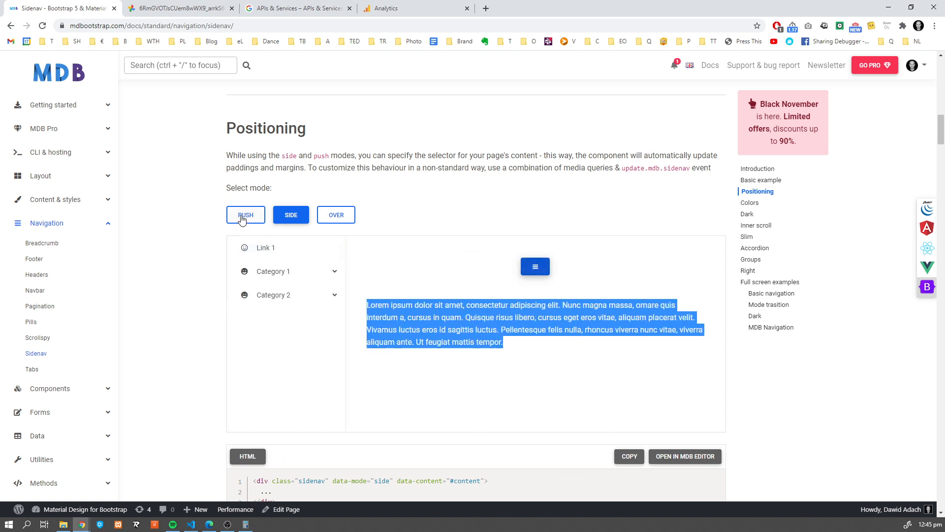
click(245, 214)
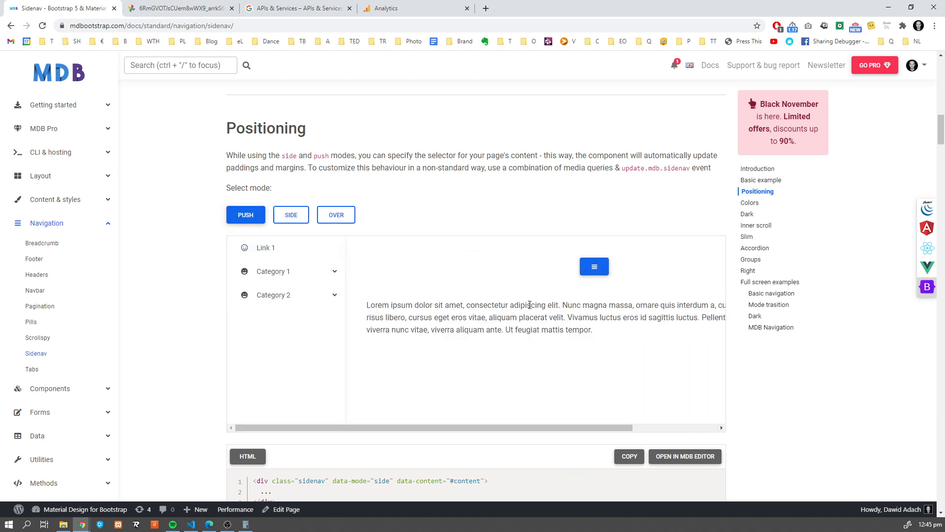
- Collapse and reopen the push-mode sidenav so it pushes the content, and try Link 1
click(594, 266)
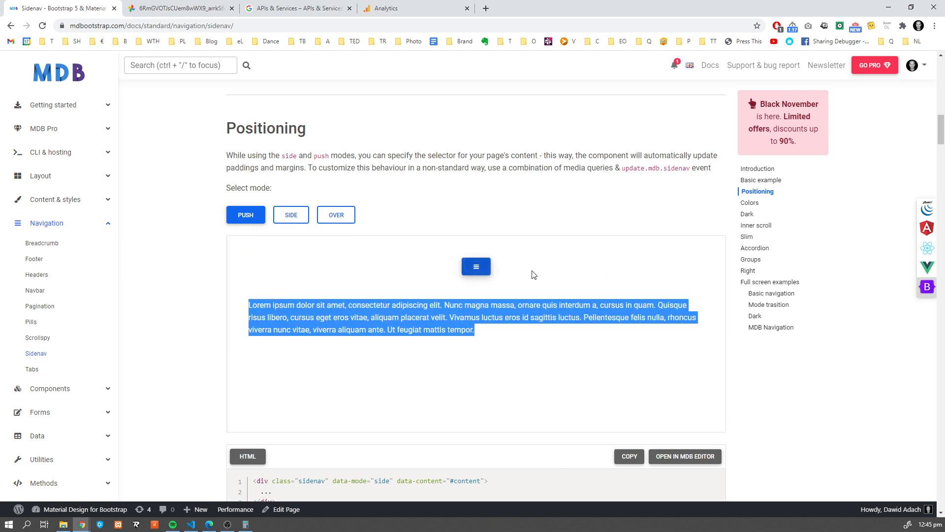
click(475, 266)
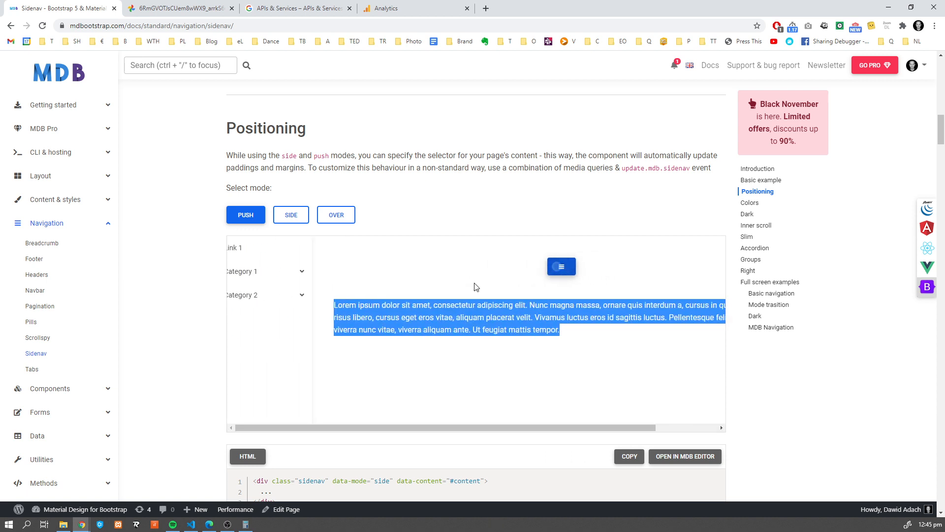
click(560, 266)
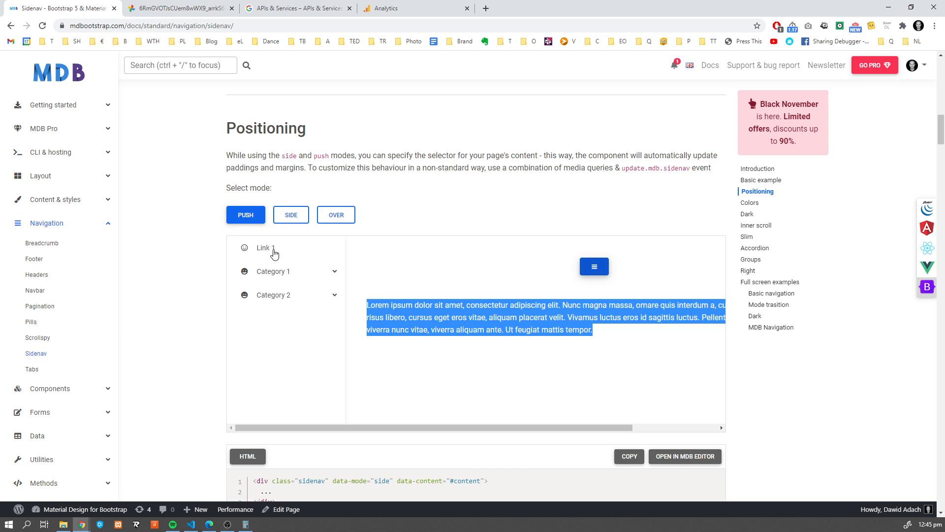
- Select over mode and open the sidenav on top of the dimmed demo content
click(336, 215)
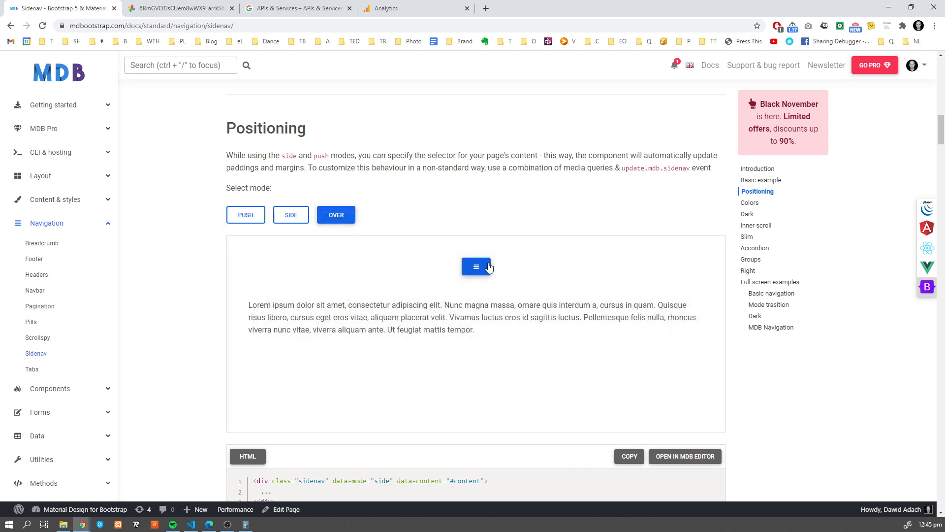
click(477, 266)
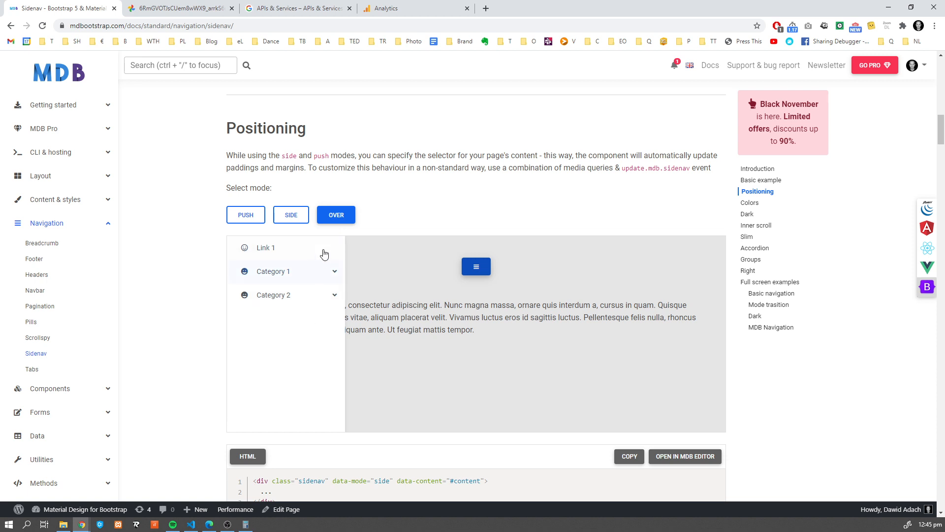
mouse_move(270, 271)
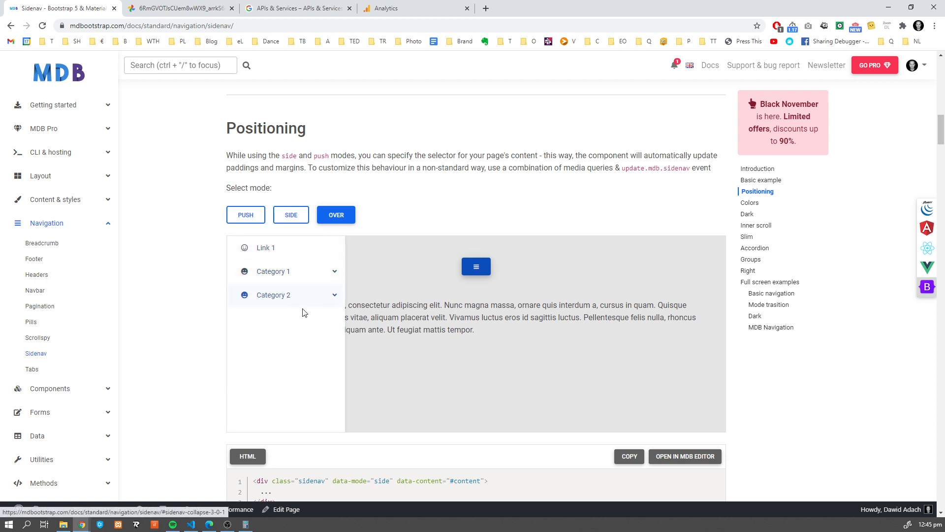
mouse_move(402, 299)
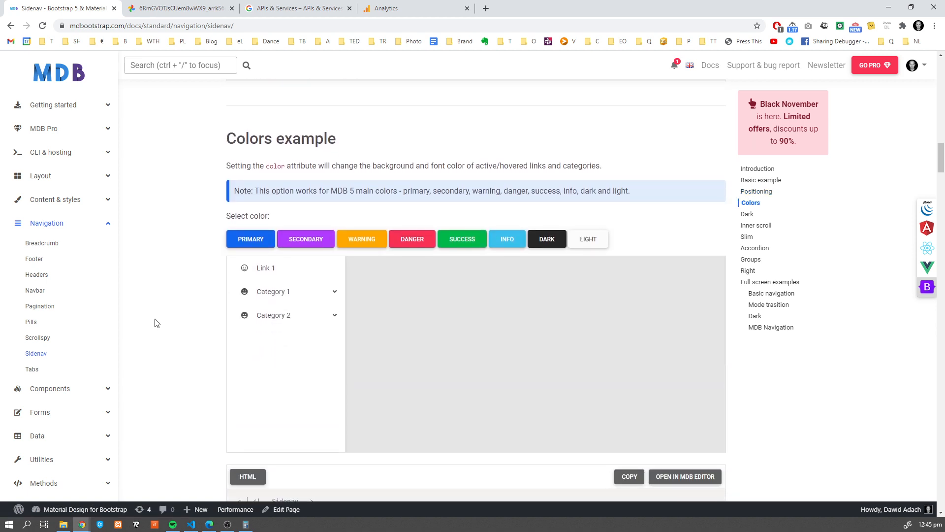
mouse_move(161, 316)
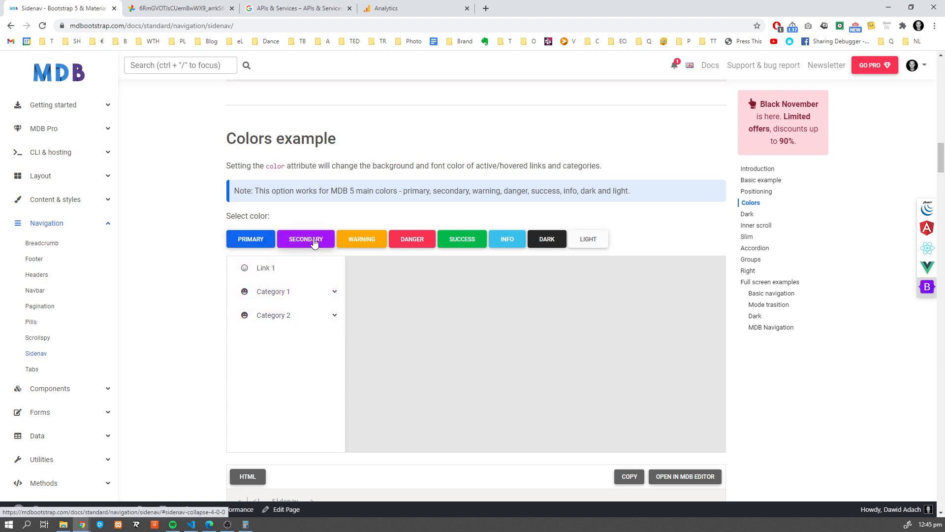
- Recolour the Colors example sidenav and expand Category 1 under the new info-blue highlight
click(272, 291)
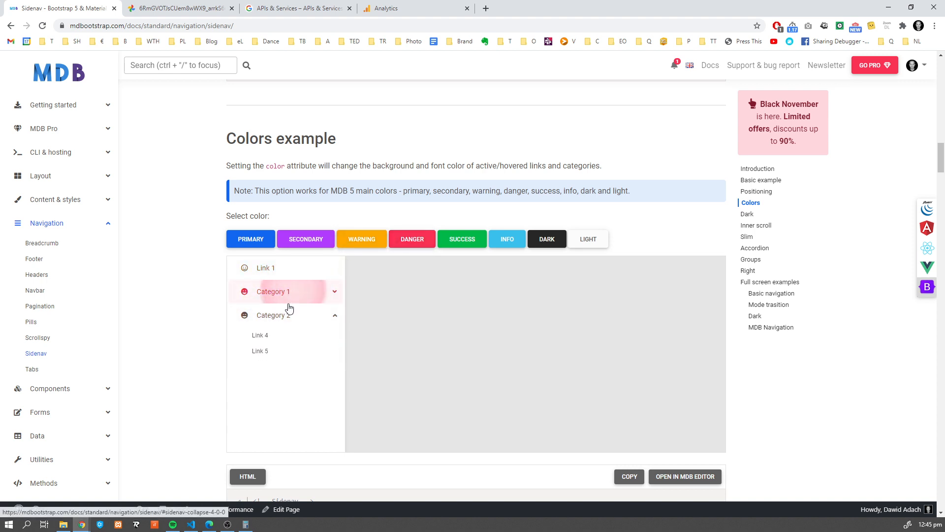
click(273, 292)
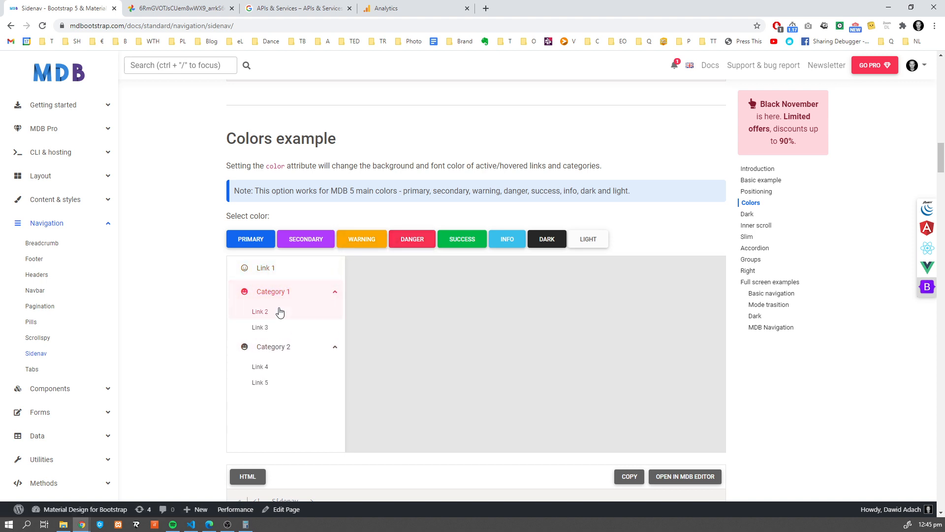
mouse_move(236, 261)
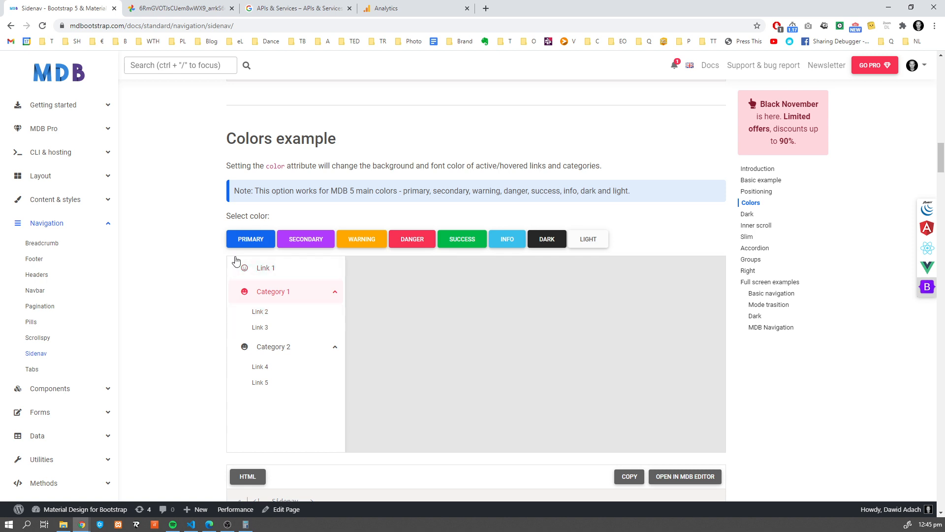
mouse_move(187, 274)
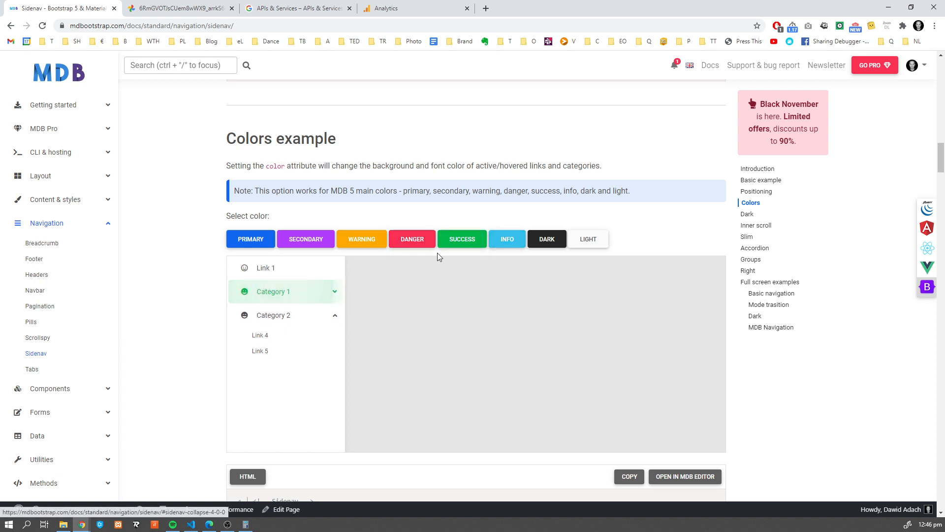
click(272, 291)
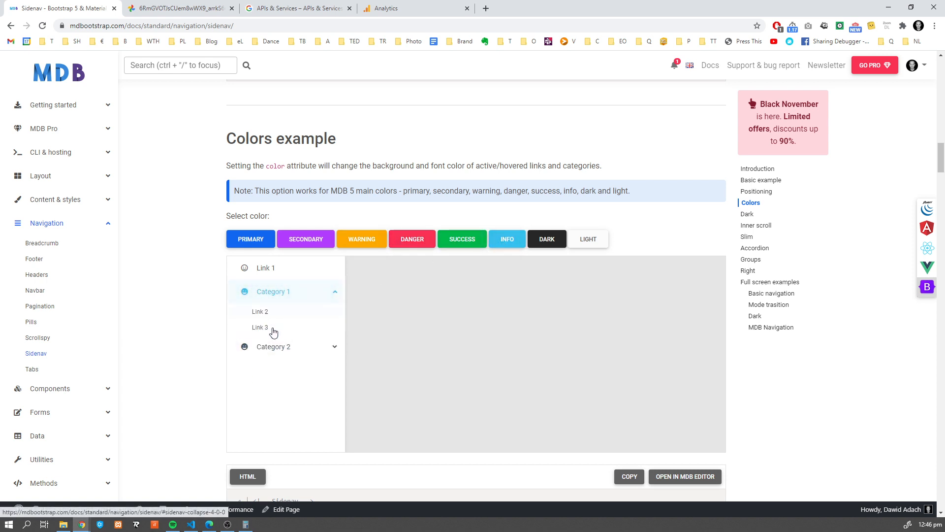
- Scroll to the Dark example and activate Category 2 in its dark sidenav
scroll(down, 3)
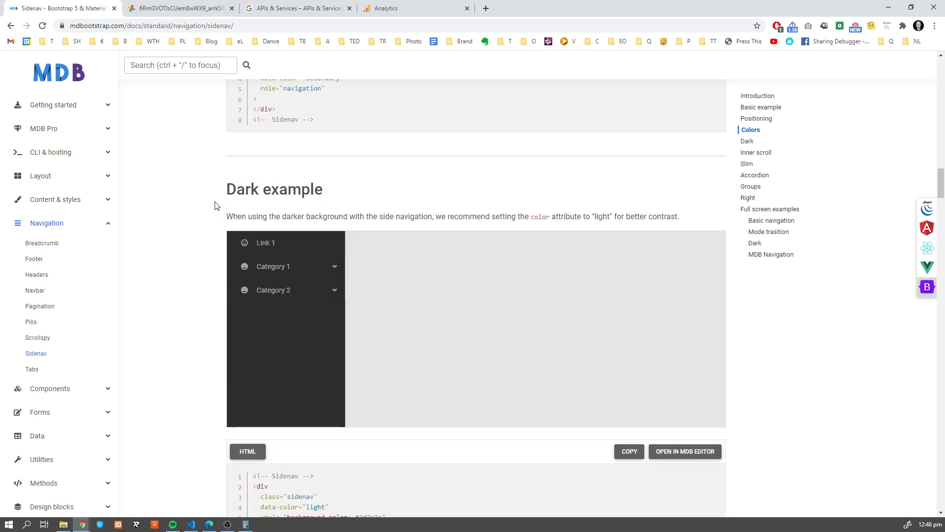
click(273, 266)
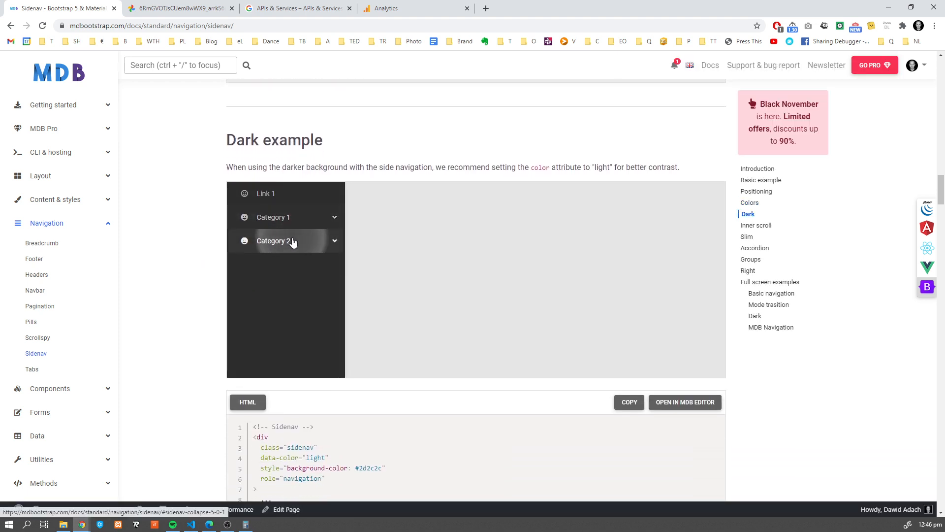
mouse_move(217, 257)
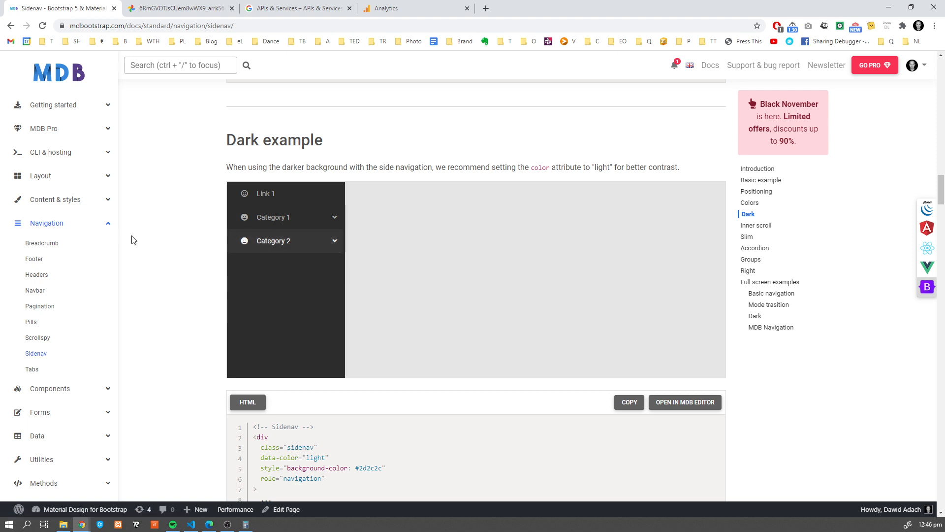
mouse_move(620, 143)
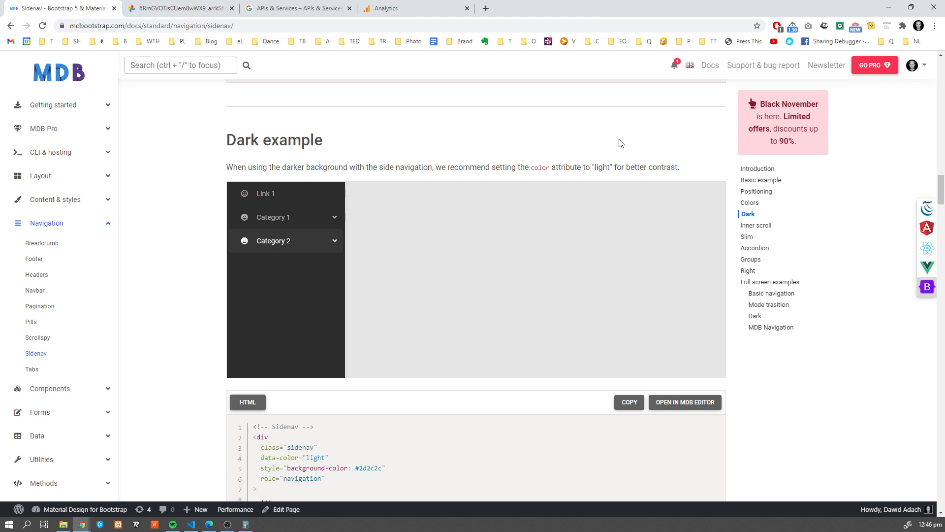
mouse_move(319, 259)
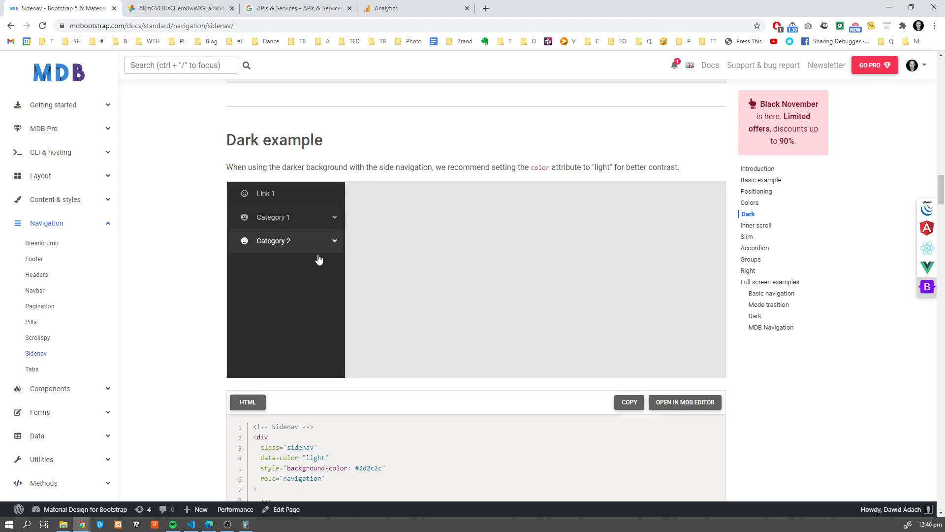
mouse_move(204, 209)
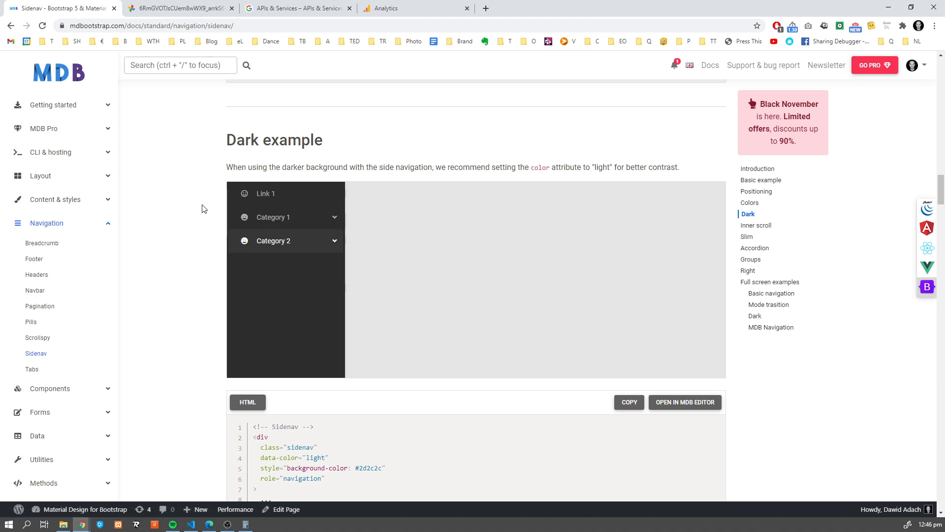
- Scroll past the Inner scroll example, expanding the Content & styles section, down to the Slim example
scroll(down, 3)
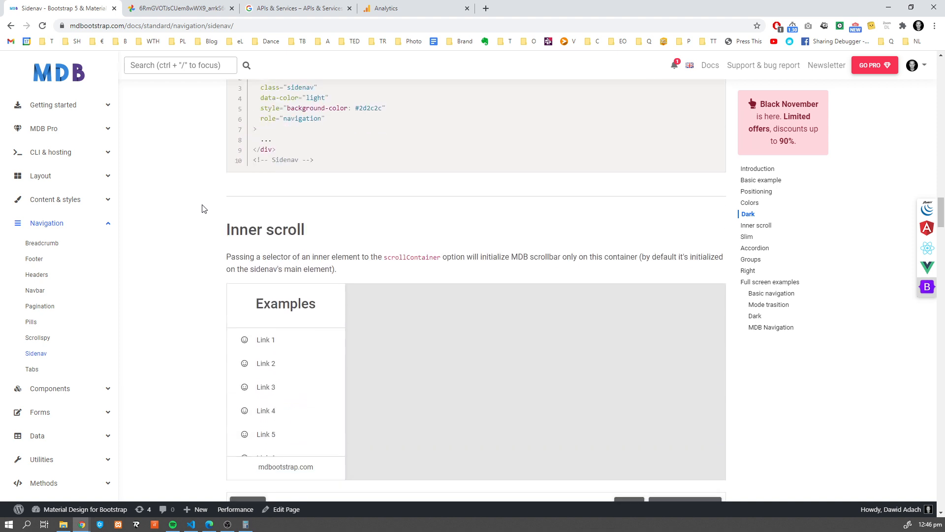
scroll(down, 3)
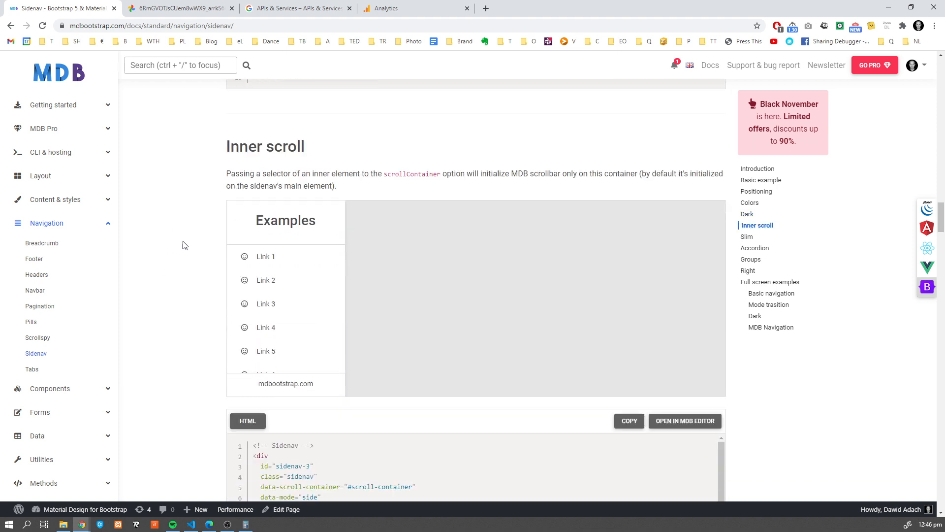
mouse_move(187, 207)
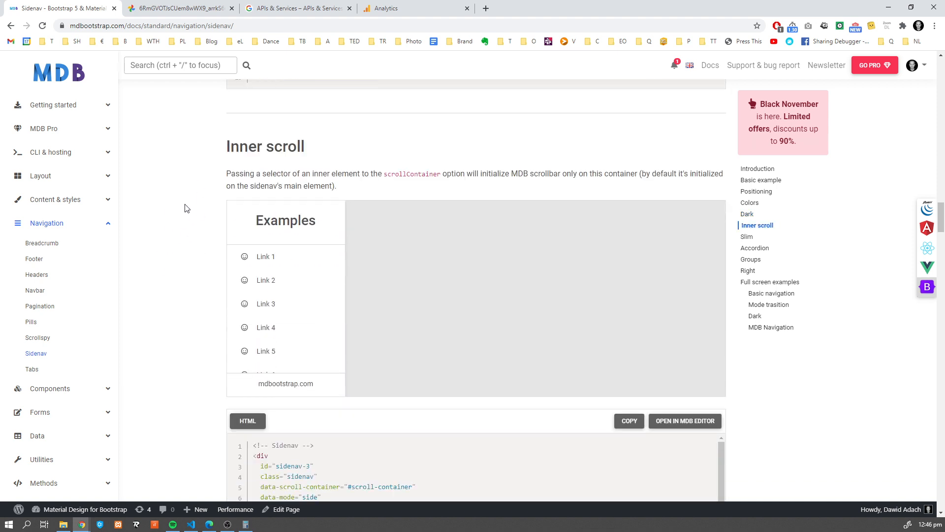
mouse_move(80, 210)
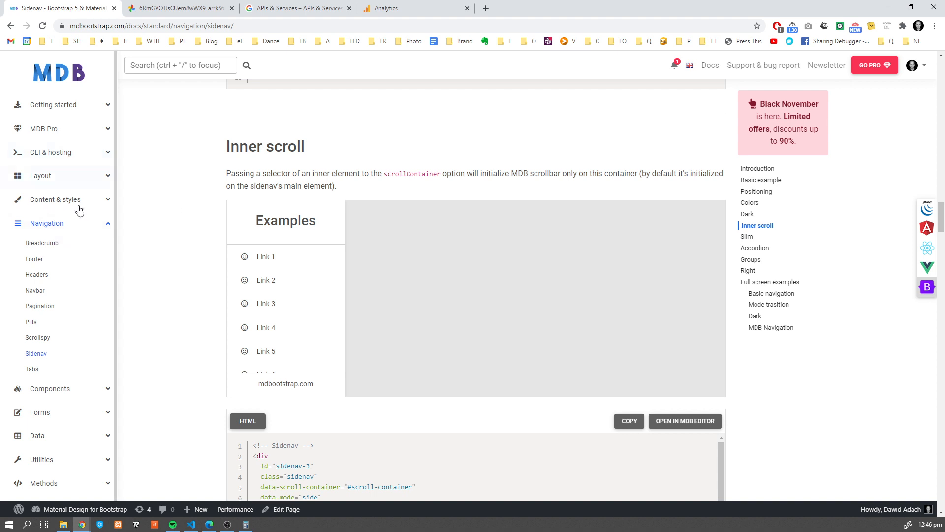
click(54, 199)
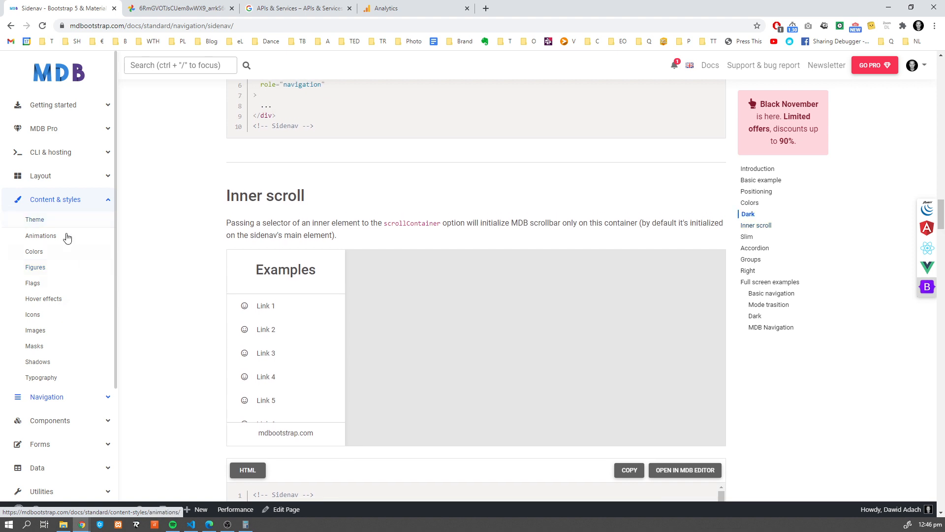
scroll(down, 3)
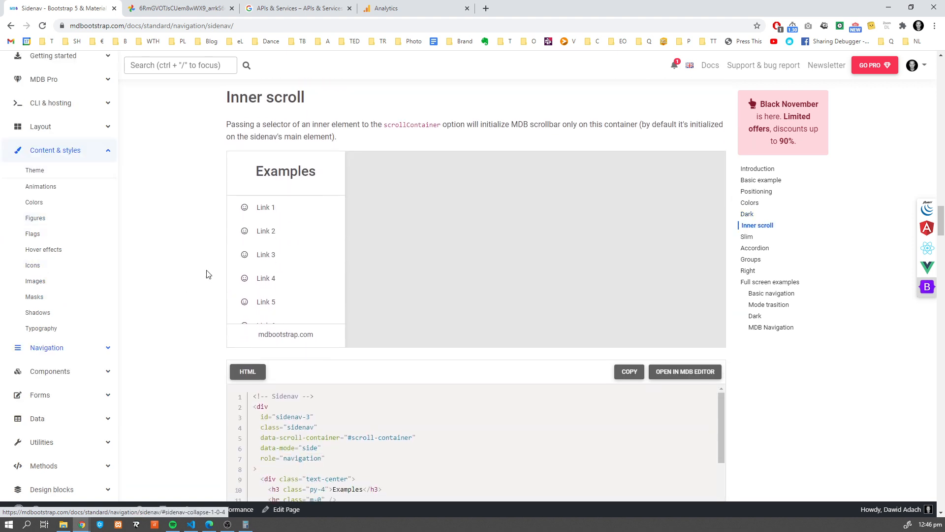
scroll(down, 3)
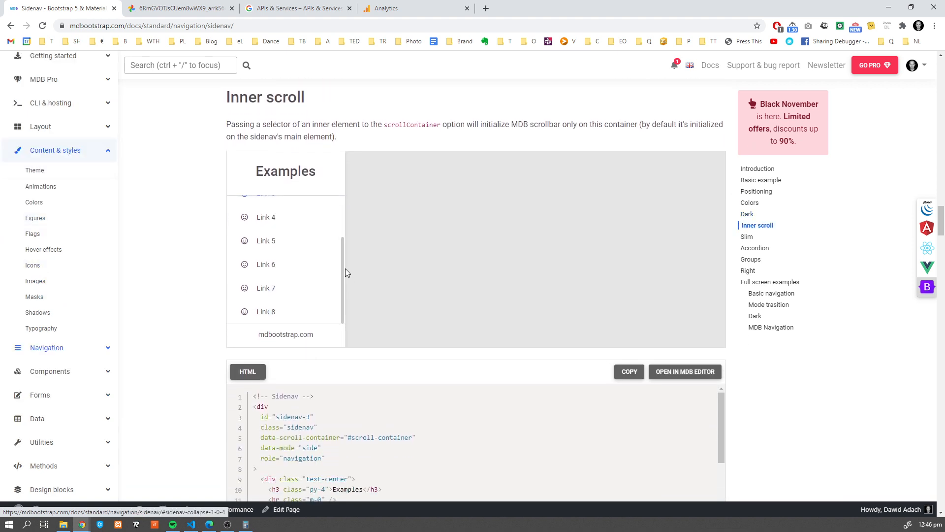
scroll(up, 3)
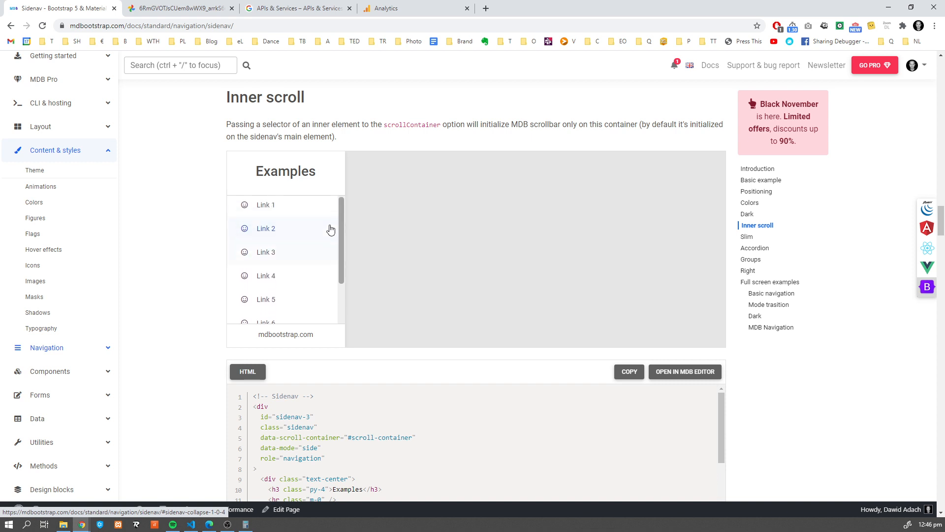
scroll(down, 3)
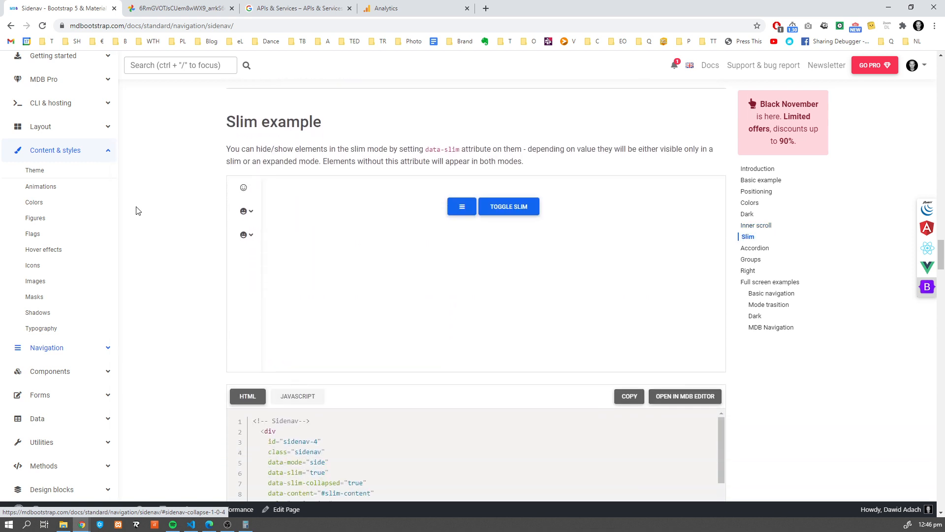
mouse_move(159, 179)
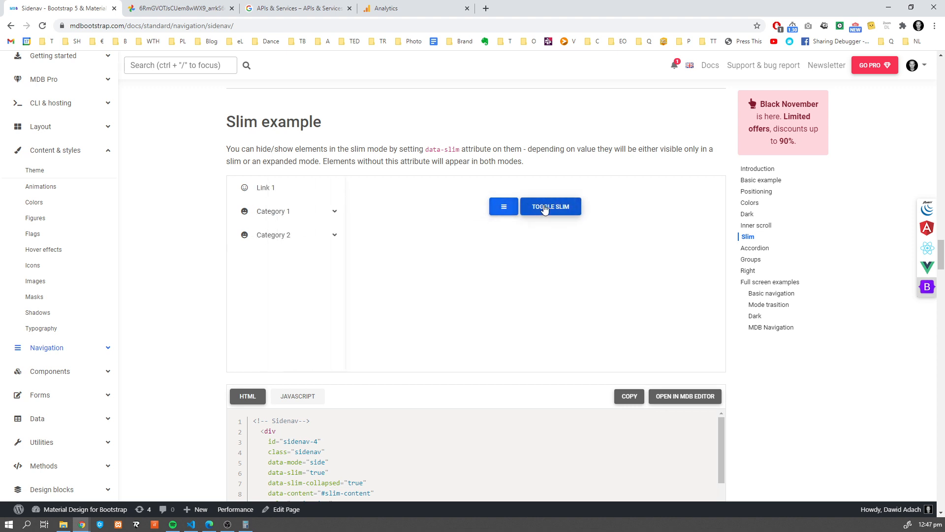
mouse_move(545, 213)
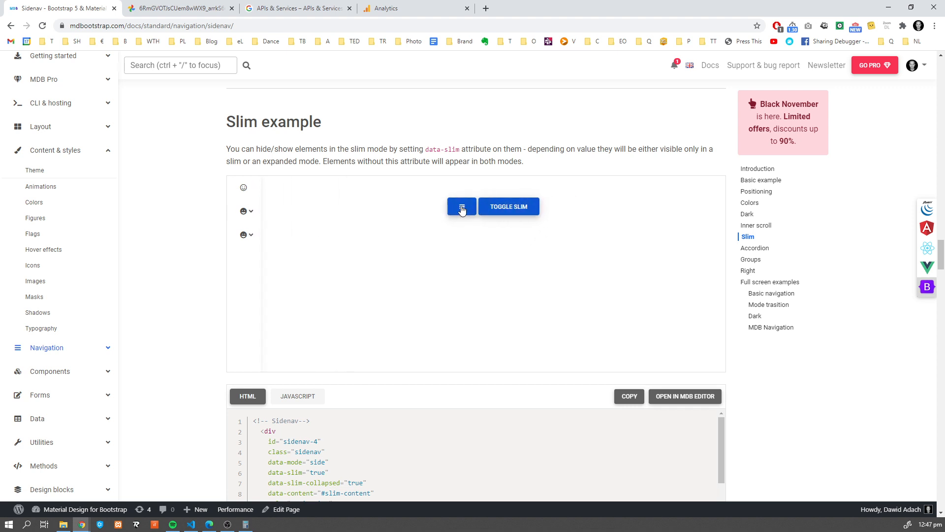
click(461, 206)
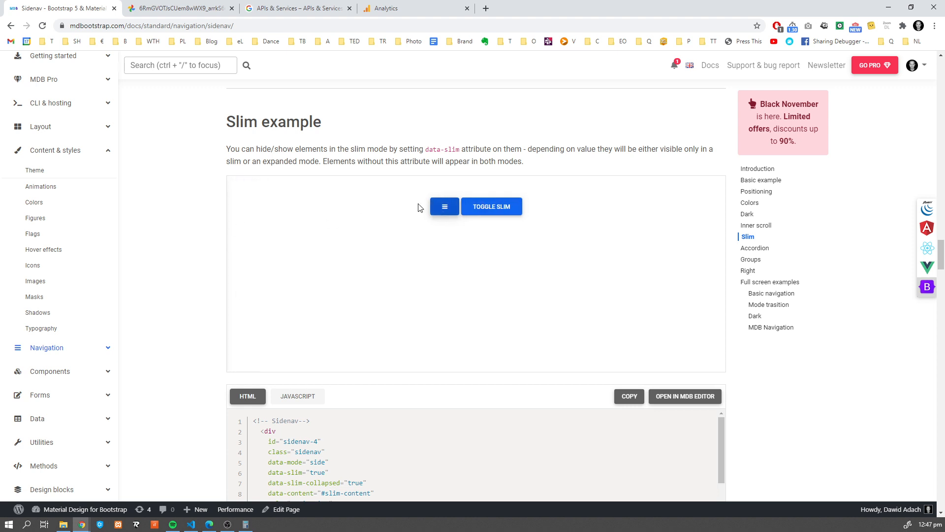
click(490, 206)
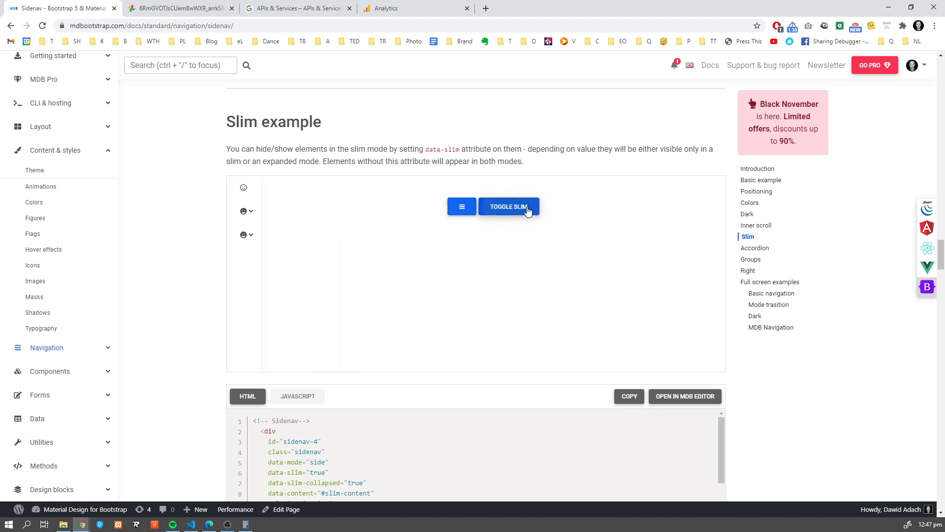
click(508, 206)
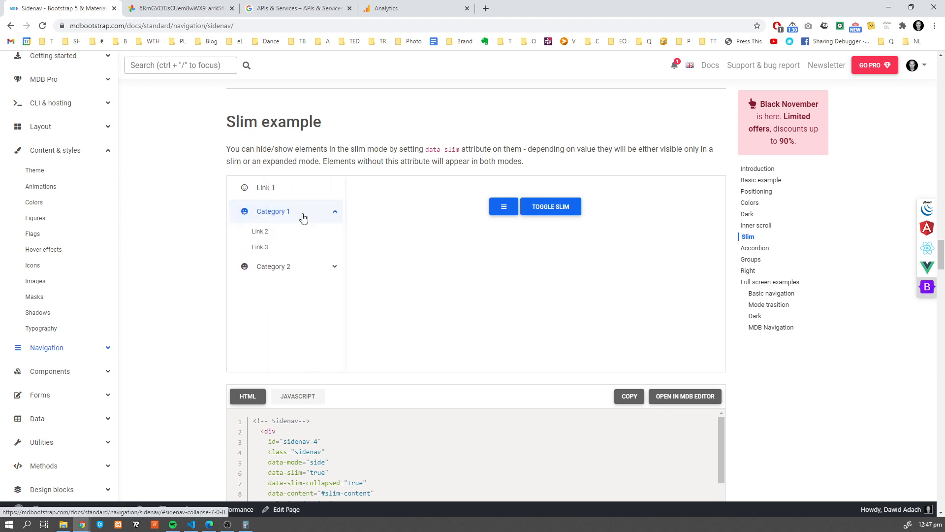
mouse_move(211, 223)
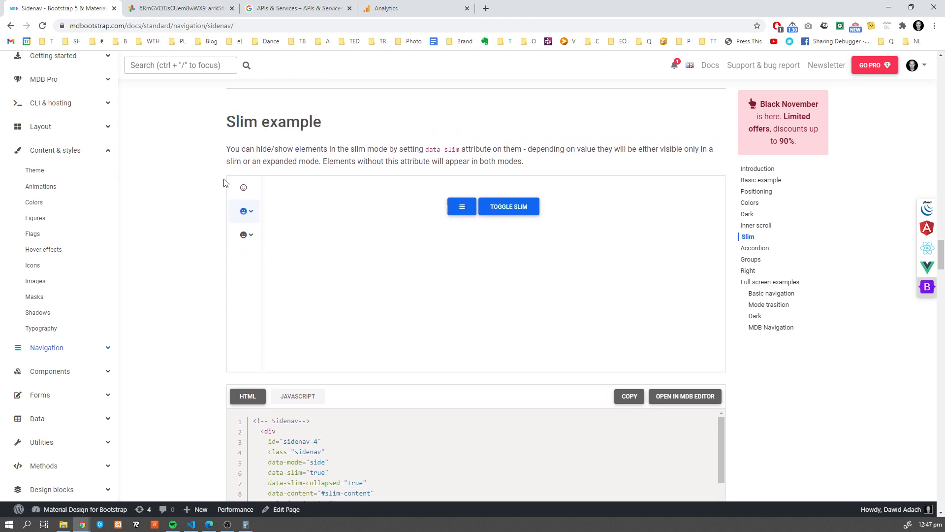
- Alternate Category 1 and Category 2 in the Accordion example so each one closes the other
scroll(down, 3)
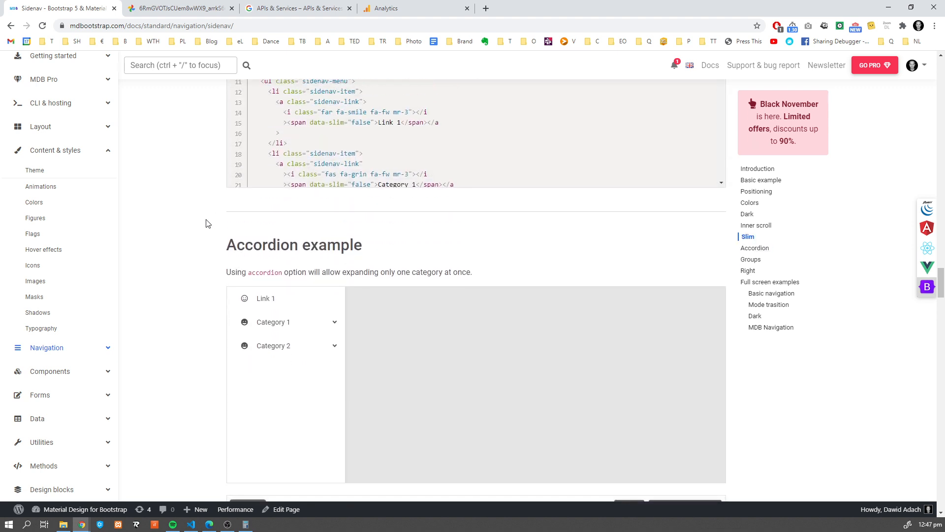
click(273, 346)
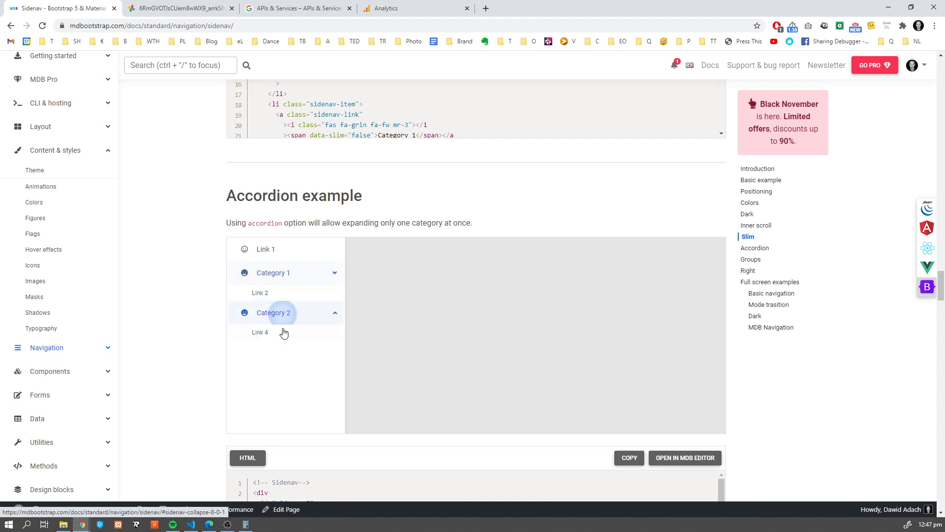
click(272, 272)
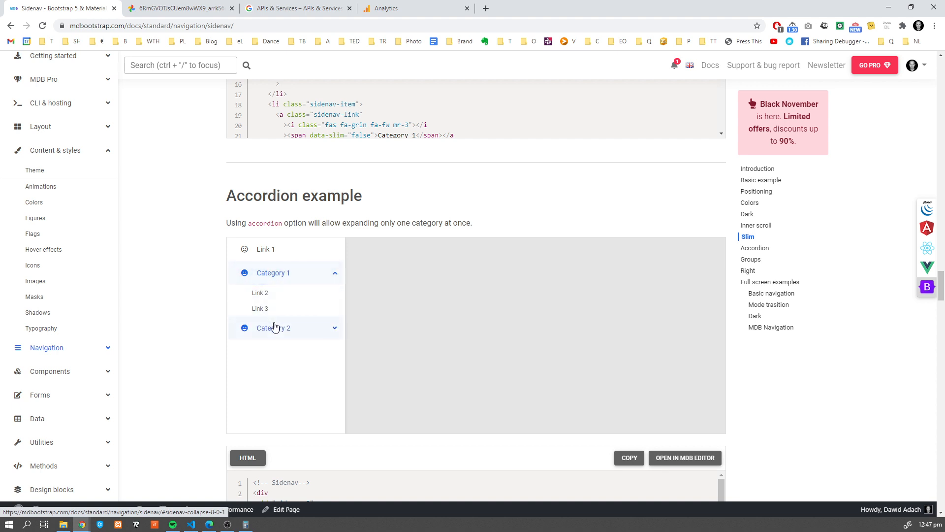
click(273, 327)
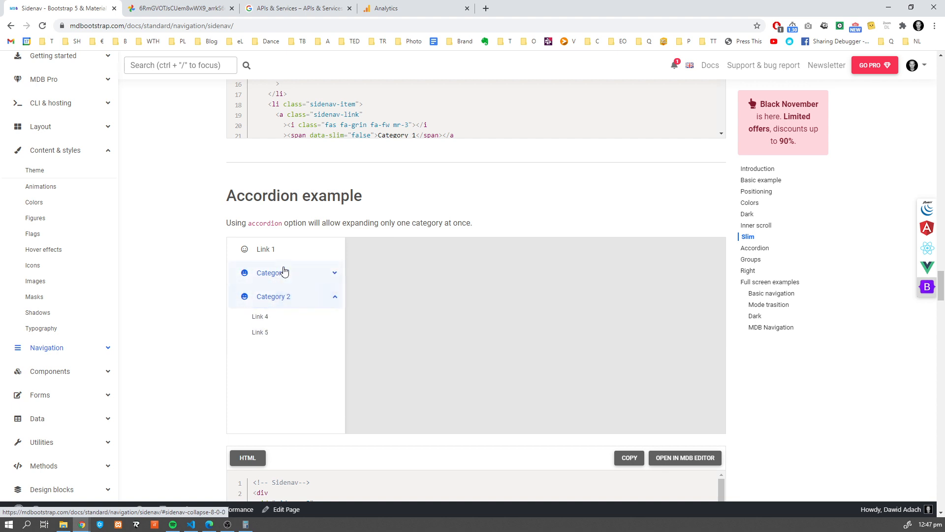
click(272, 272)
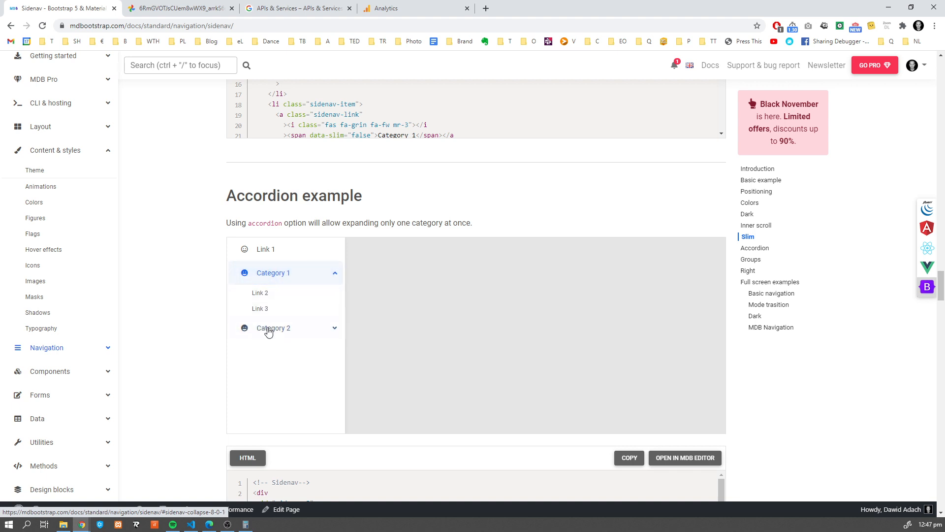
- Scroll down to the Accordion example's HTML code block
scroll(up, 3)
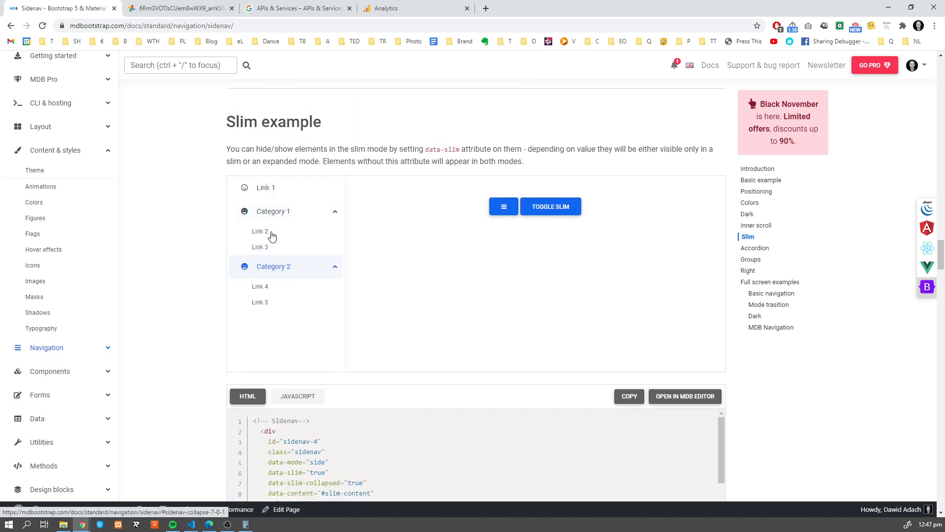
mouse_move(206, 300)
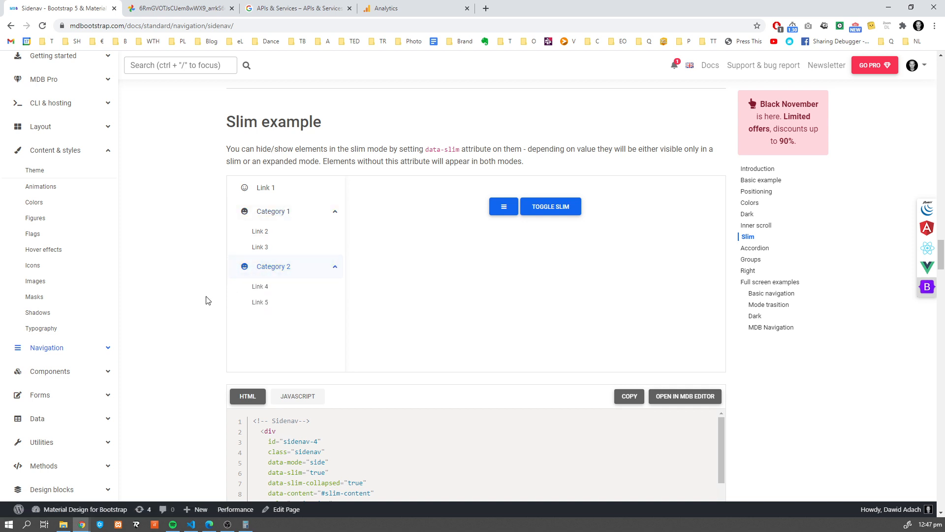
scroll(down, 3)
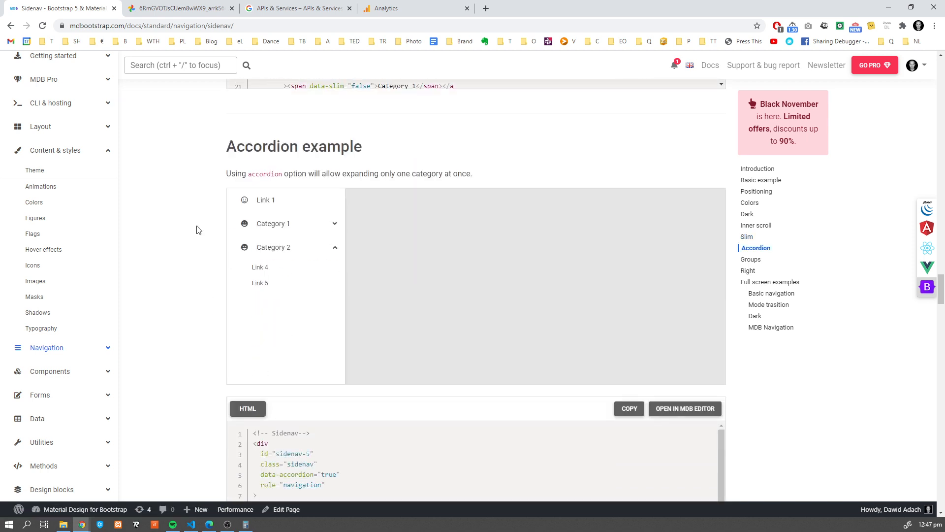
scroll(down, 3)
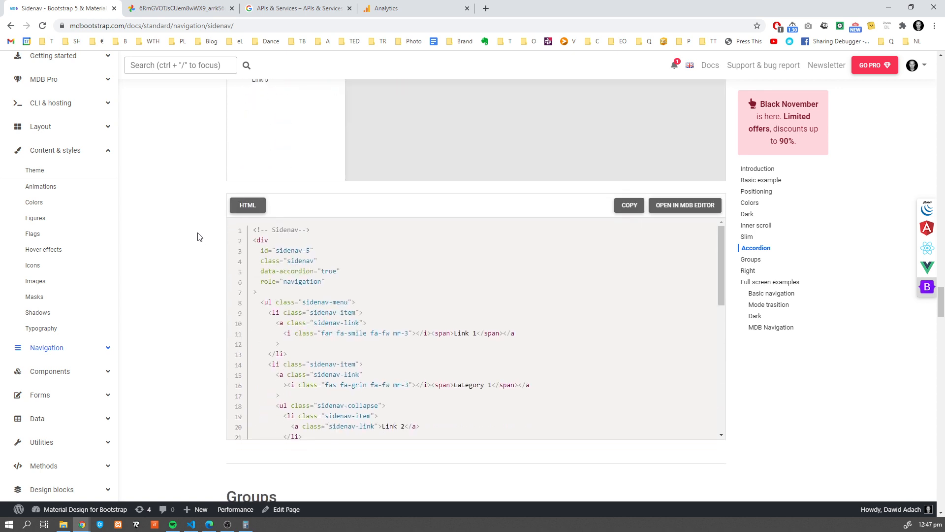
- Expand Category 1 then Category 2 in the first Groups menu, and Category 3 in the second
scroll(down, 3)
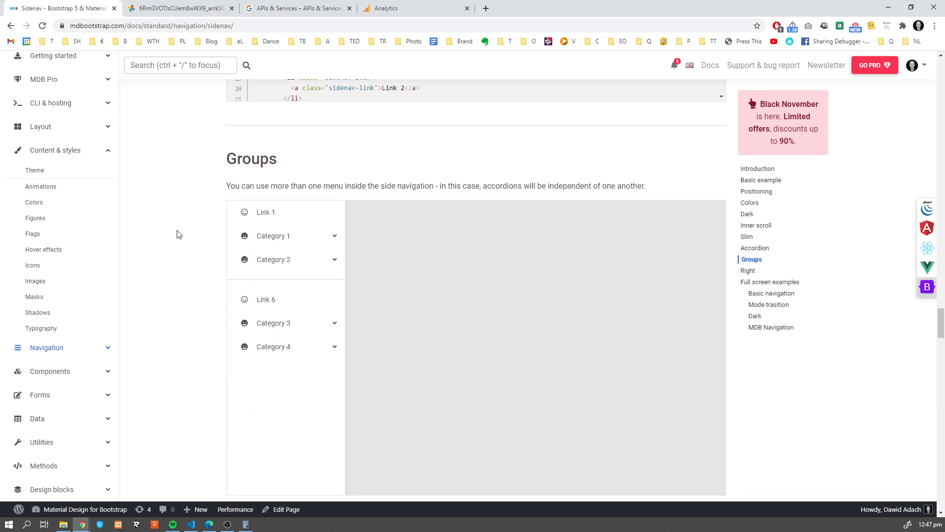
mouse_move(328, 208)
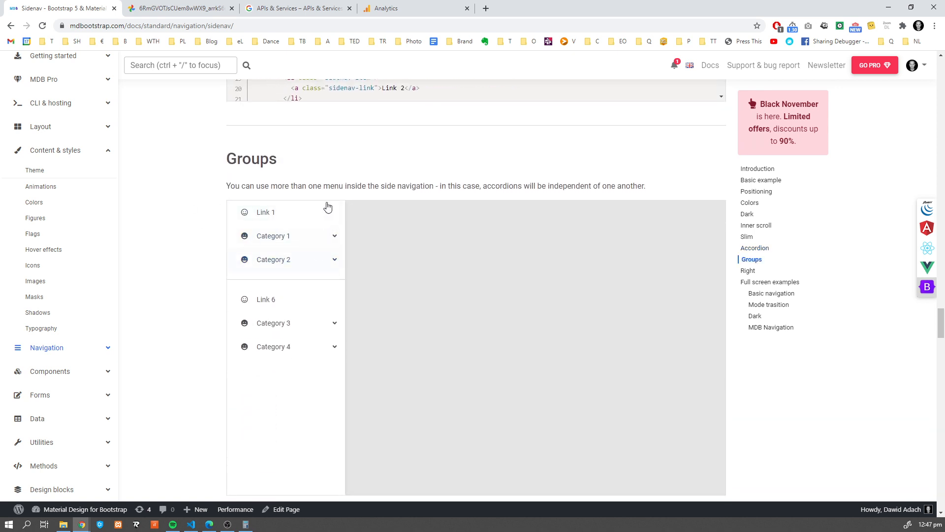
click(273, 235)
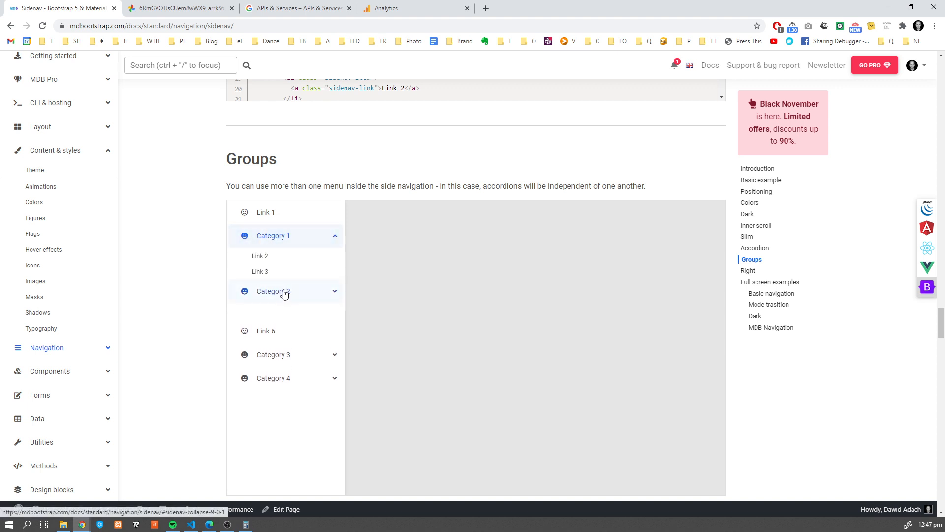
click(272, 290)
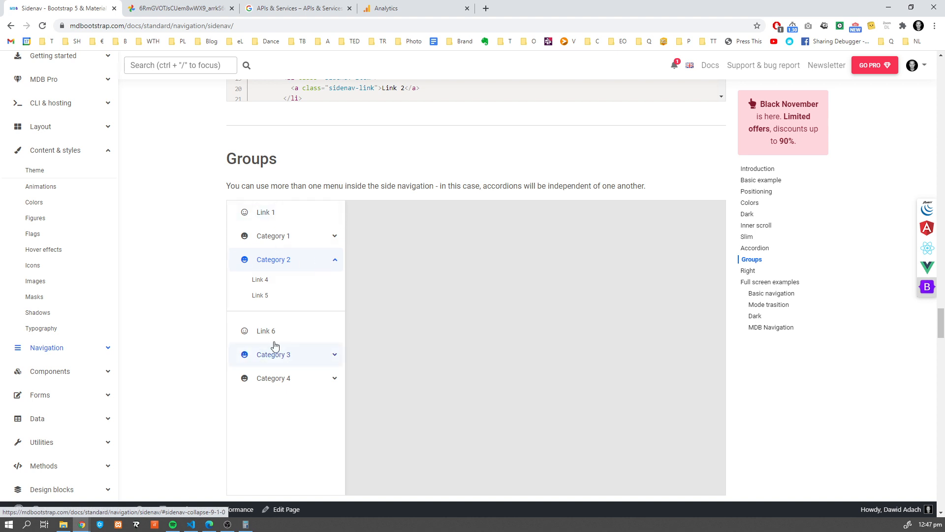
mouse_move(288, 258)
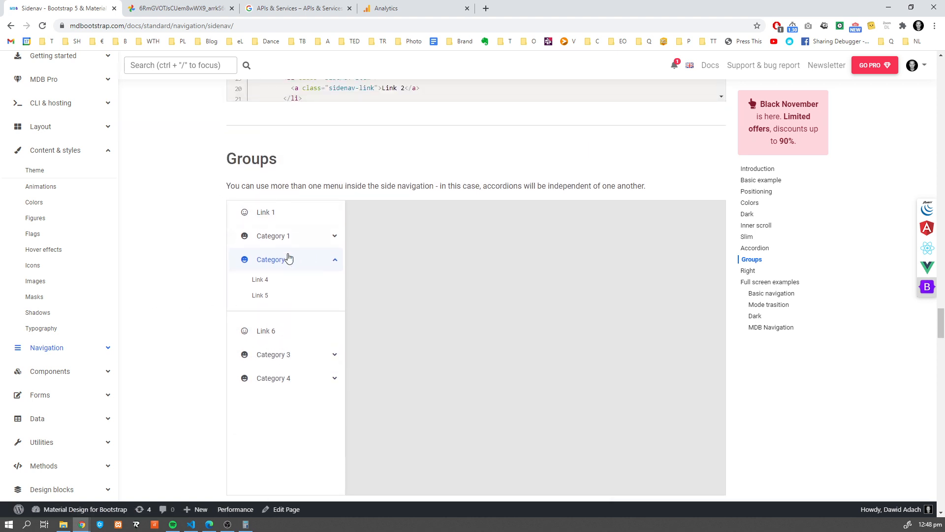
click(273, 353)
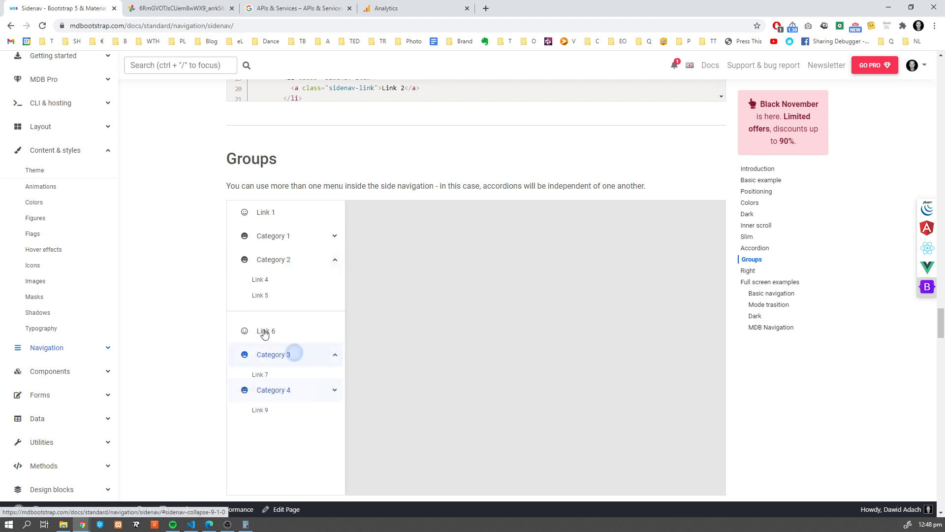
- Toggle the Right example's sidenav with its hamburger button and reach its data-right="true" HTML snippet
scroll(down, 3)
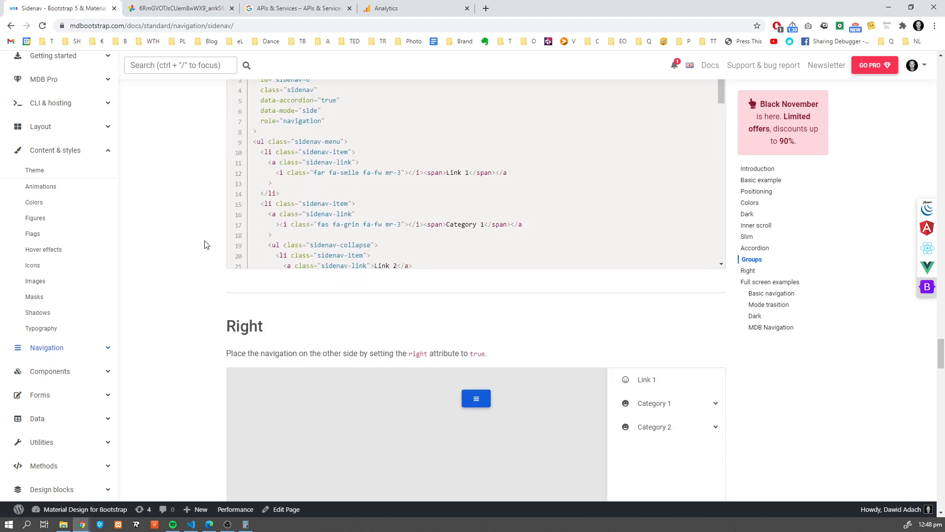
scroll(down, 3)
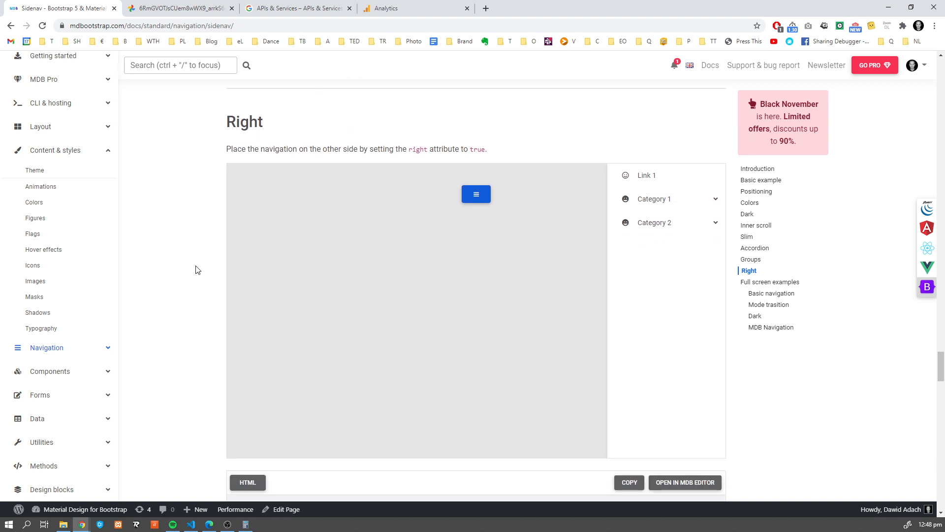
mouse_move(422, 219)
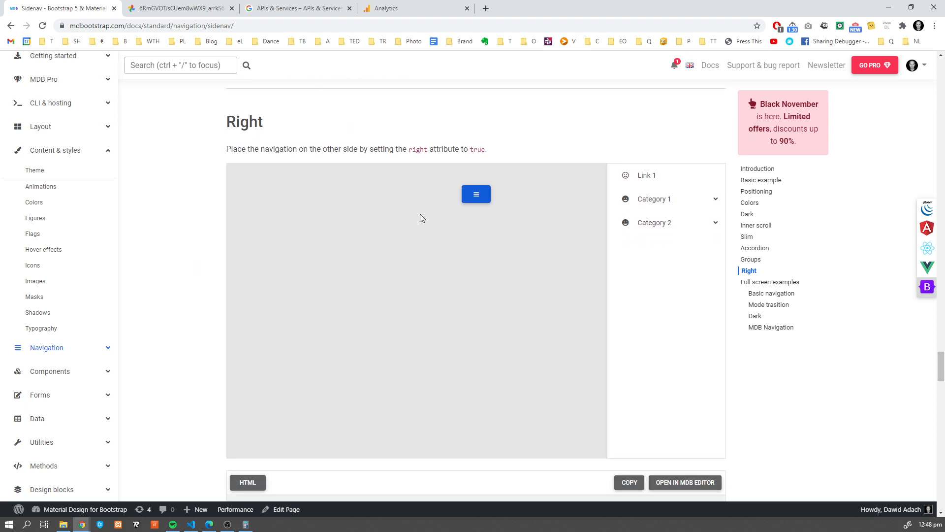
triple_click(355, 148)
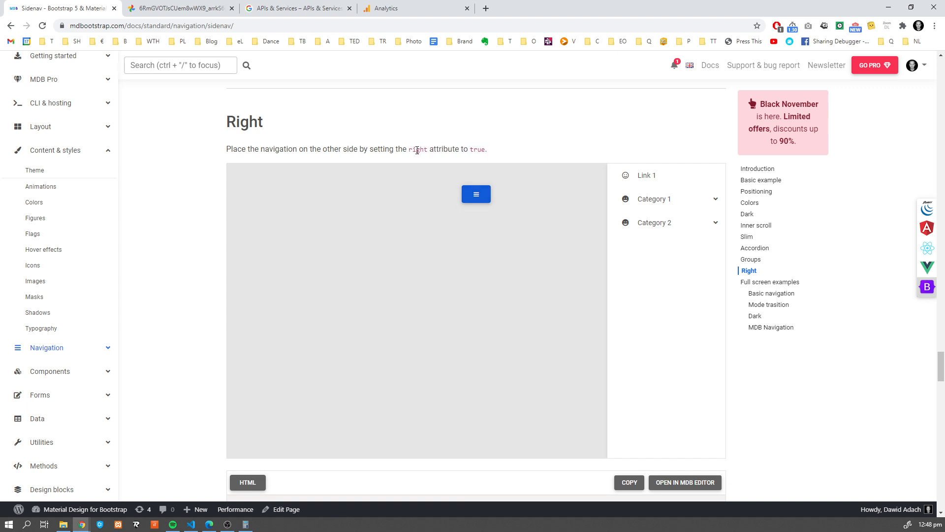
click(476, 194)
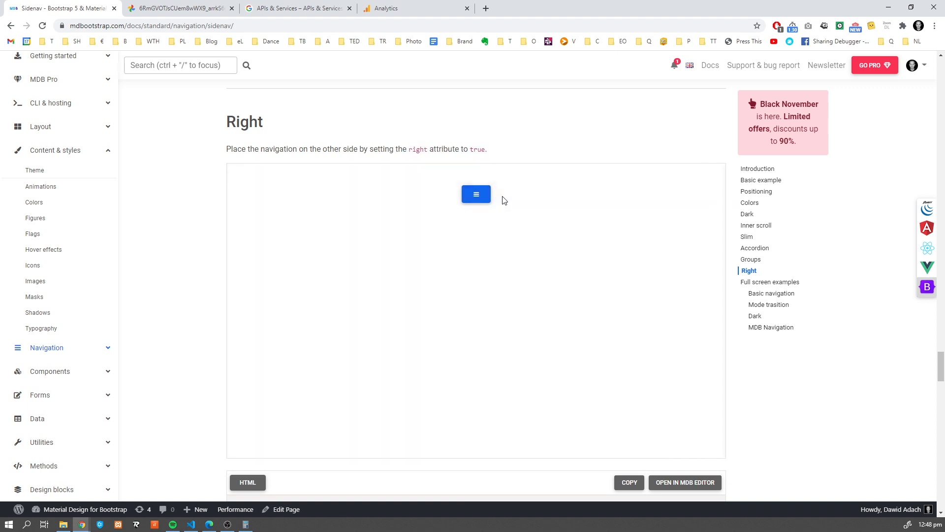
scroll(down, 3)
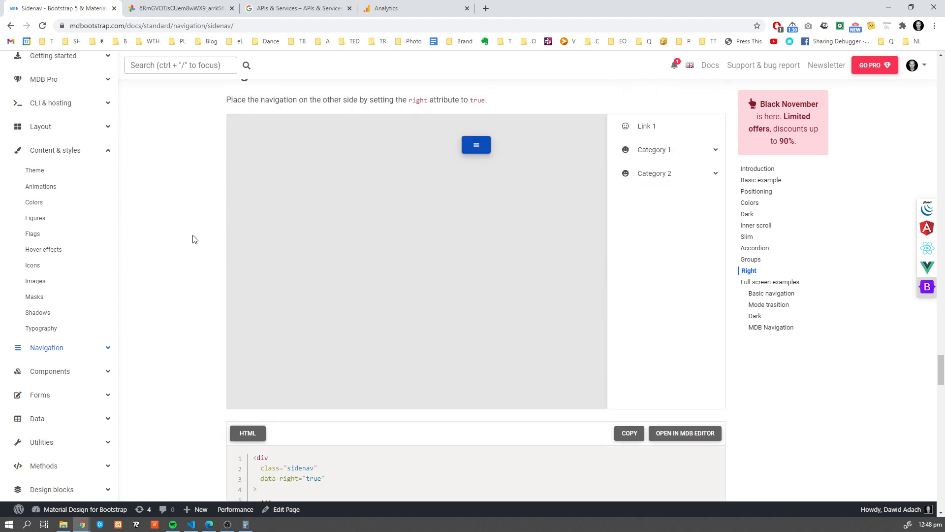
- Launch the basic sidenav full-screen demo and toggle its side navigation
scroll(down, 3)
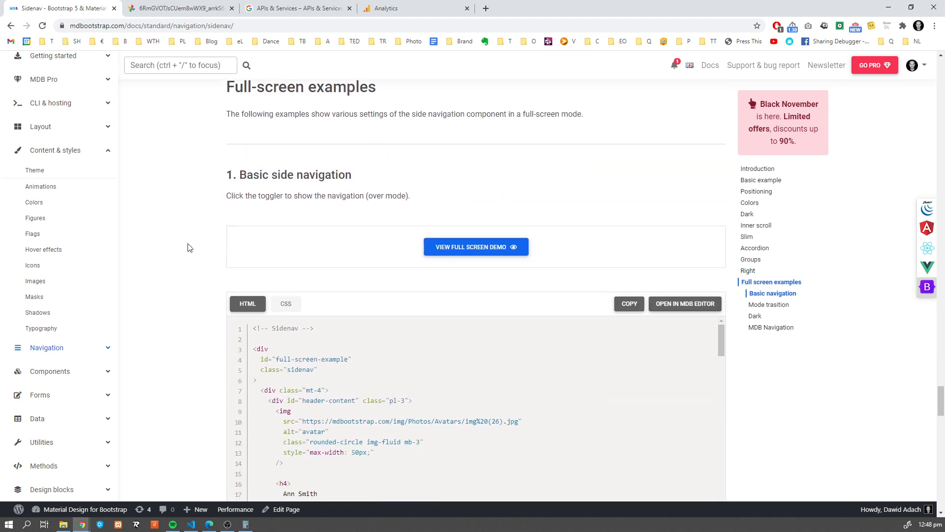
scroll(down, 3)
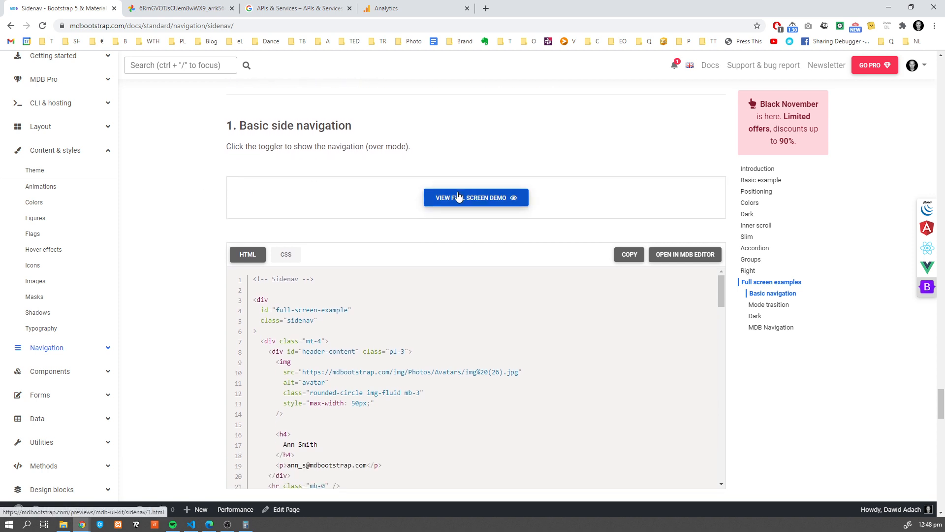
click(476, 197)
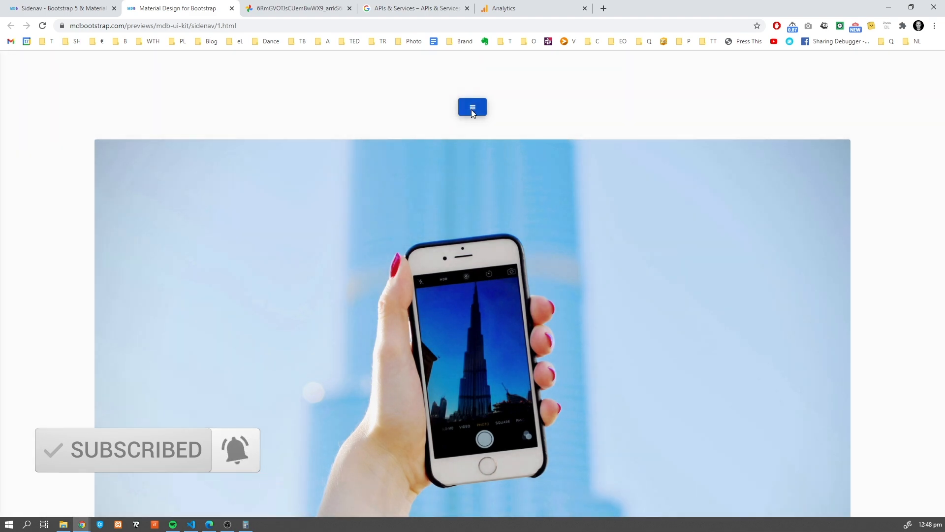
click(472, 106)
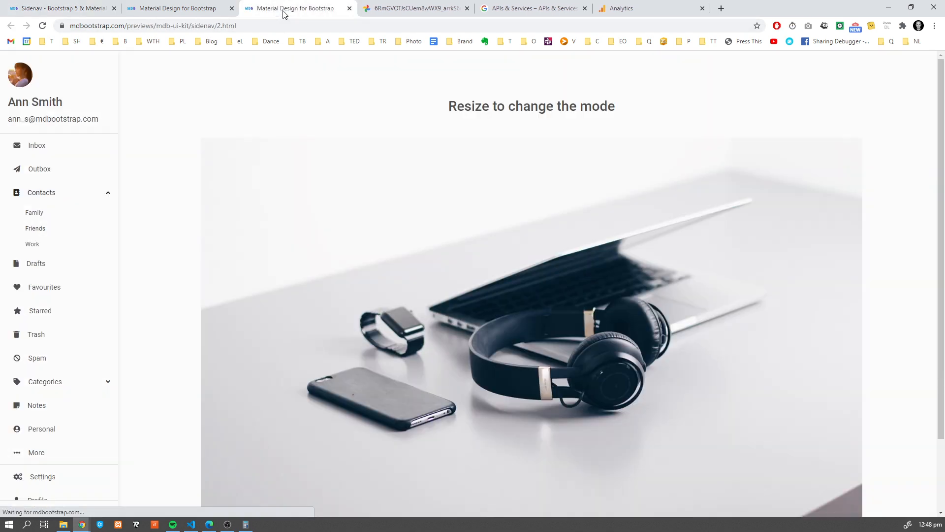
- Try the mode-transition demo in a narrow window, toggling the sidenav open and closed, then return to the Sidenav docs
click(178, 9)
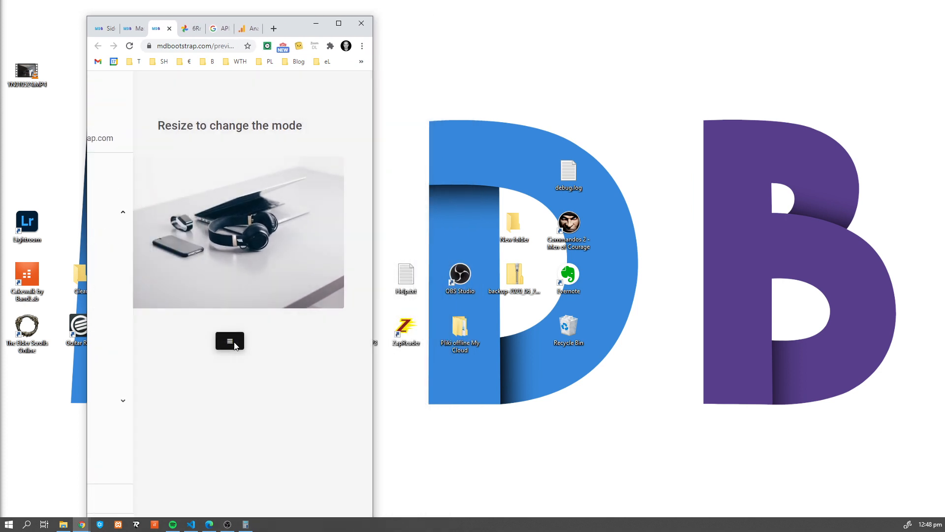
click(229, 342)
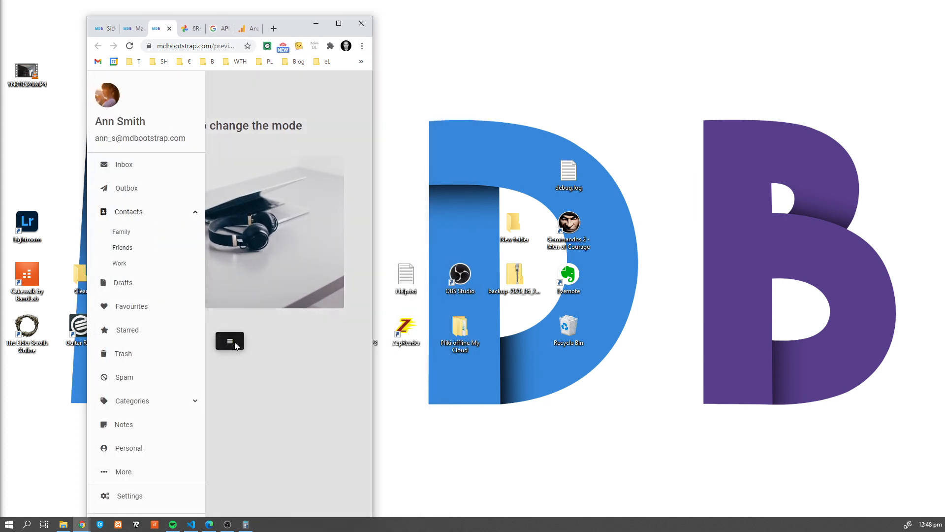
click(229, 341)
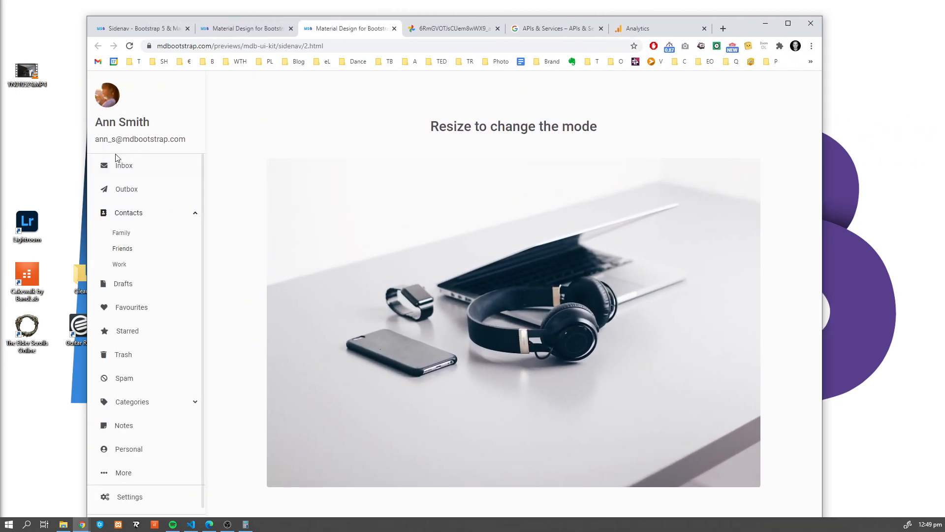
click(788, 22)
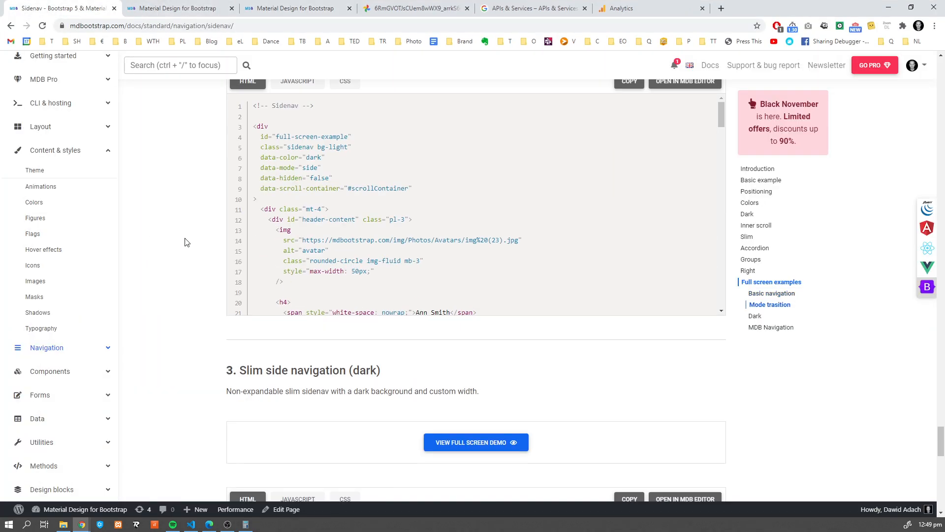
- Preview the Slim dark and MDB Navigation full-screen demos, toggling the sidenav in the narrow window
scroll(down, 3)
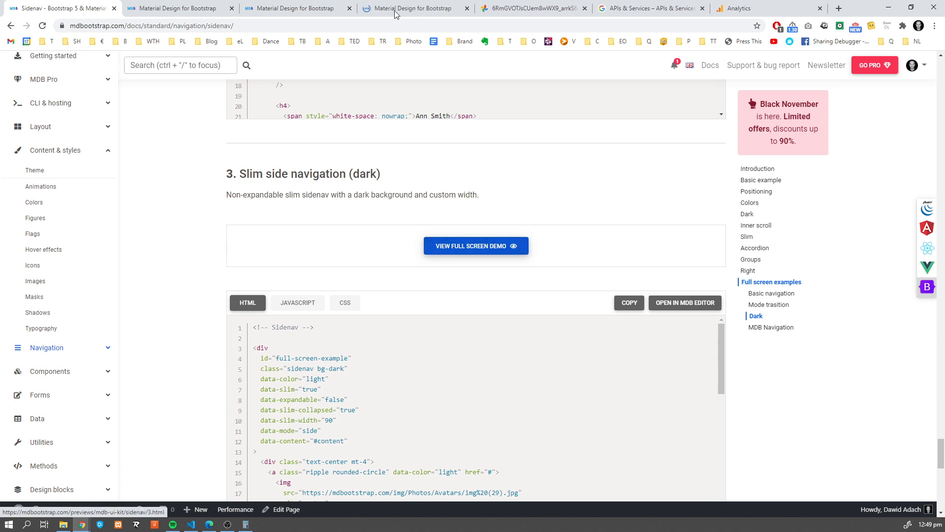
click(476, 245)
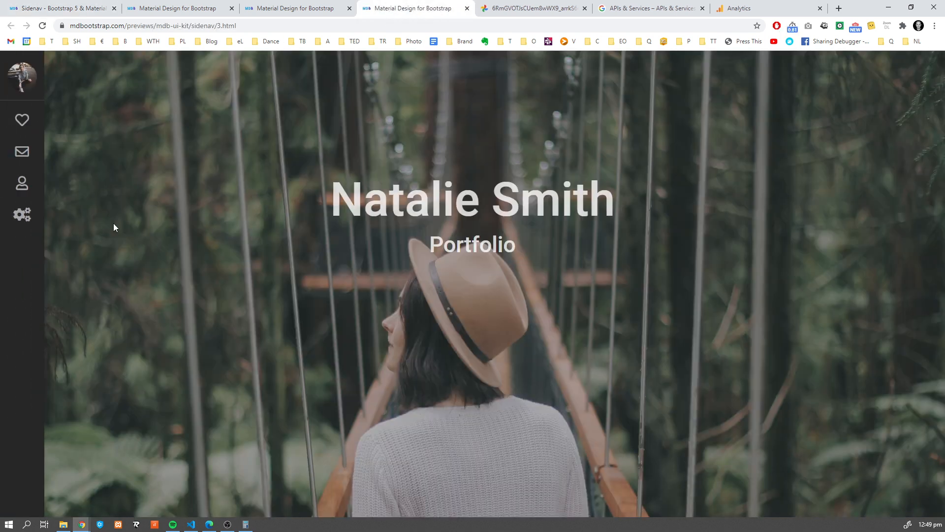
mouse_move(276, 187)
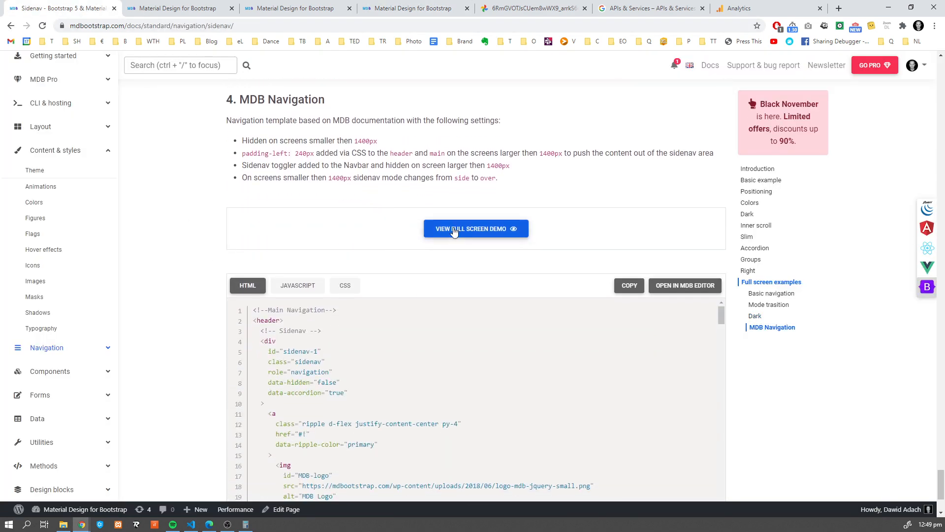
click(476, 229)
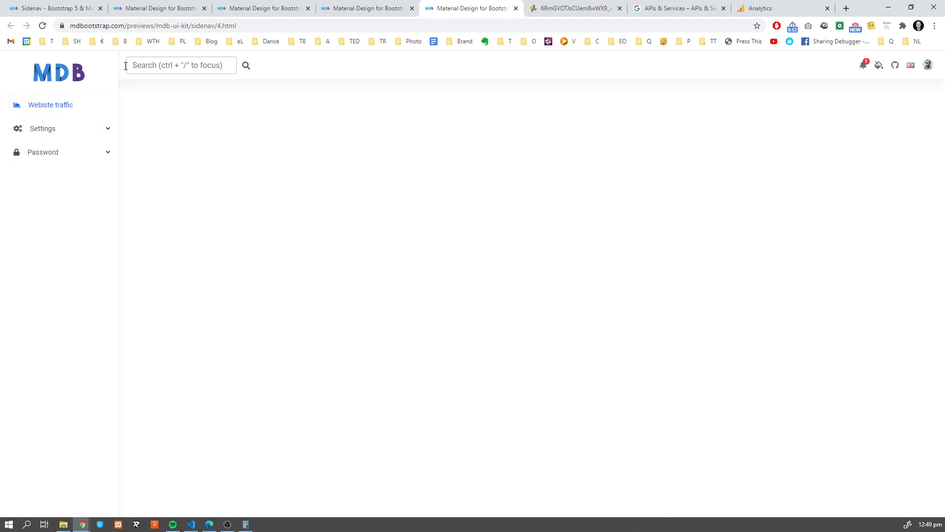
click(901, 6)
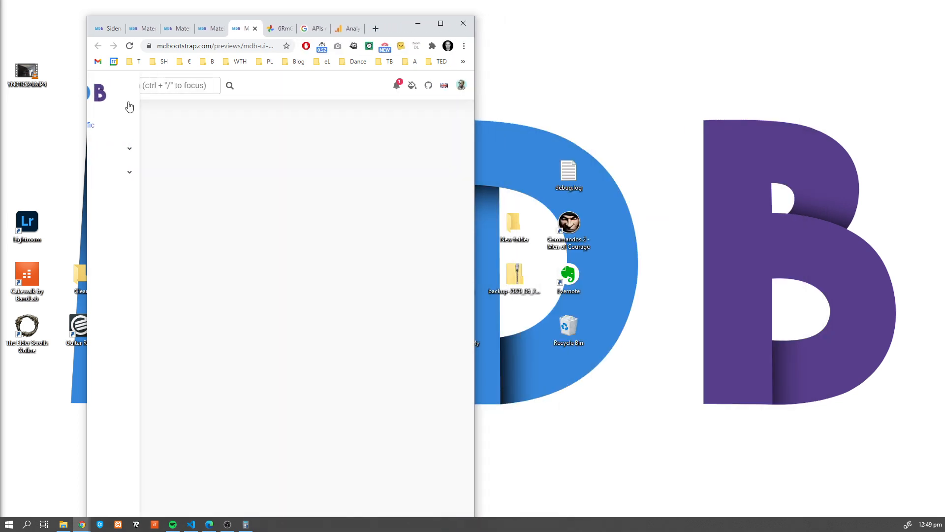
click(99, 85)
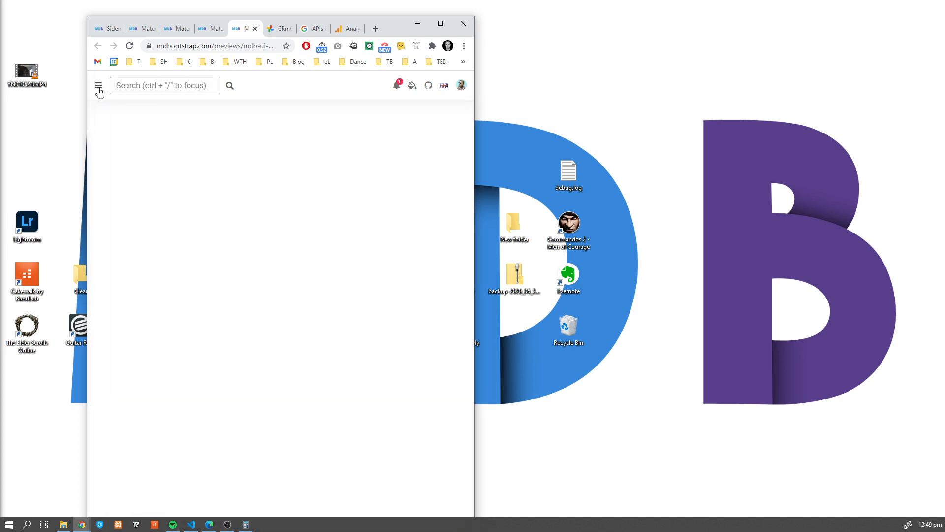
click(440, 23)
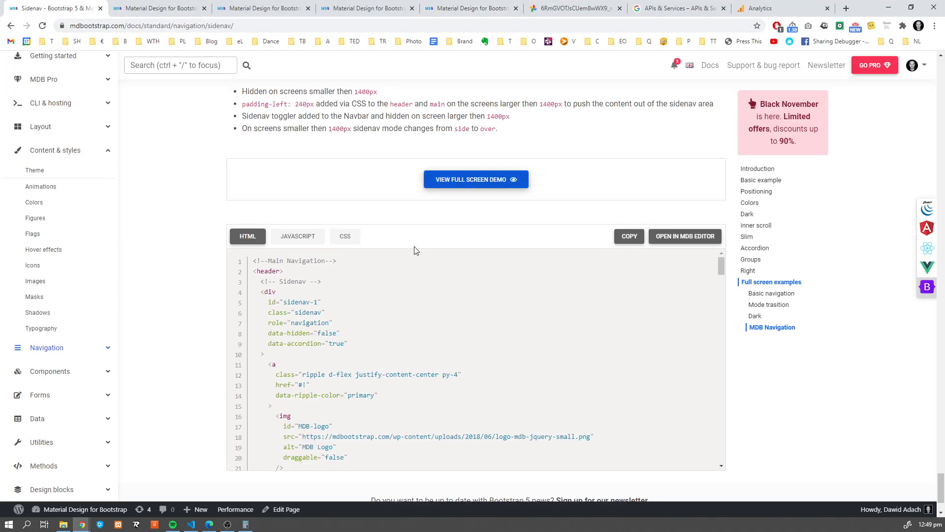
- Show the Sidenav API tab, then download MDB-UI-KIT-PRO-ESSENTIAL-2.1.0 from the My Orders page
scroll(down, 3)
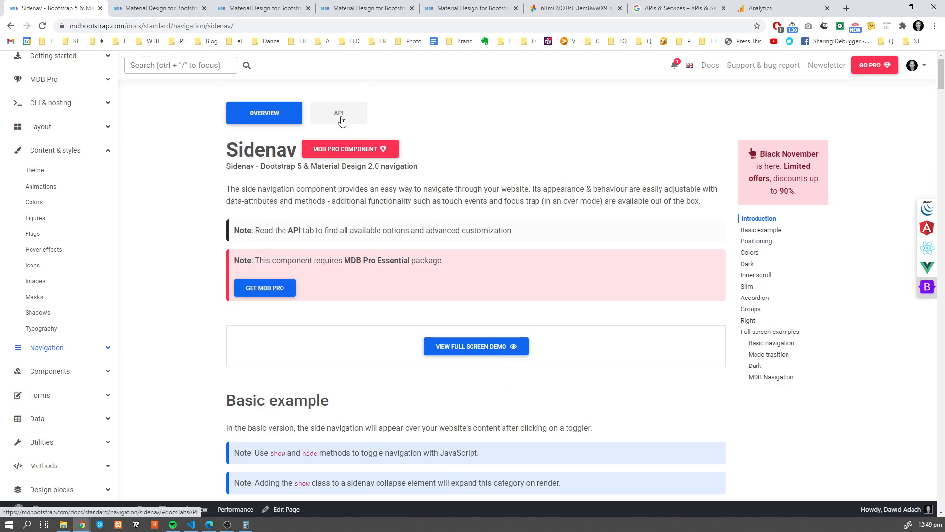
click(338, 112)
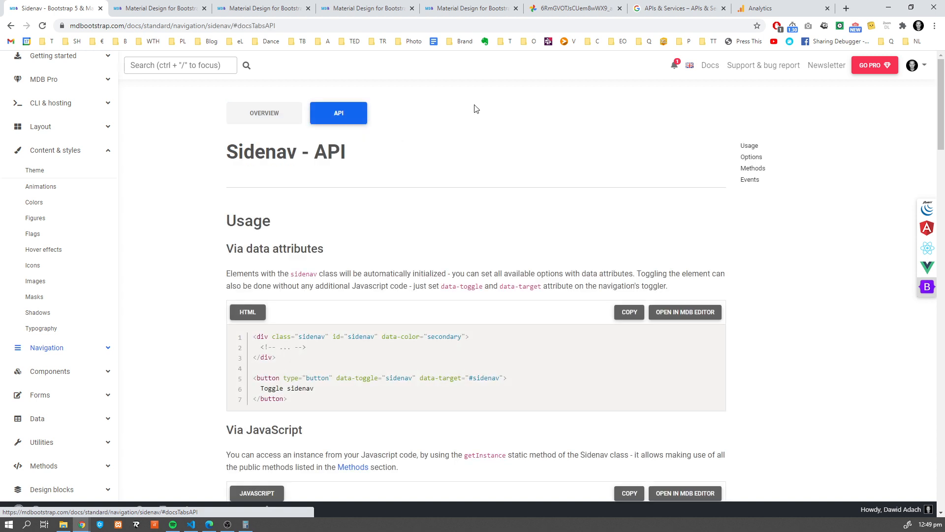
mouse_move(369, 204)
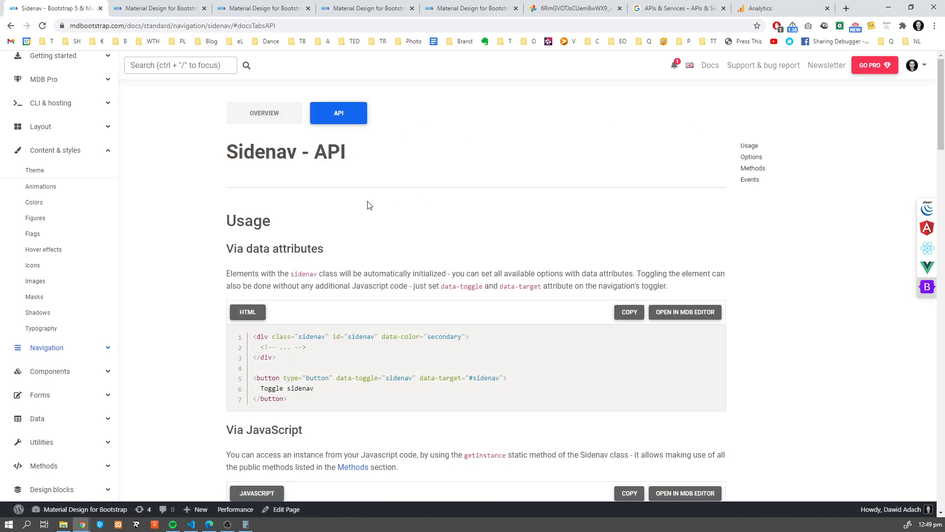
click(912, 65)
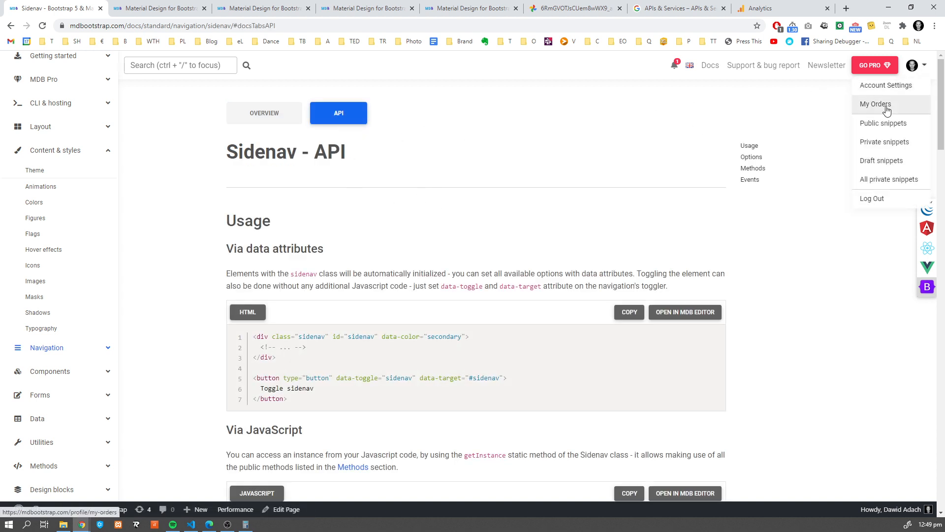
click(874, 104)
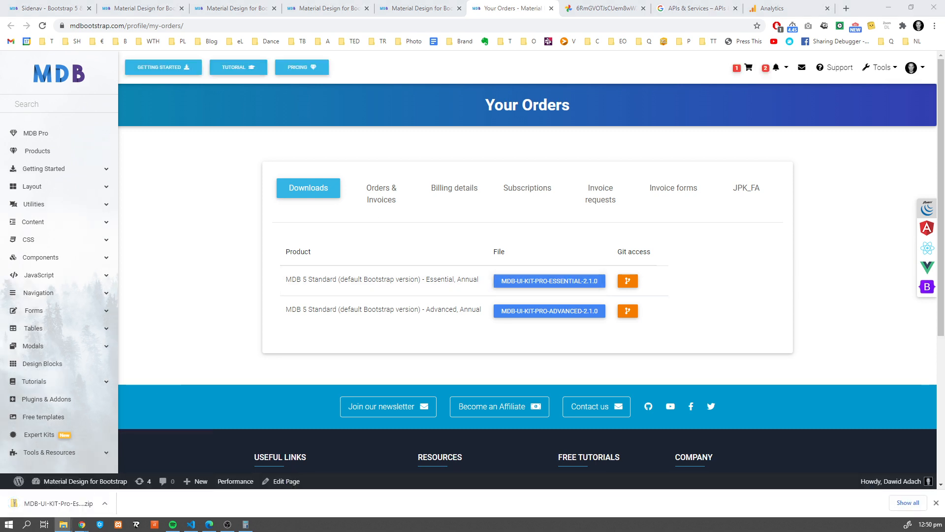
right_click(371, 277)
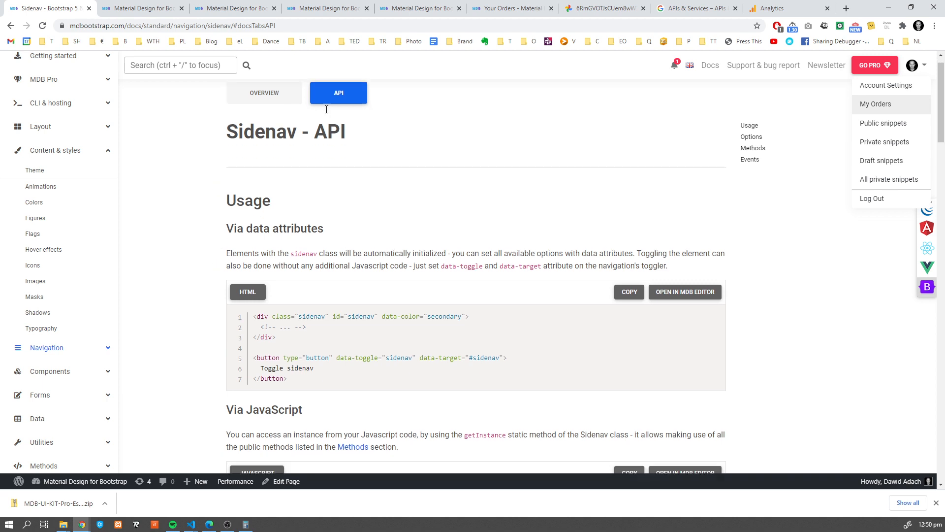
- Browse down the Sidenav API page through its Usage code samples and Options table
click(190, 216)
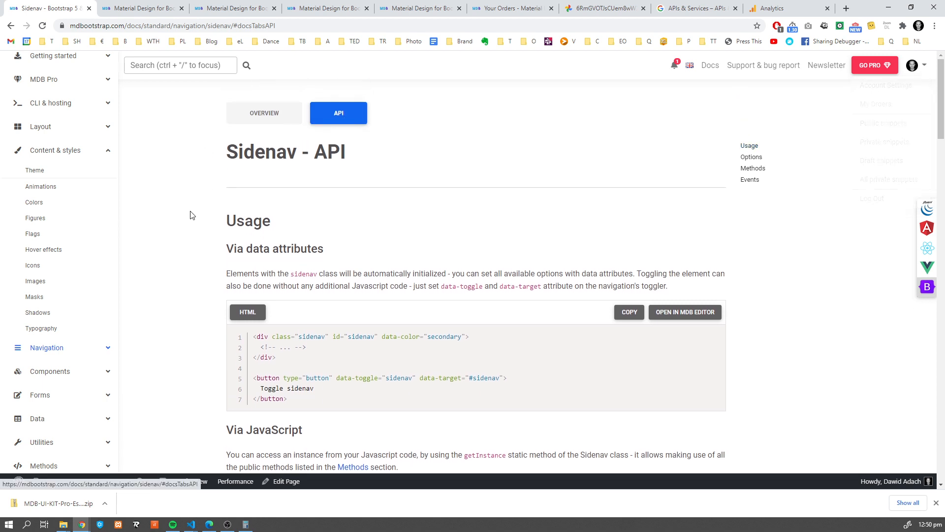
scroll(down, 3)
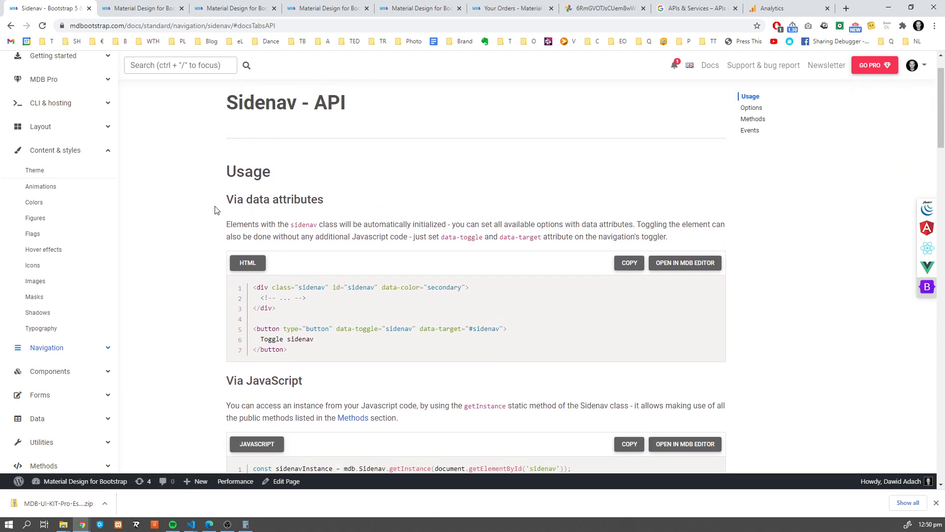
scroll(down, 3)
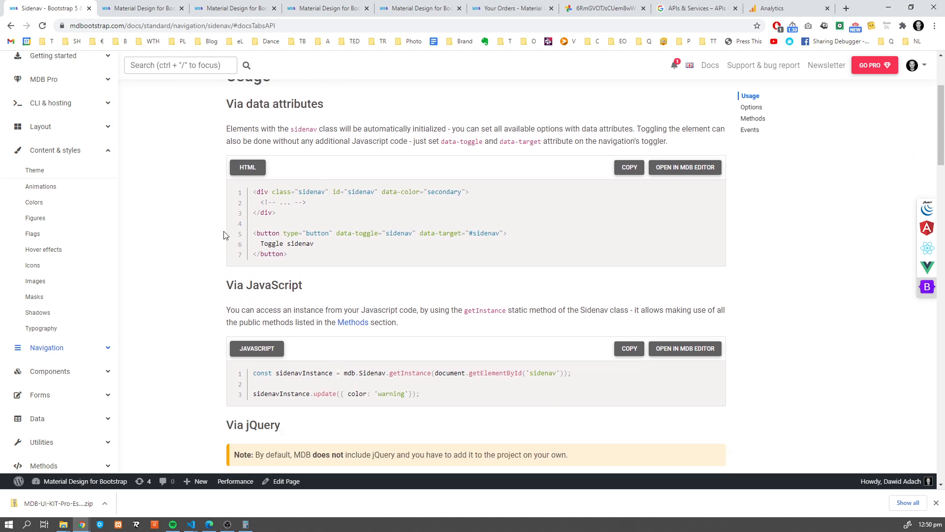
scroll(up, 3)
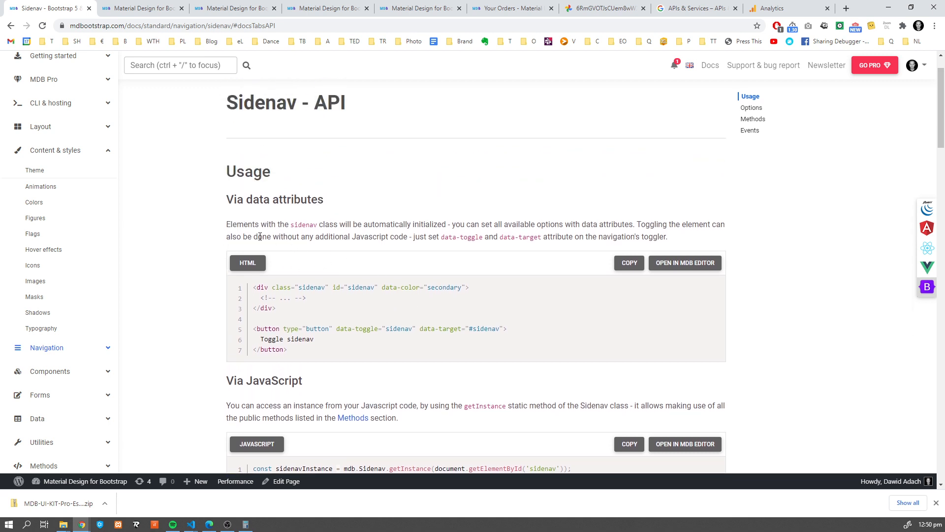
scroll(down, 3)
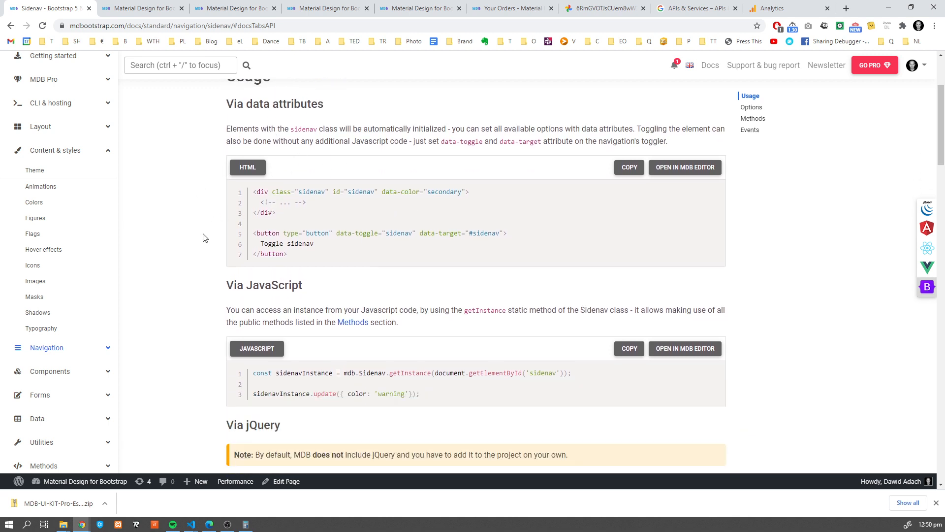
scroll(up, 3)
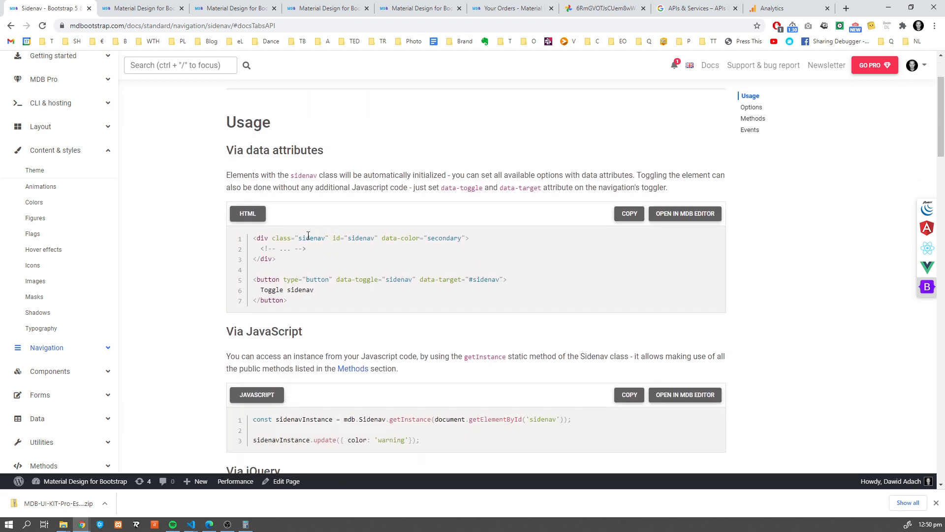
scroll(down, 3)
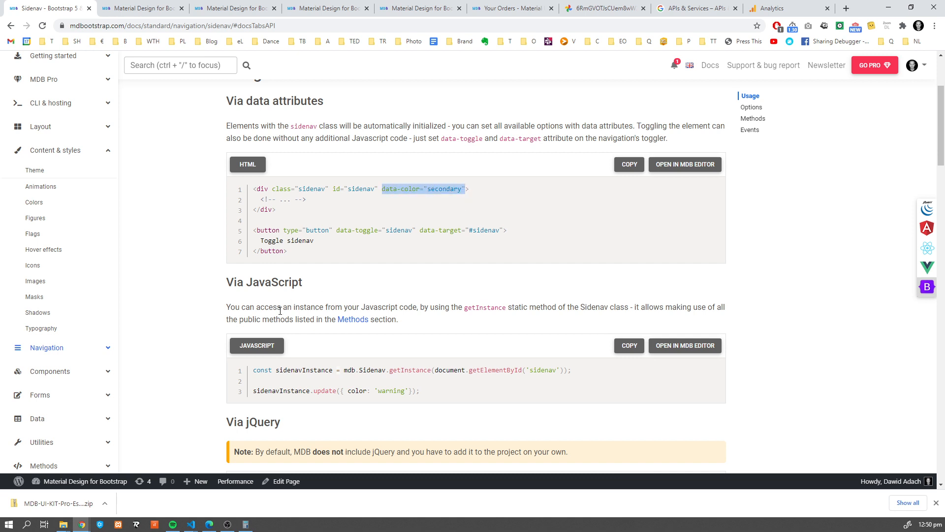
scroll(down, 3)
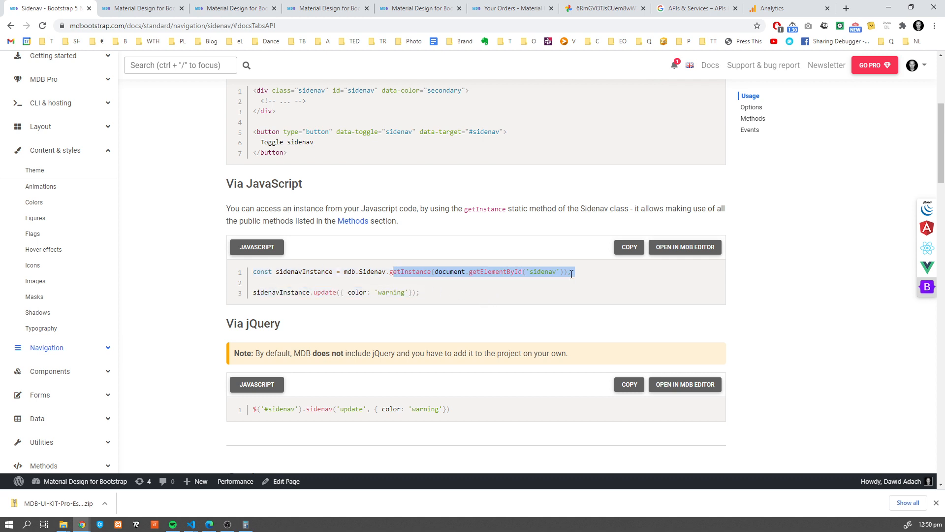
scroll(down, 3)
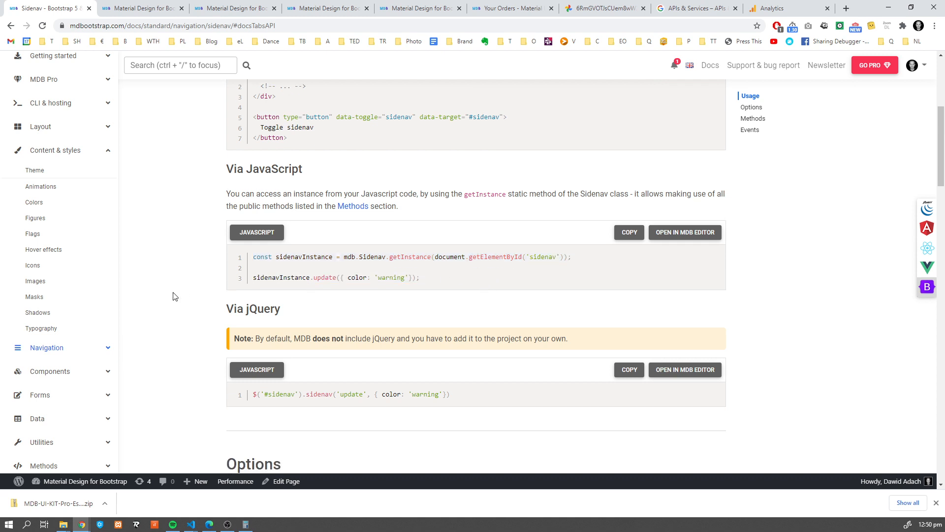
scroll(down, 3)
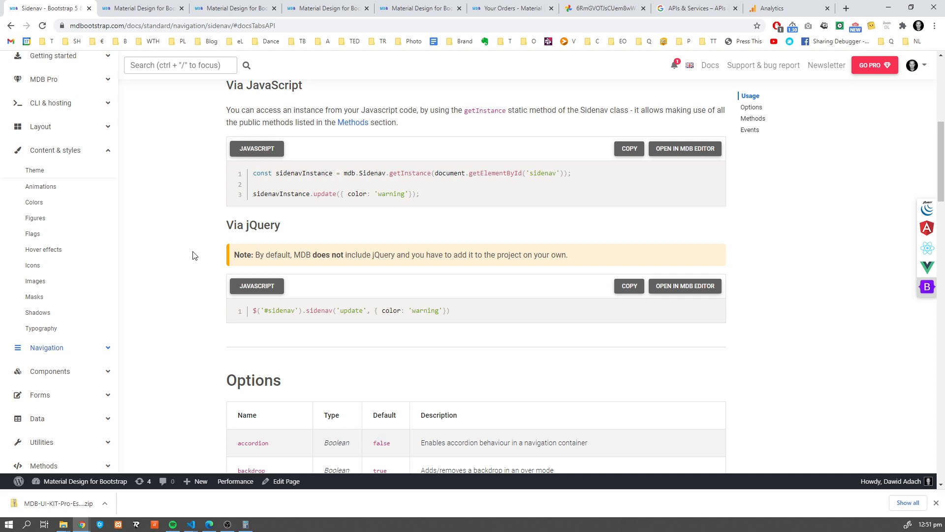
mouse_move(280, 278)
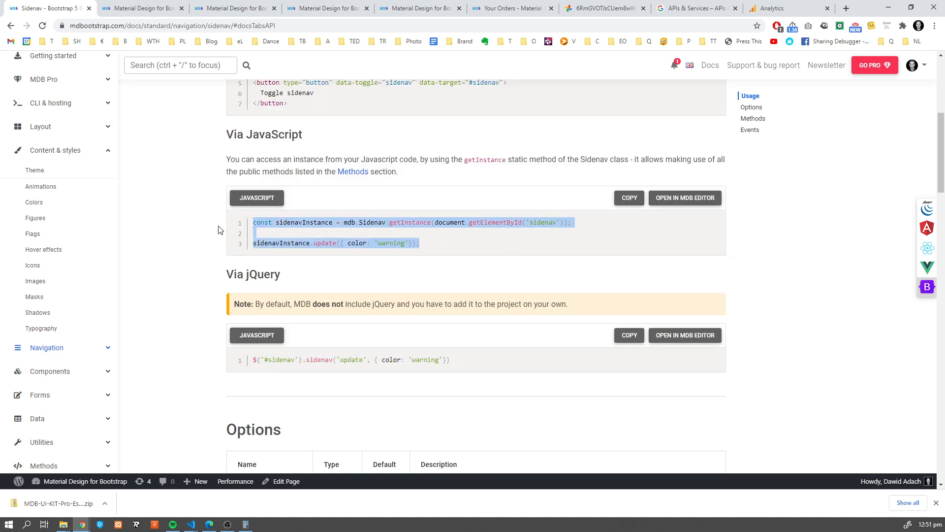
- Scroll back to the Usage section at the top of the API page
scroll(up, 3)
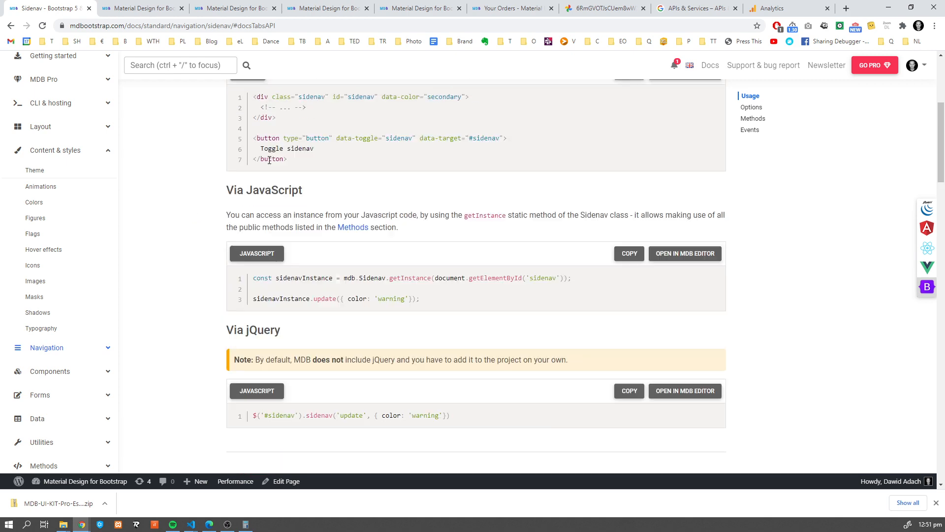
scroll(up, 3)
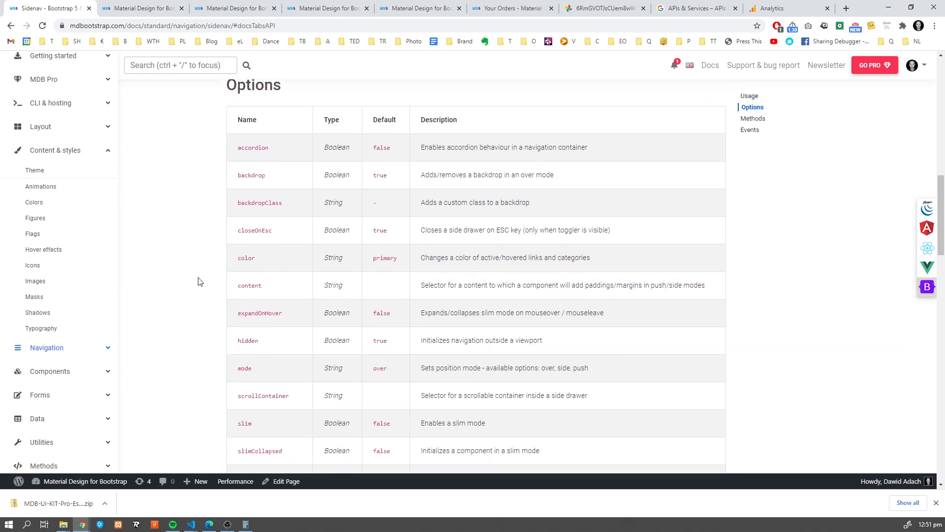
scroll(up, 3)
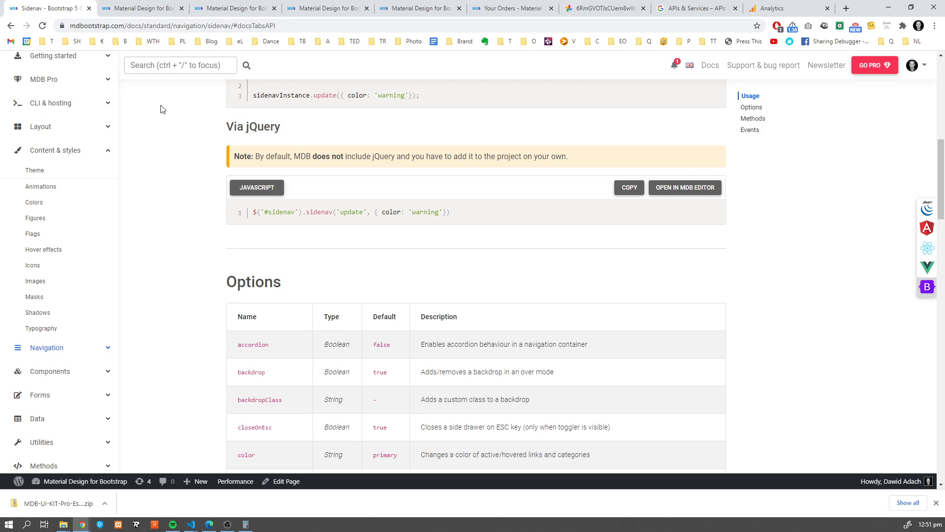
scroll(up, 3)
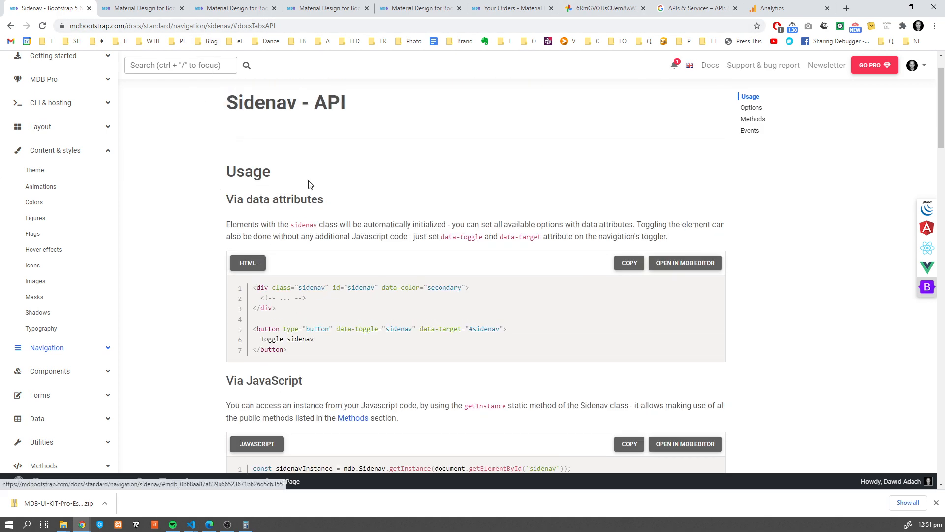
- Copy the Basic example's HTML from the Overview tab and paste it into index.html in VS Code
click(264, 112)
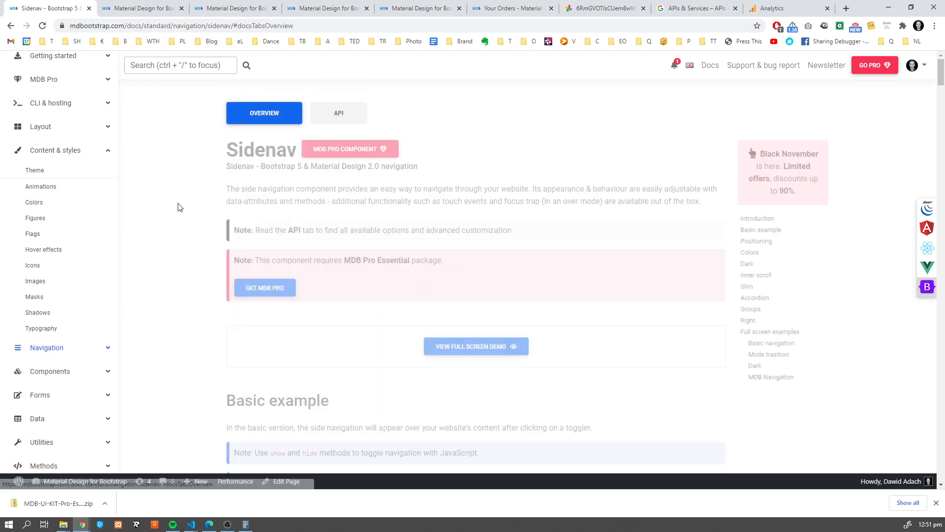
scroll(down, 3)
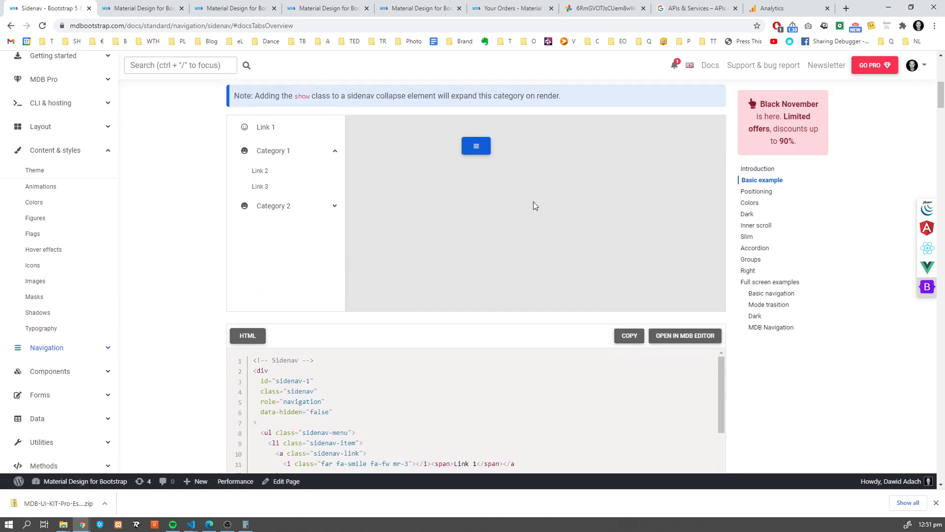
click(629, 335)
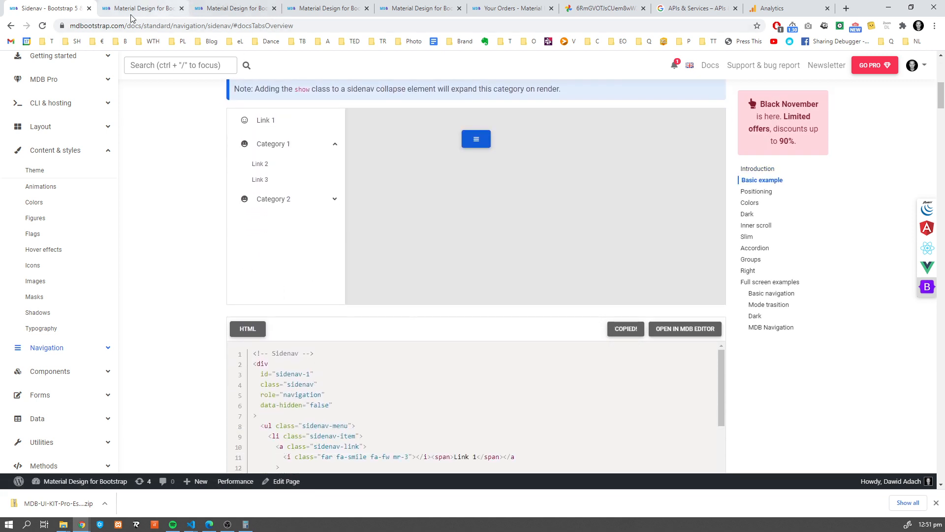
click(189, 524)
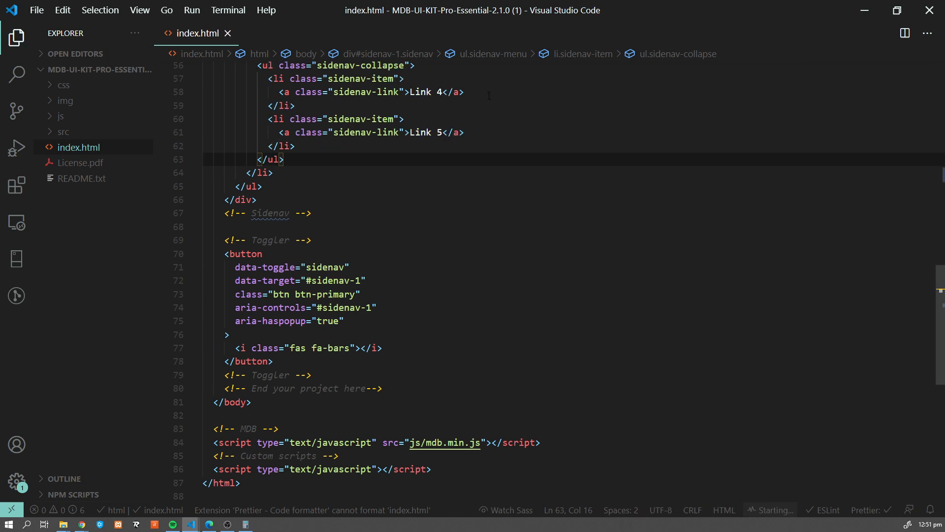
- Add the getInstance and sidenavInstance.update({ color: 'warning' }) snippet to index.html's custom script block
click(83, 523)
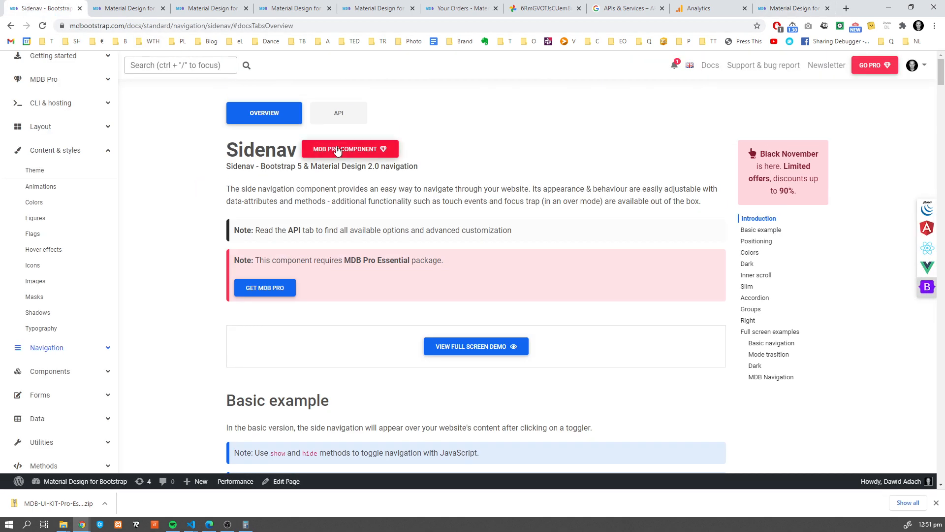
click(337, 113)
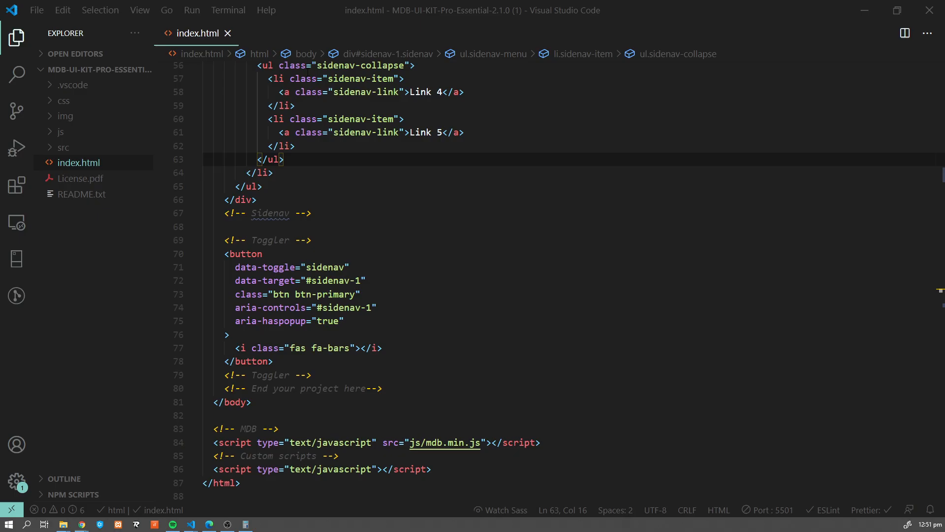
scroll(down, 3)
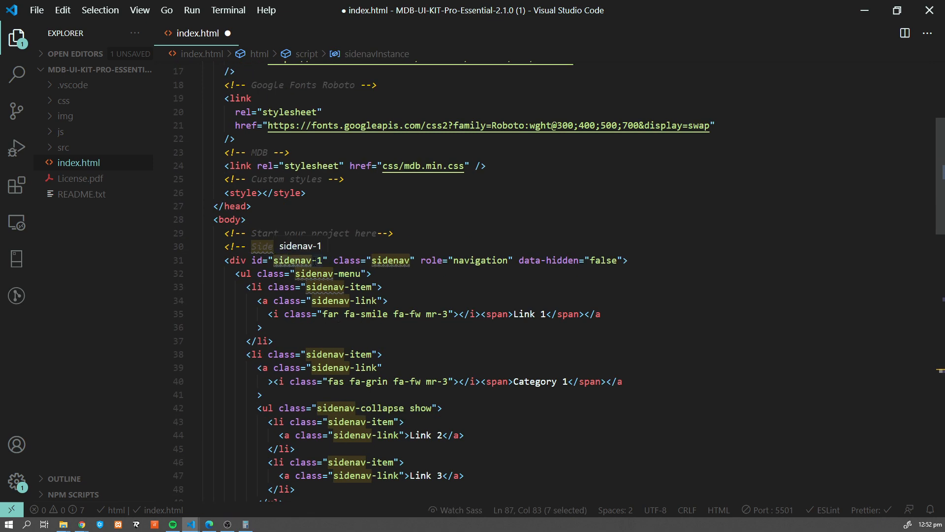
scroll(down, 3)
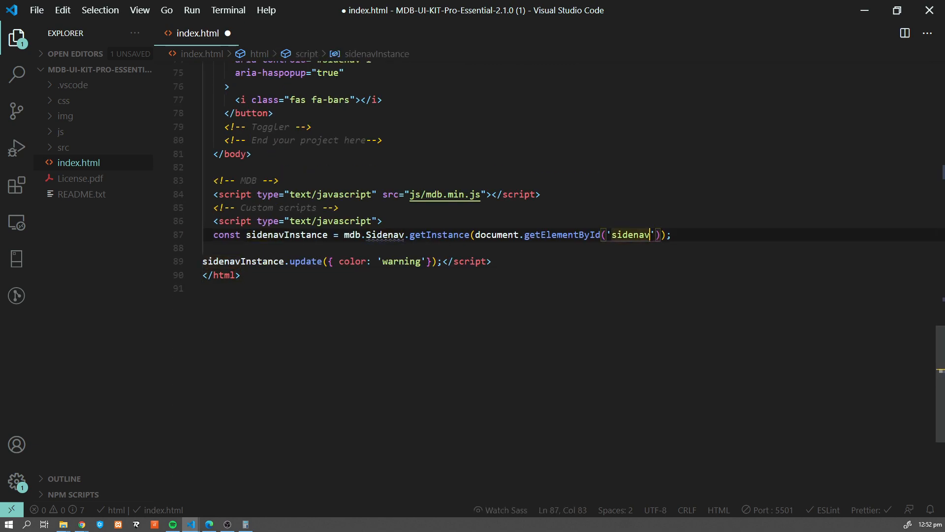
click(83, 522)
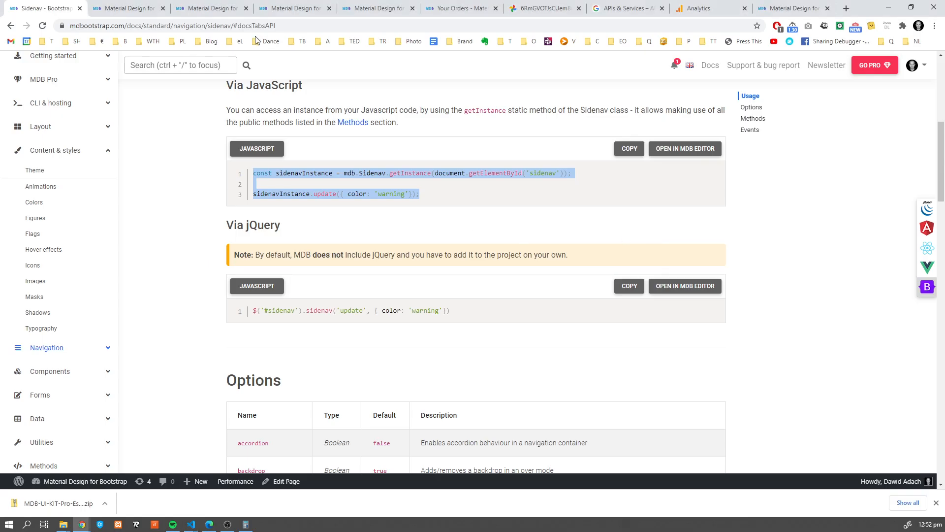
click(186, 185)
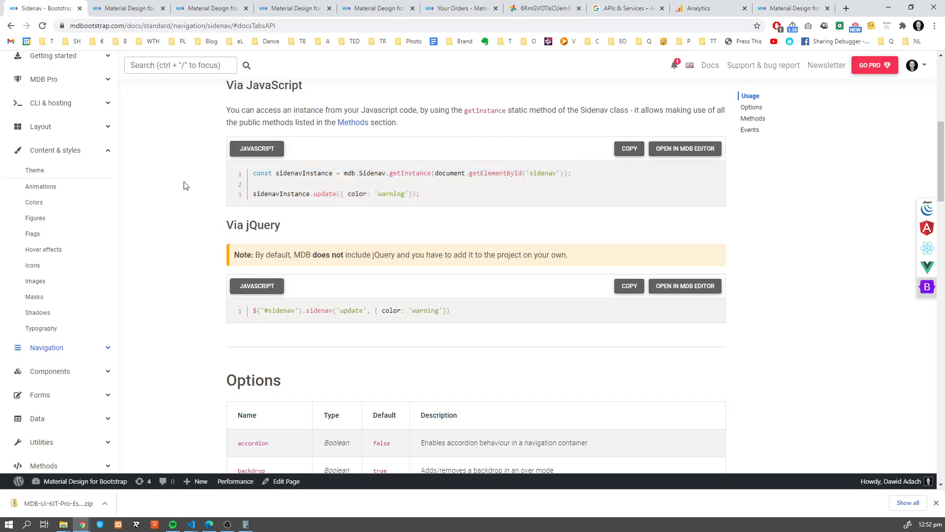
scroll(up, 3)
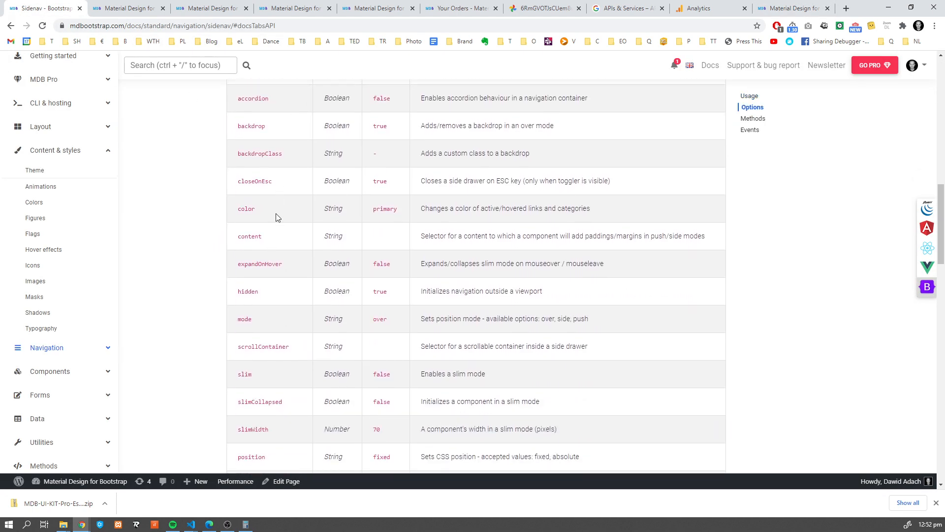
scroll(up, 3)
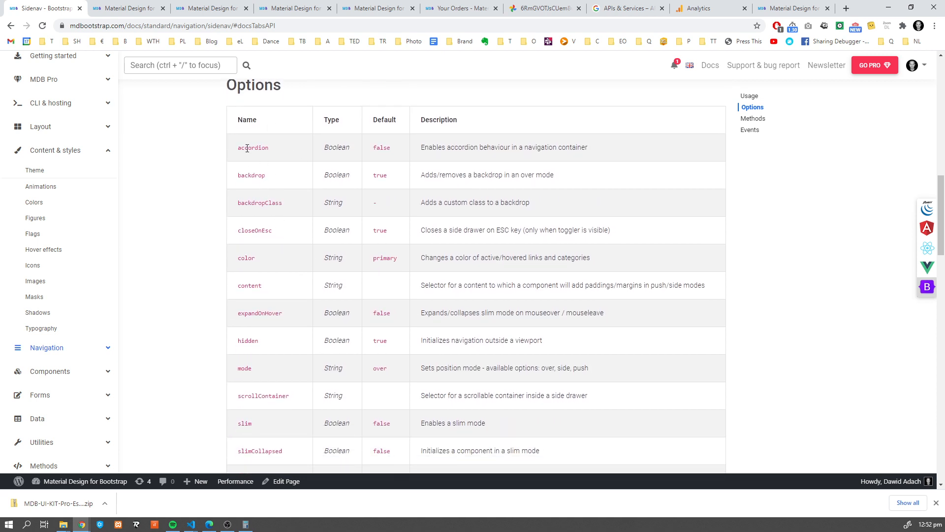
mouse_move(289, 246)
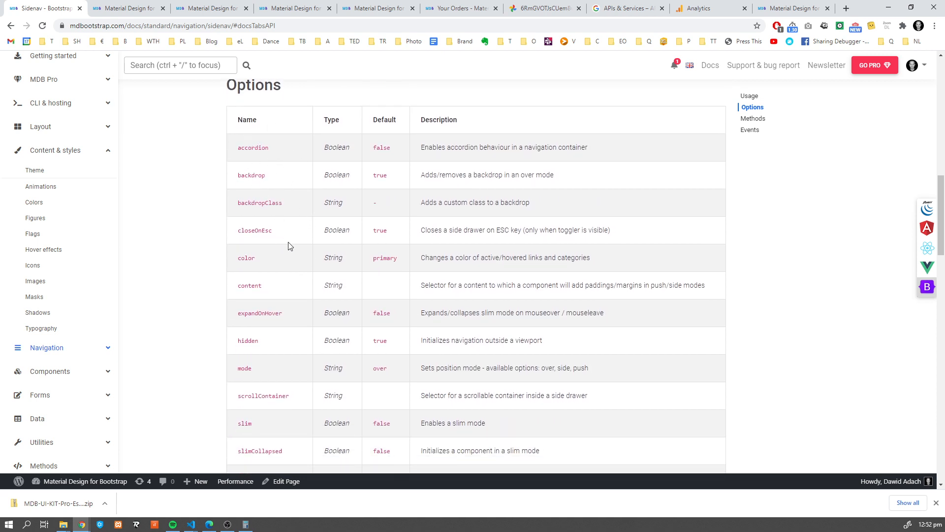
double_click(253, 147)
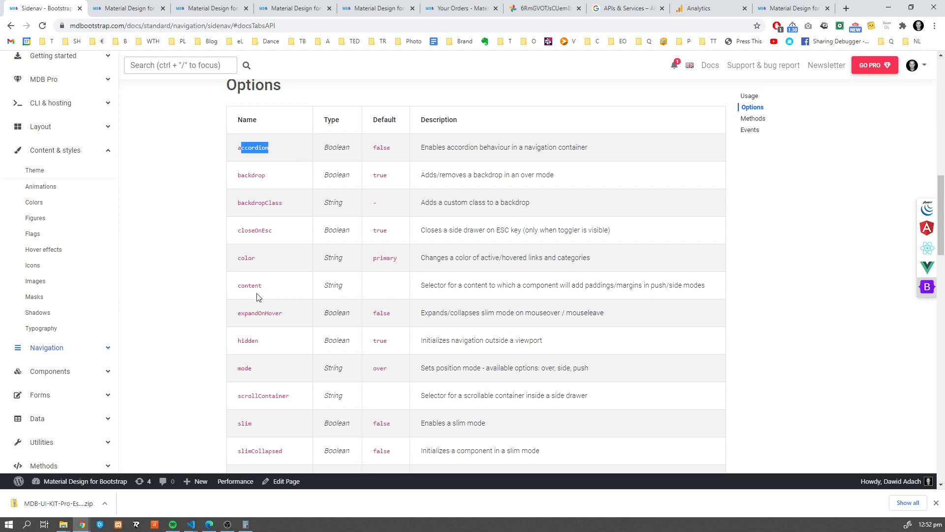
scroll(down, 3)
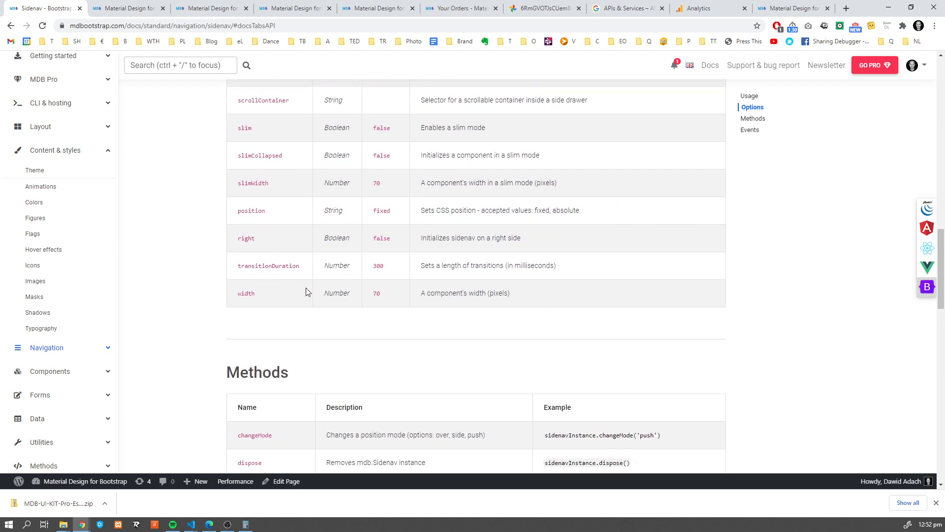
scroll(up, 3)
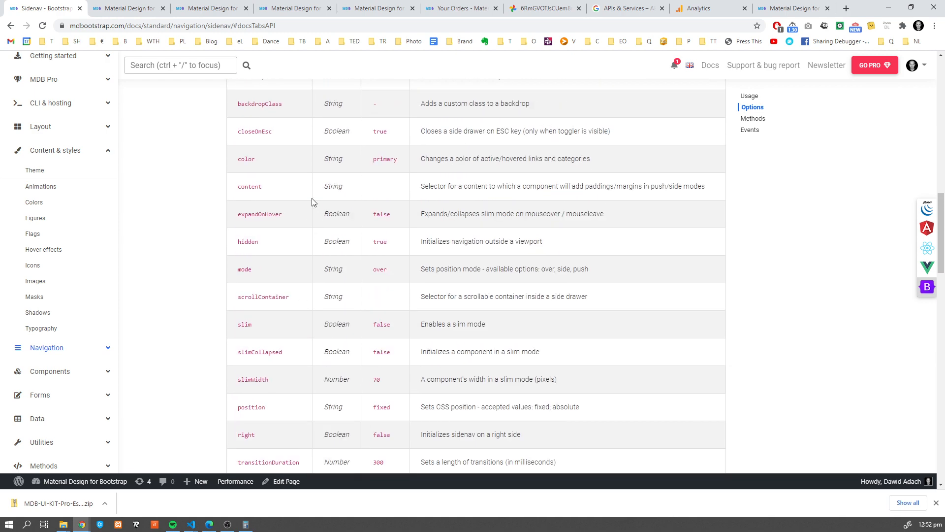
scroll(up, 3)
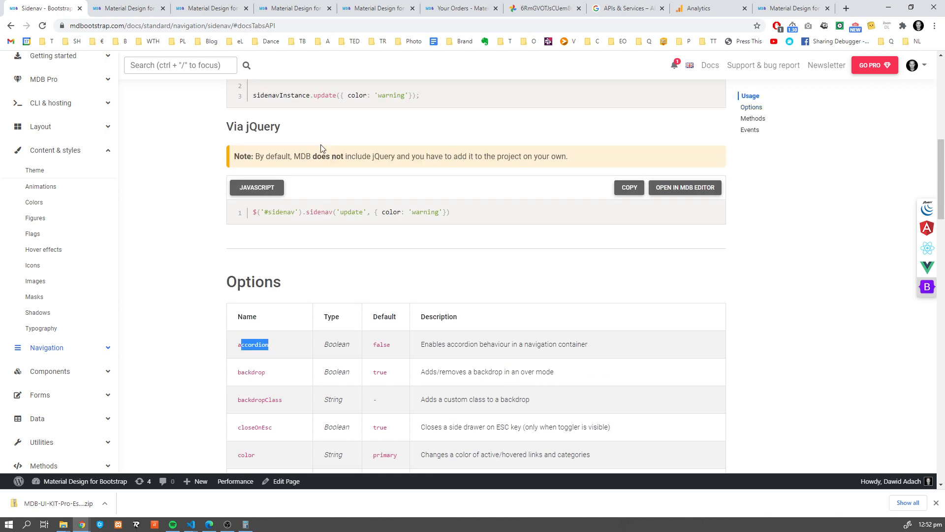
scroll(down, 3)
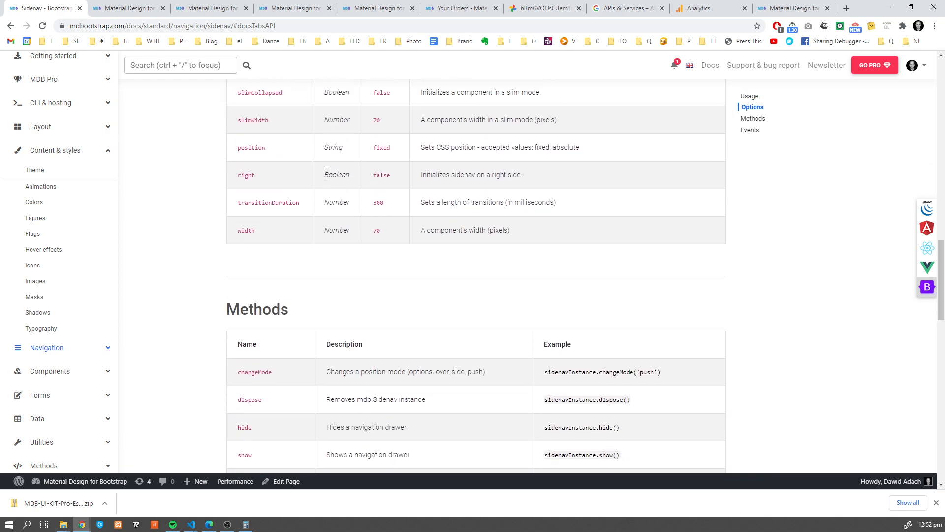
scroll(up, 3)
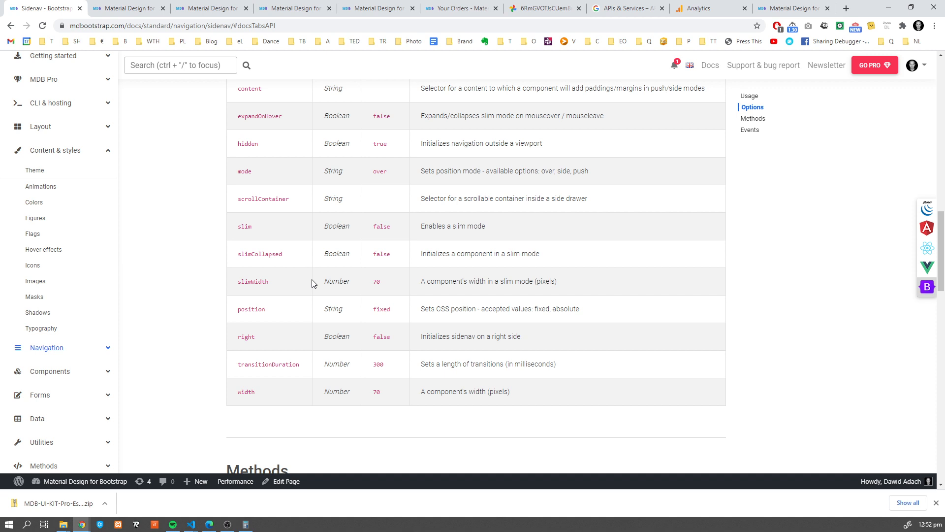
scroll(up, 3)
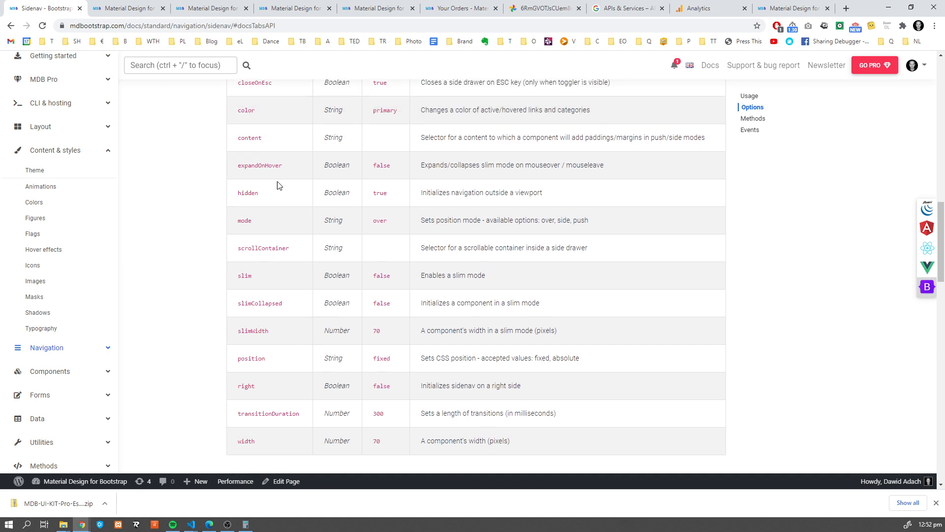
scroll(up, 3)
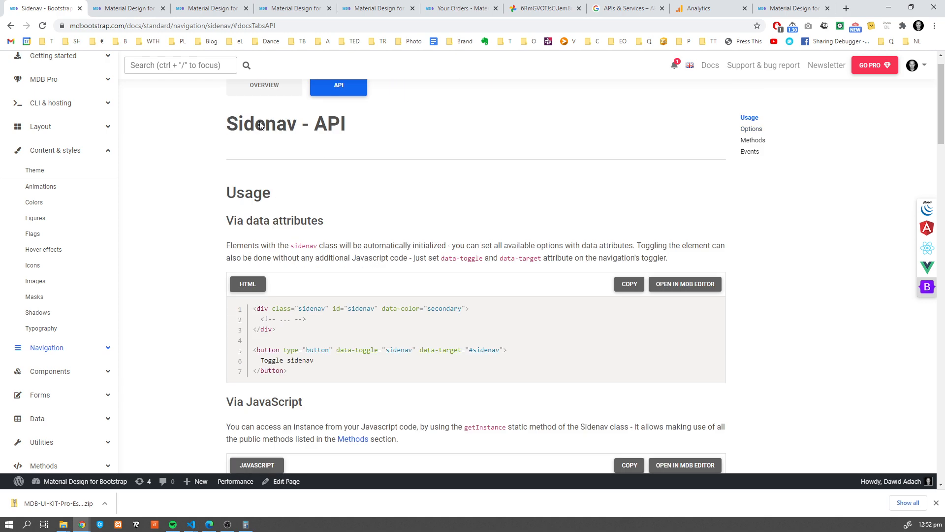
- Copy the Slim example's HTML with its togglers from the Overview tab and paste it into index.html
click(263, 85)
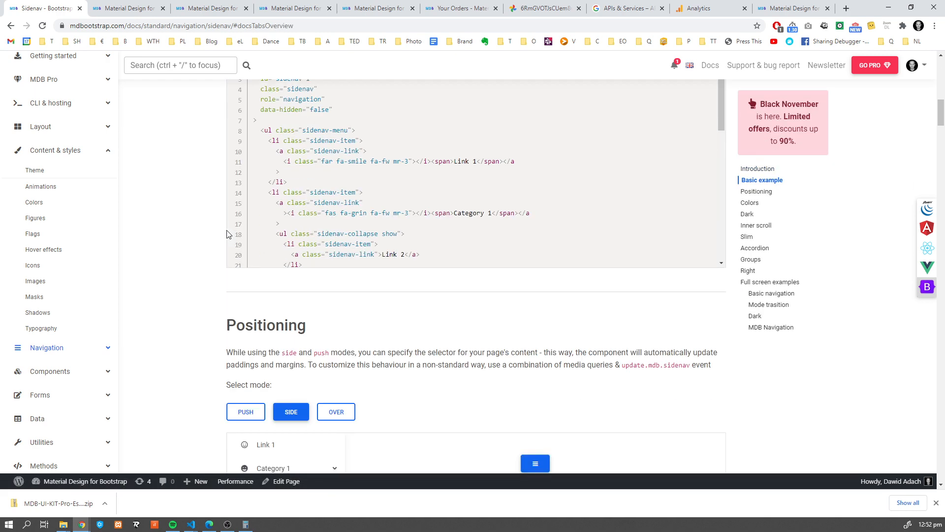
scroll(down, 3)
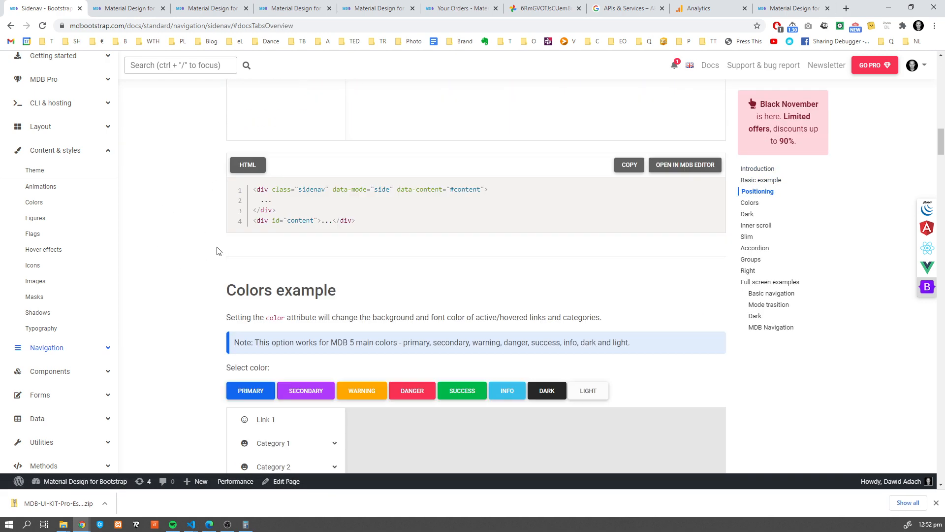
scroll(down, 3)
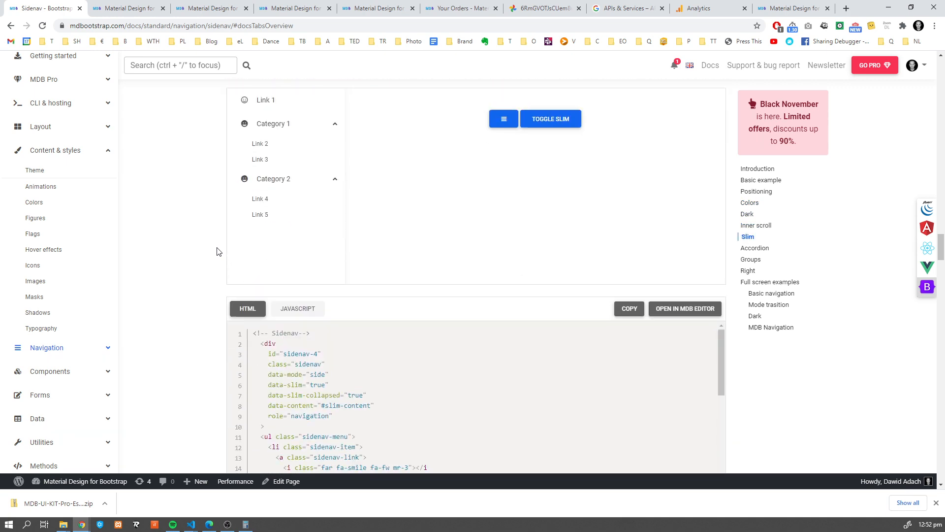
scroll(down, 3)
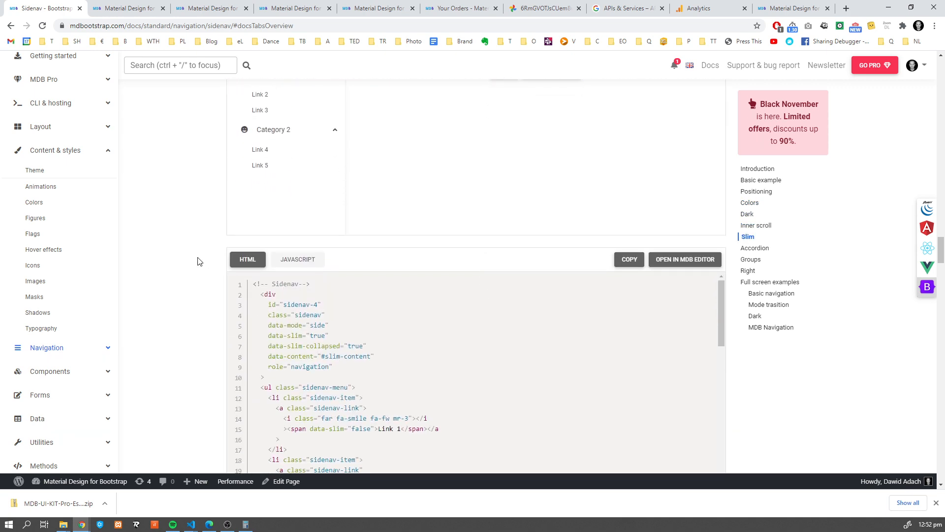
scroll(up, 3)
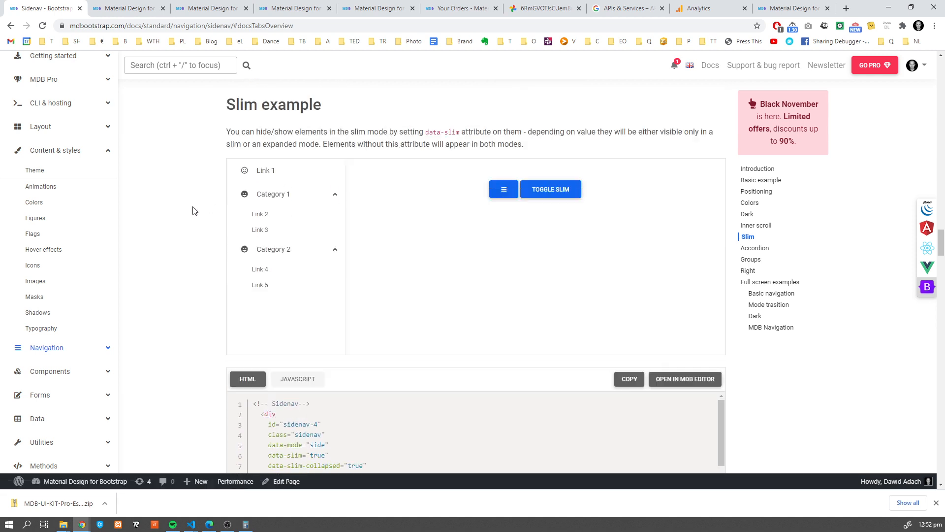
scroll(down, 3)
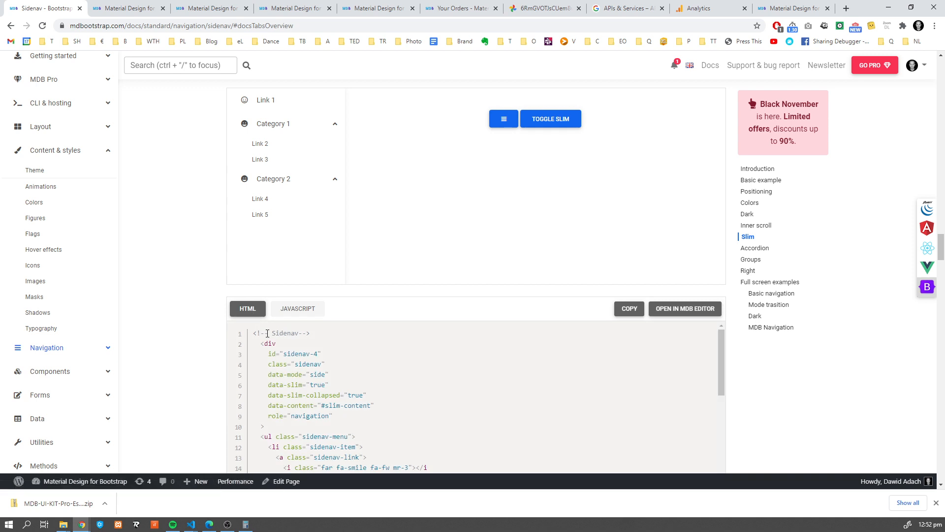
click(629, 308)
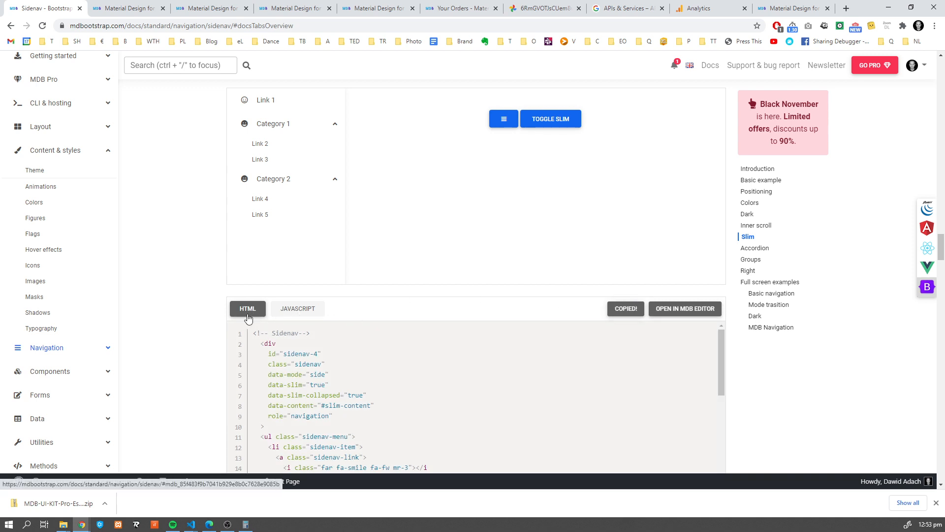
click(190, 523)
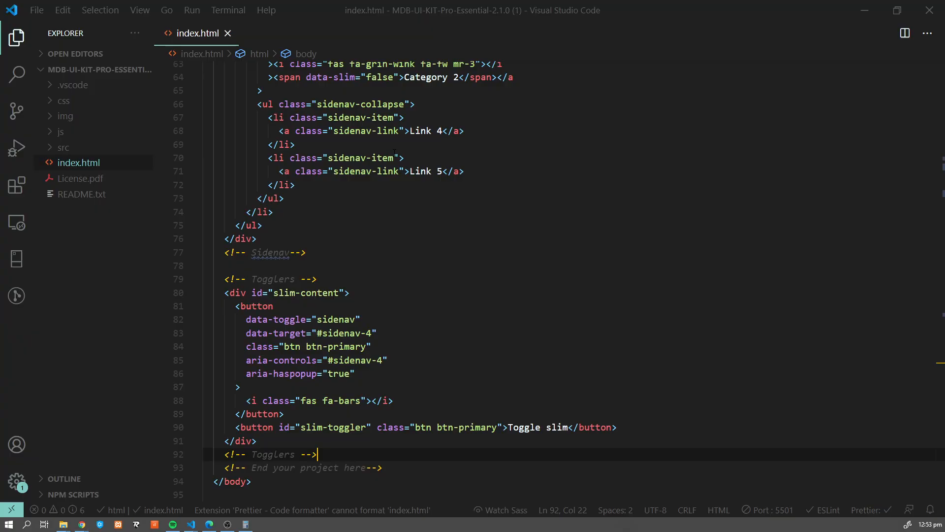
- Check the local page's slim sidenav, then switch back to the Slim example in the docs tab
scroll(down, 3)
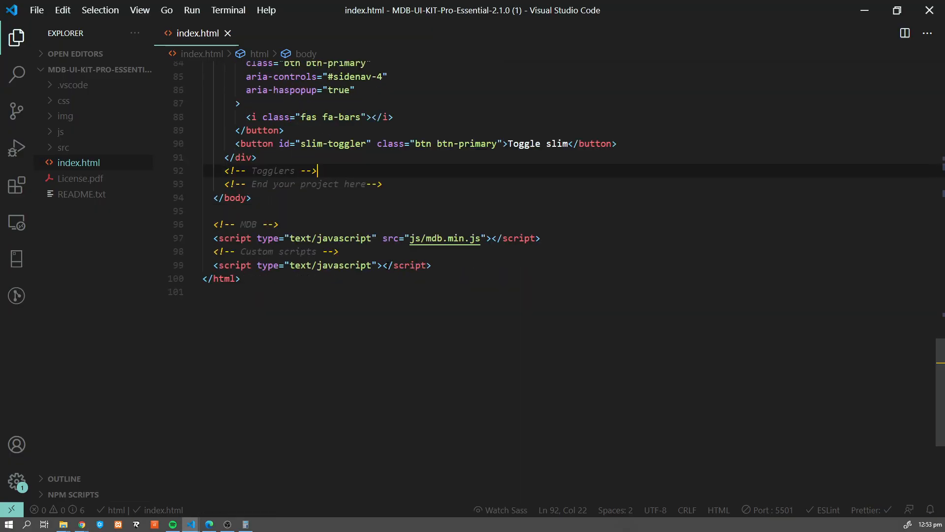
click(83, 524)
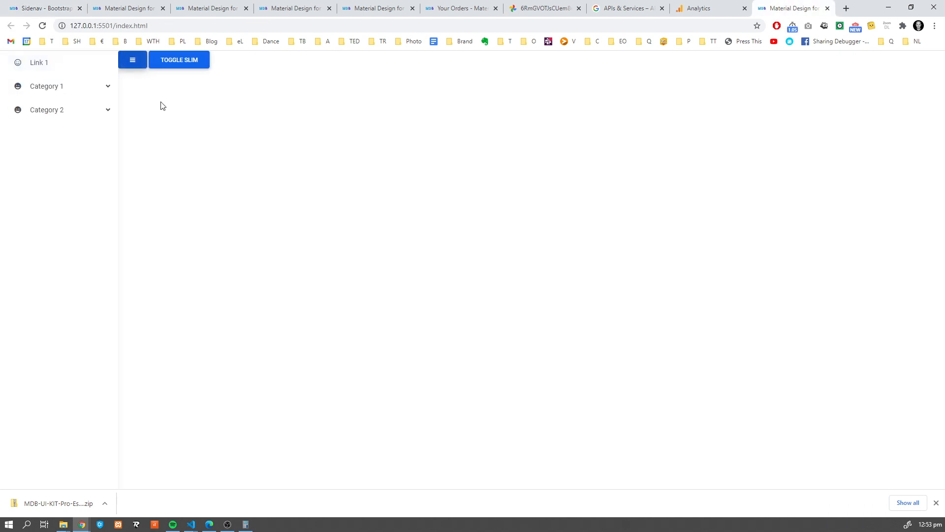
click(132, 60)
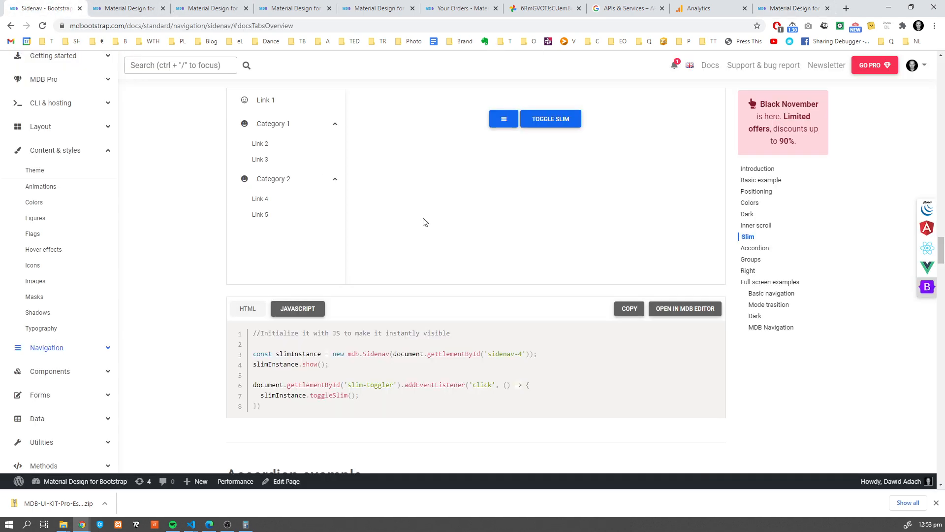
- Locate the getInstance update snippet under 'Via JavaScript' on the Sidenav API page
click(337, 113)
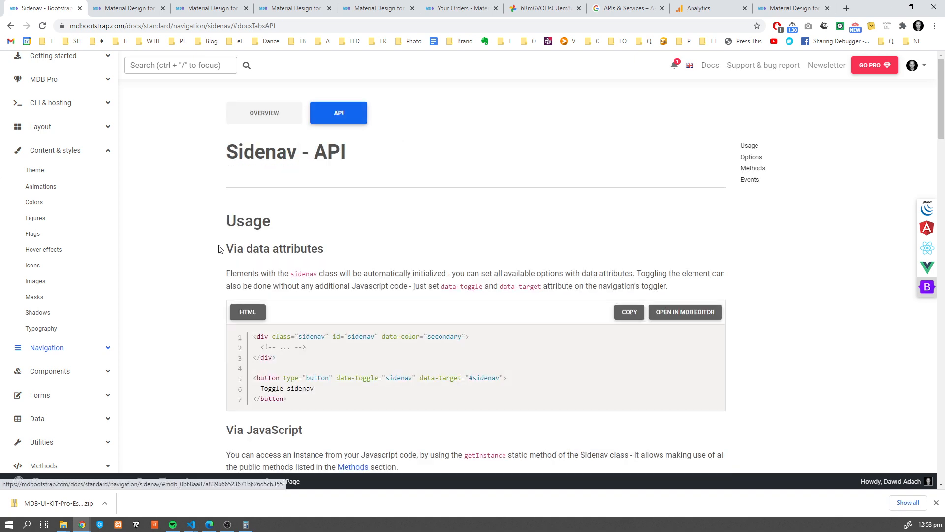
scroll(down, 3)
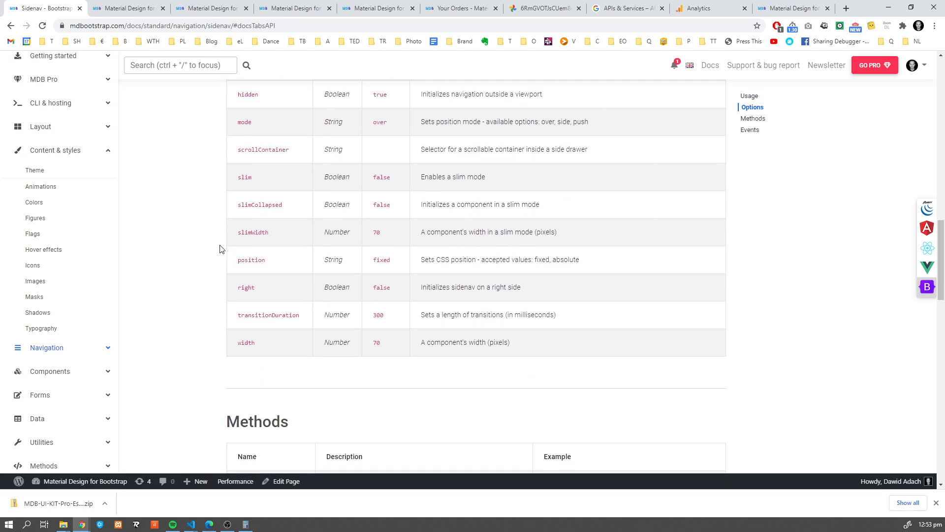
scroll(up, 3)
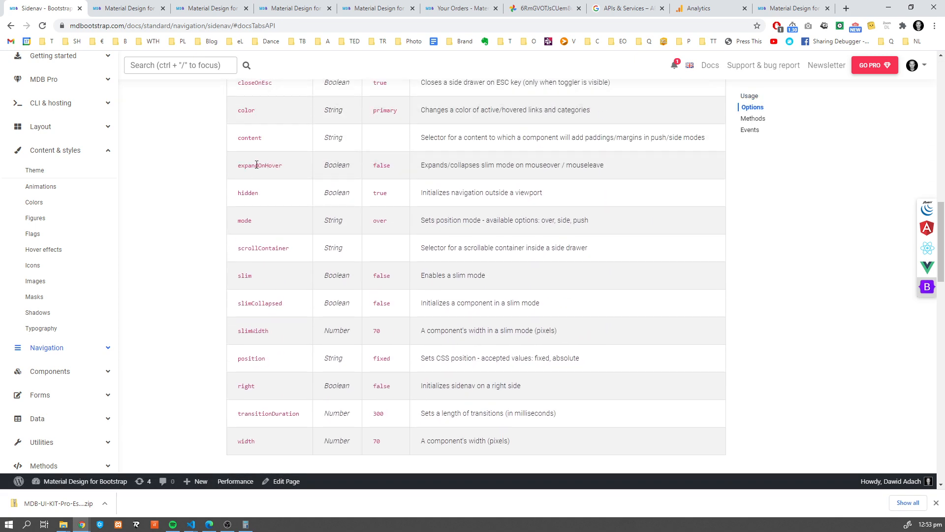
scroll(up, 3)
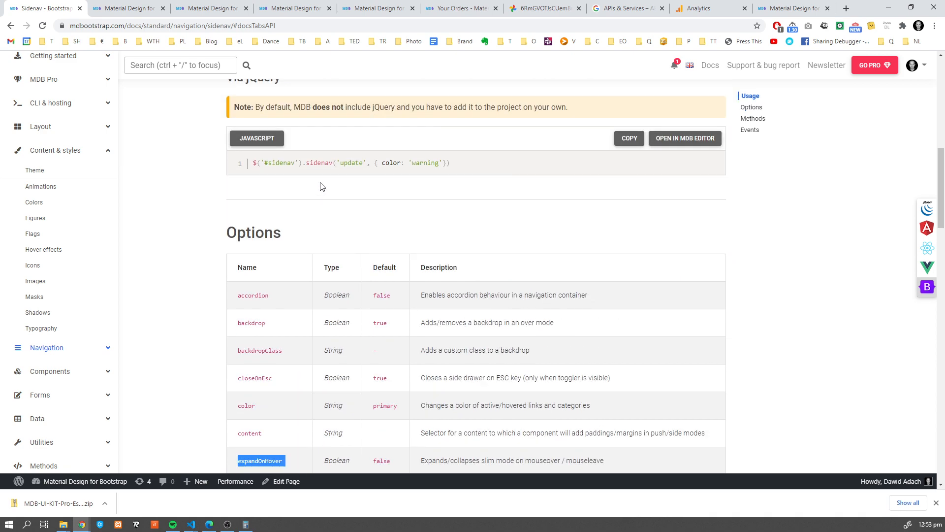
scroll(up, 3)
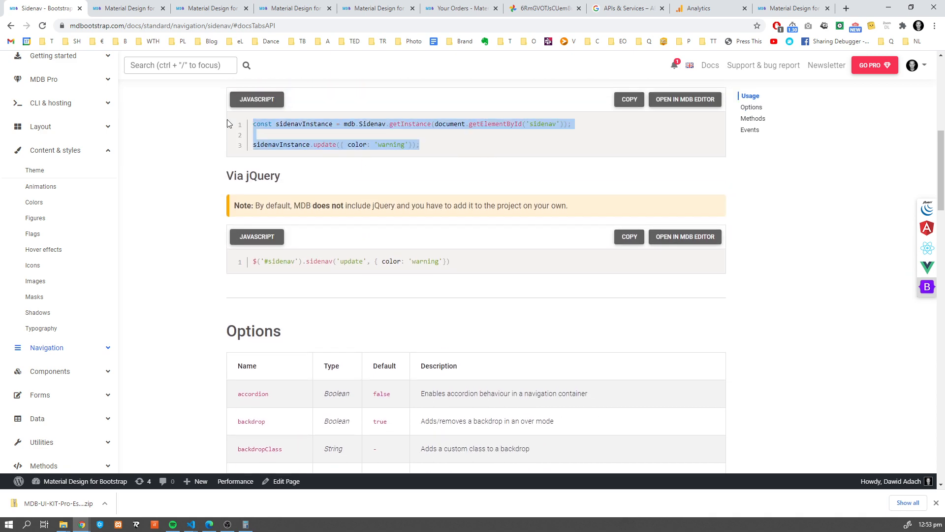
- Add the update call in index.html targeting slimInstance instead of sidenavInstance
click(189, 524)
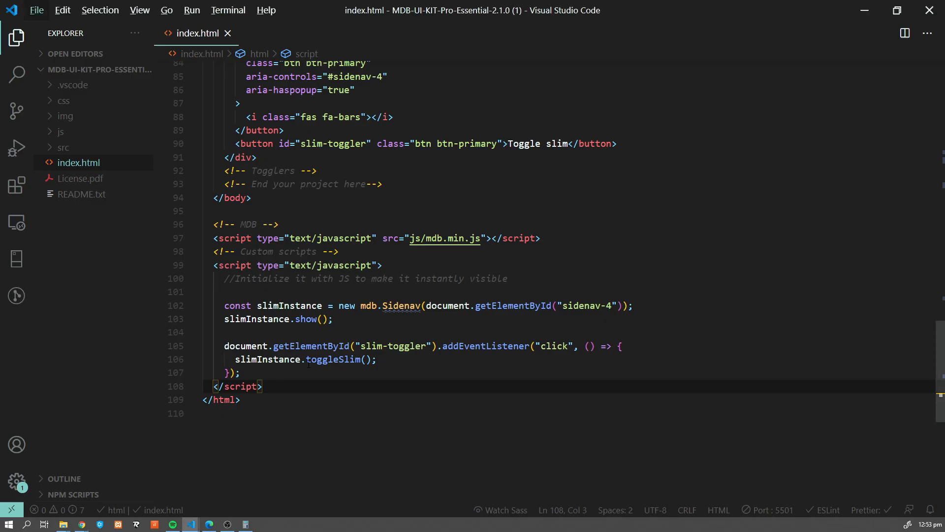
click(242, 372)
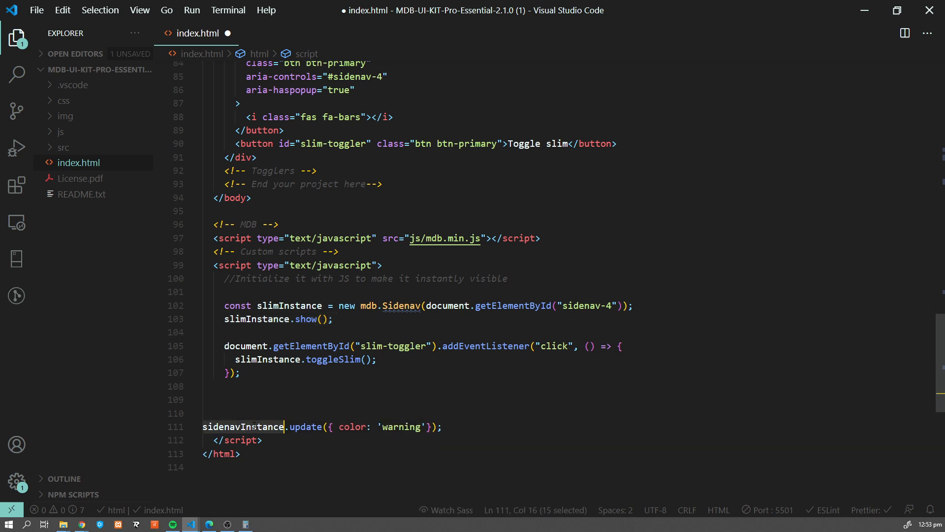
text(slimInstance)
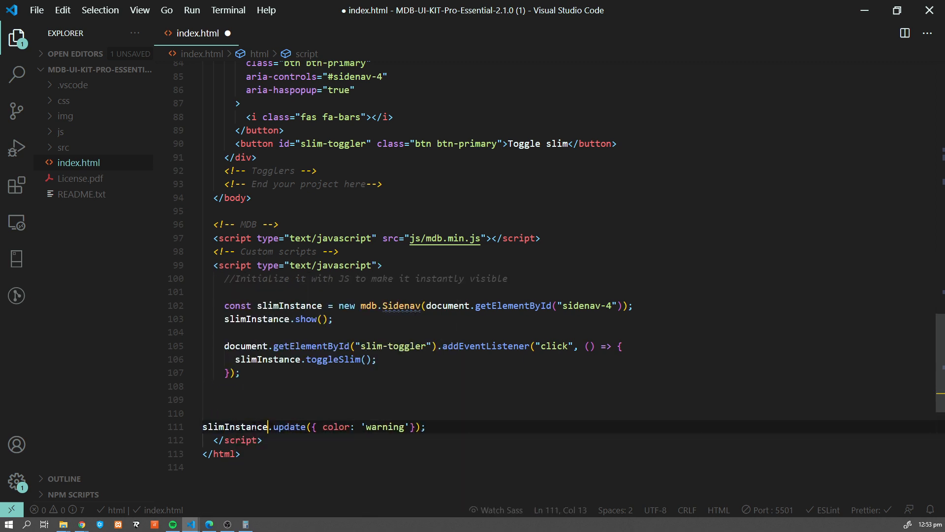
- Replace the color: 'warning' option with expandOnHover copied from the docs Options table
click(82, 523)
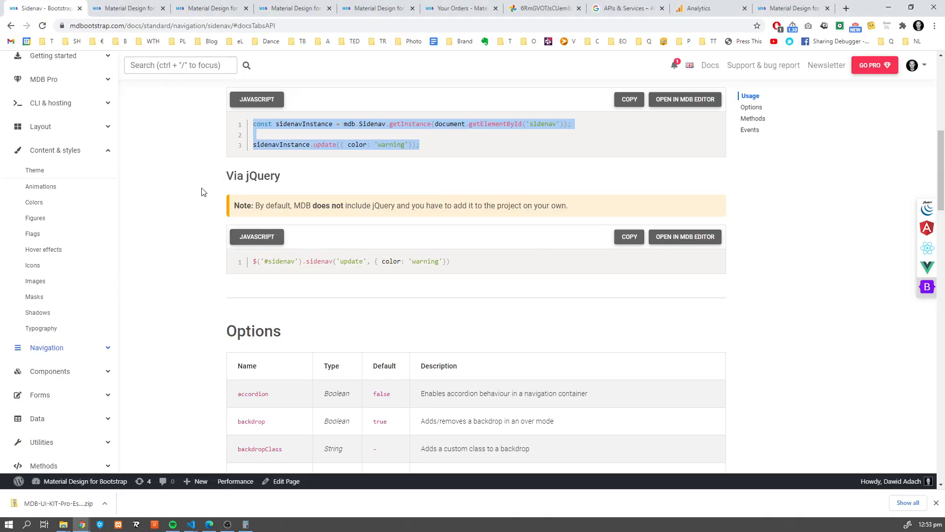
scroll(down, 3)
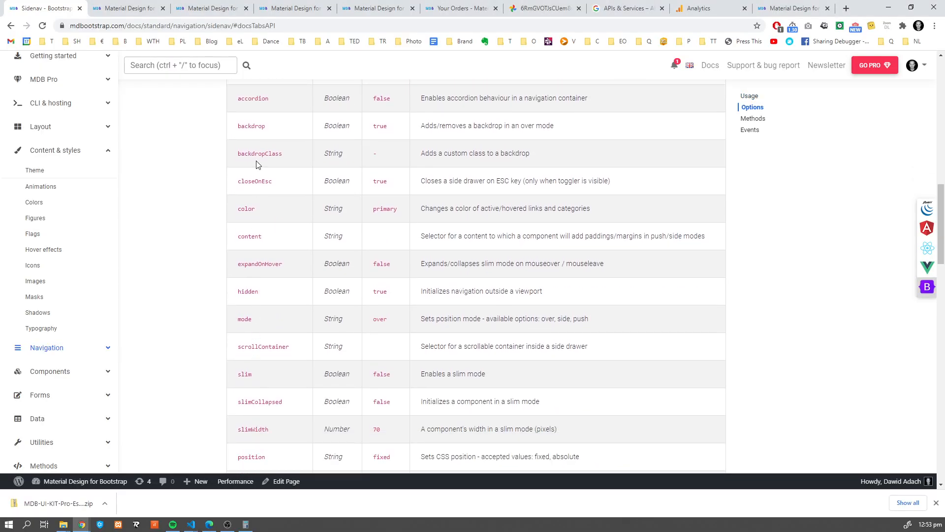
double_click(259, 264)
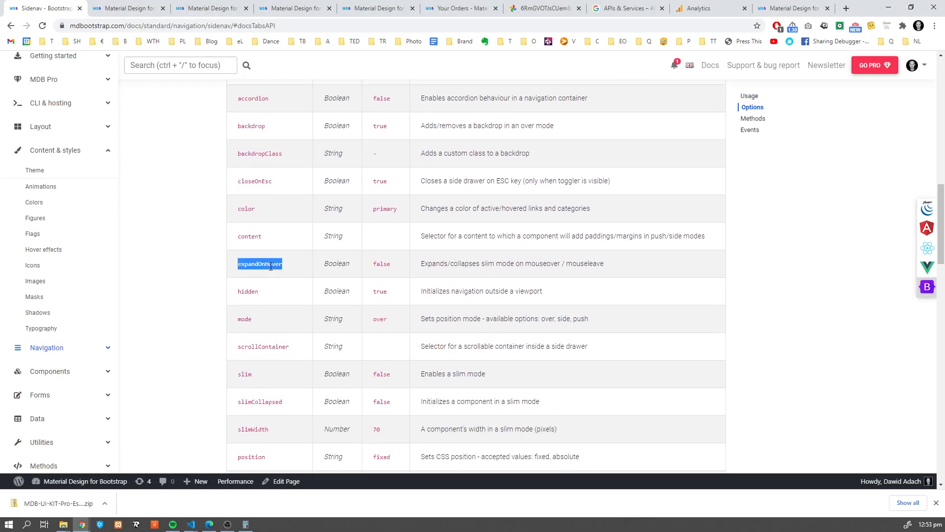
scroll(down, 3)
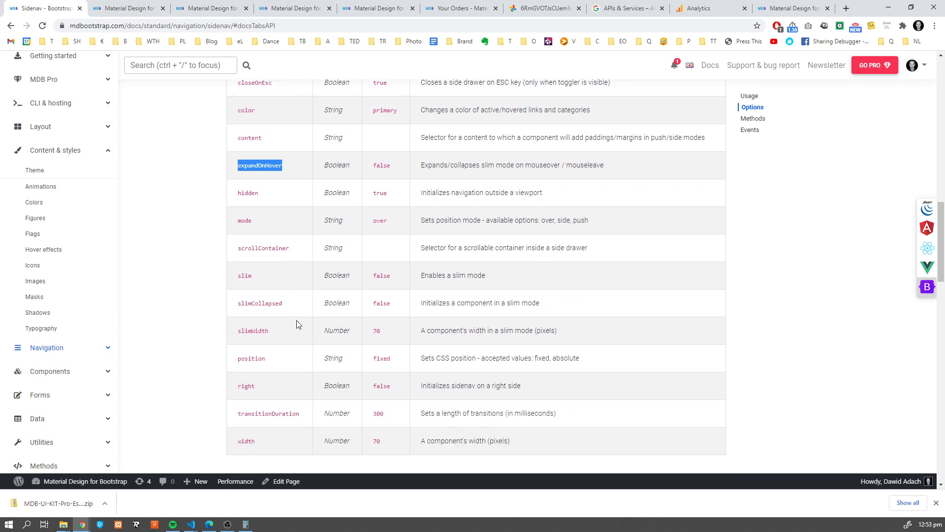
click(189, 524)
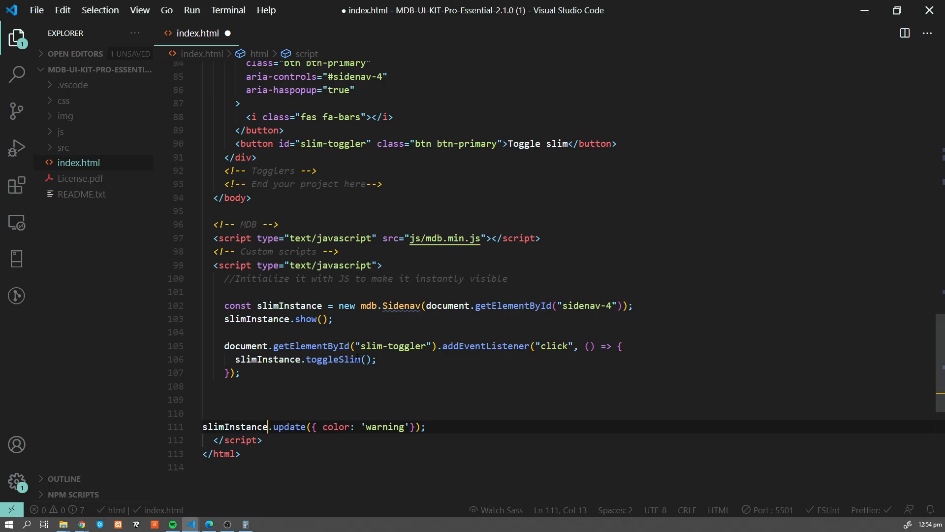
text(expandOnHover)
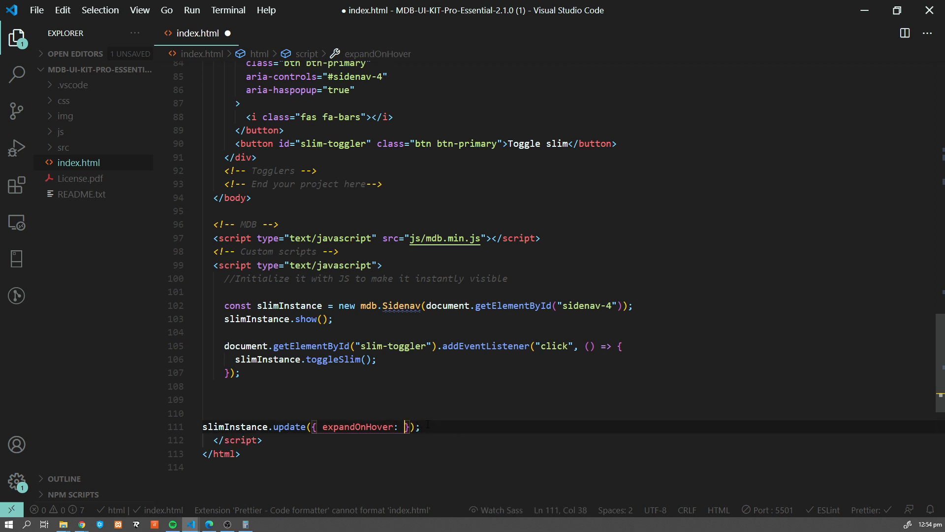
- Scroll the Sidenav API page past Options to the Methods table showing toggle, toggleSlim and update
click(81, 523)
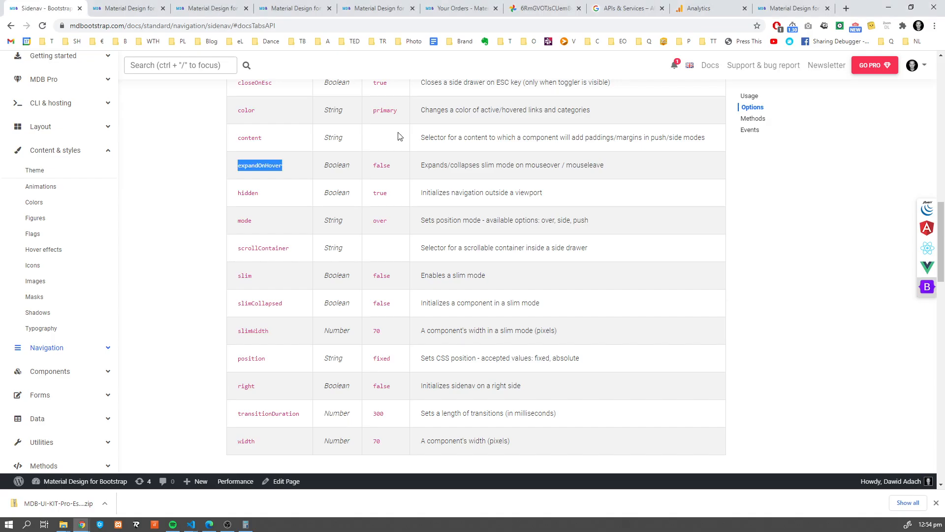
click(790, 8)
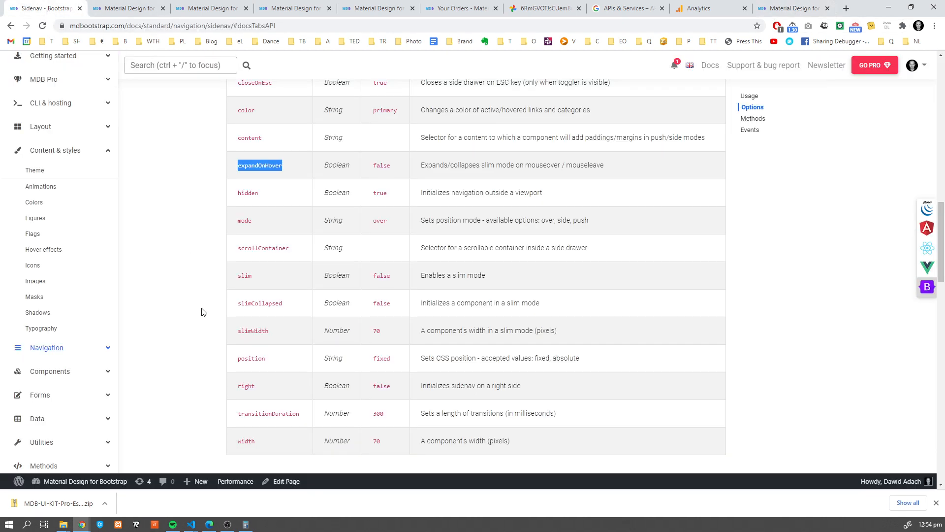
scroll(up, 3)
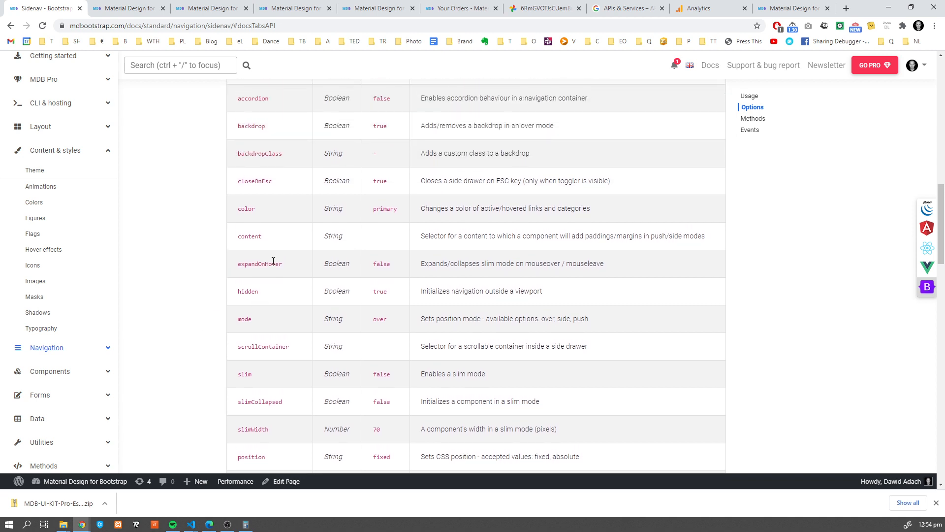
scroll(down, 3)
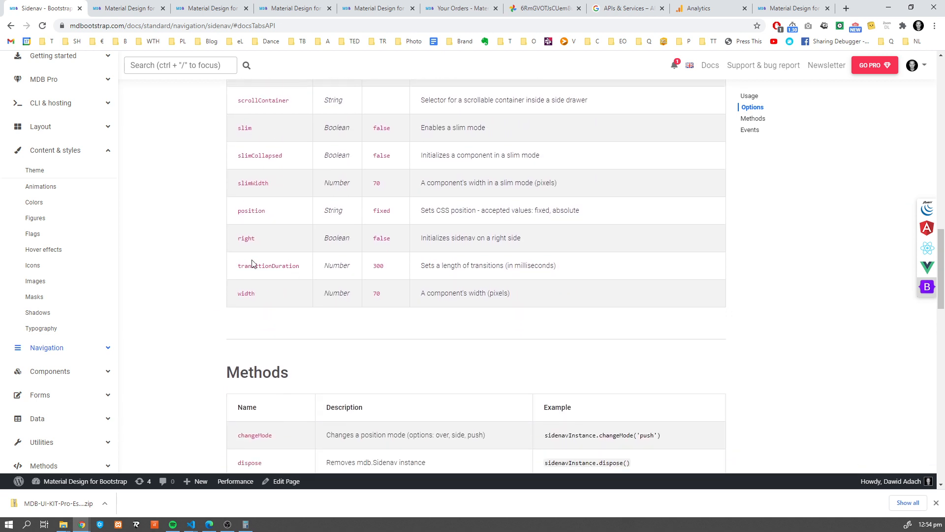
mouse_move(252, 192)
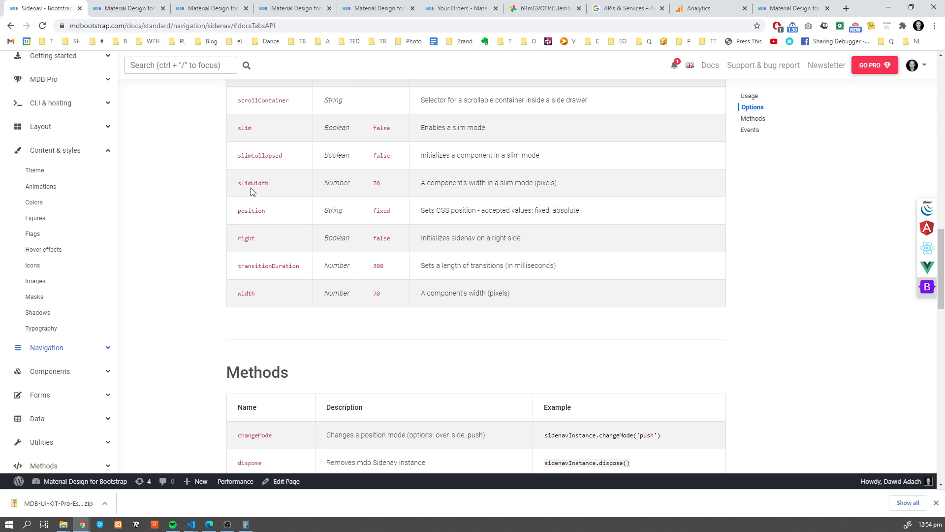
scroll(down, 3)
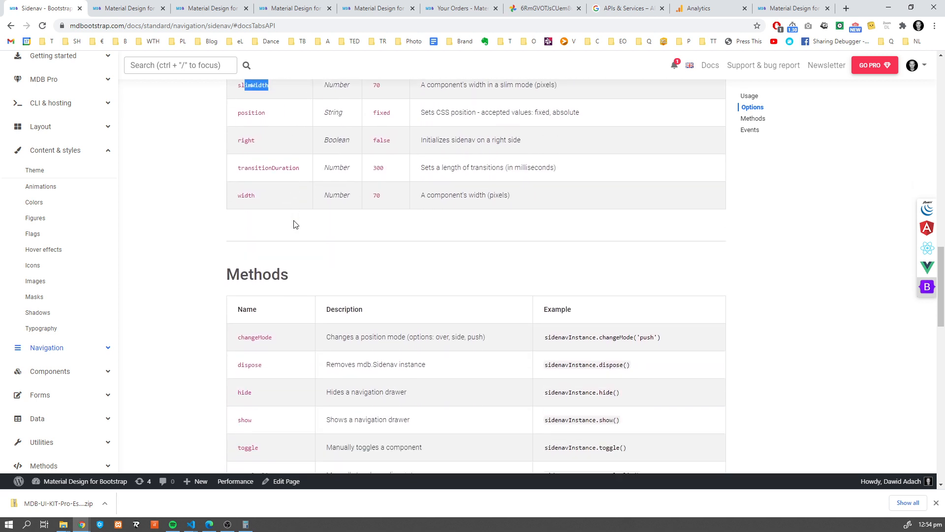
scroll(down, 3)
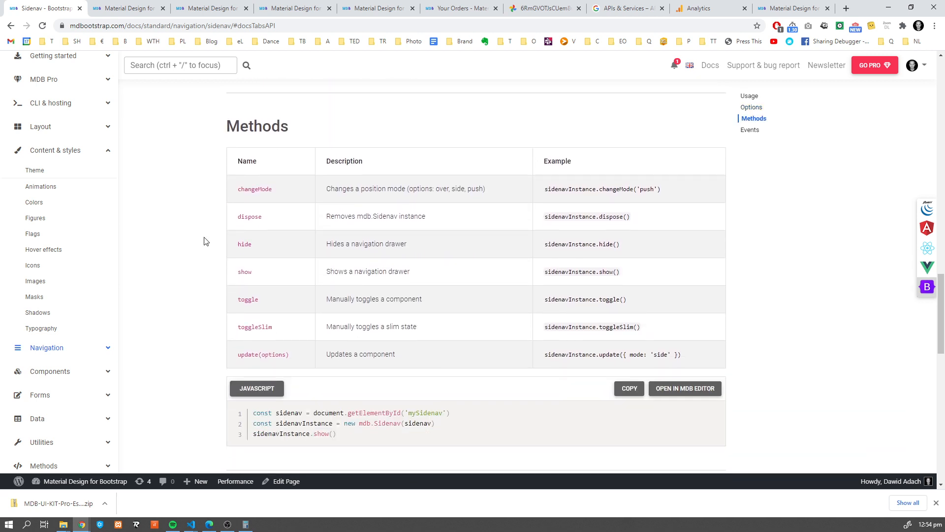
mouse_move(343, 295)
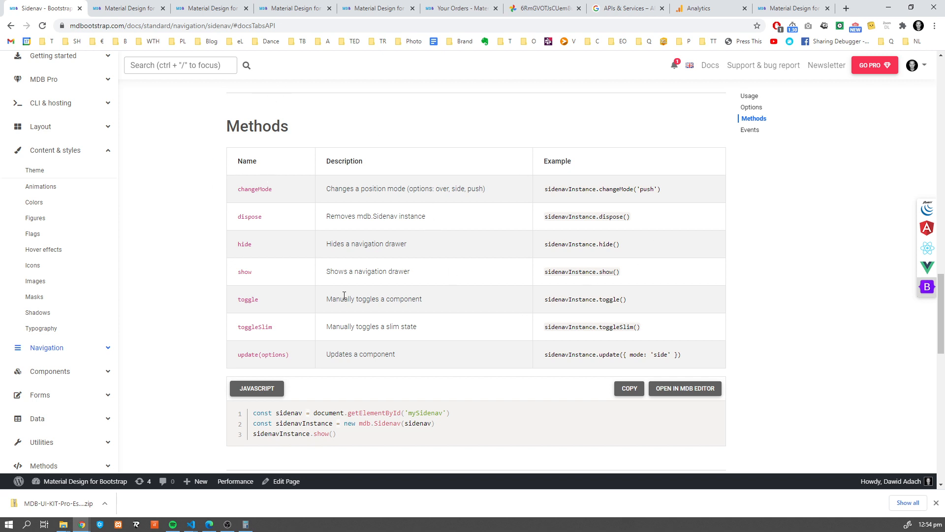
mouse_move(288, 353)
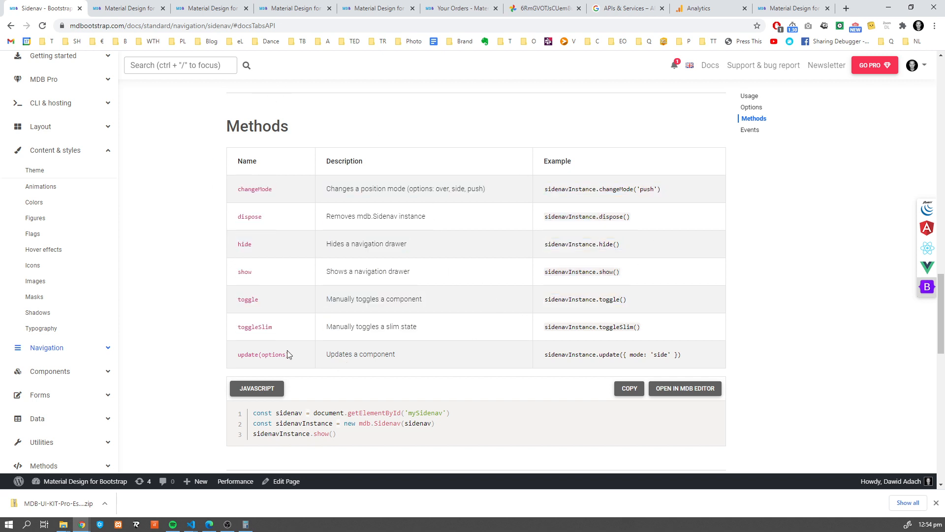
mouse_move(328, 196)
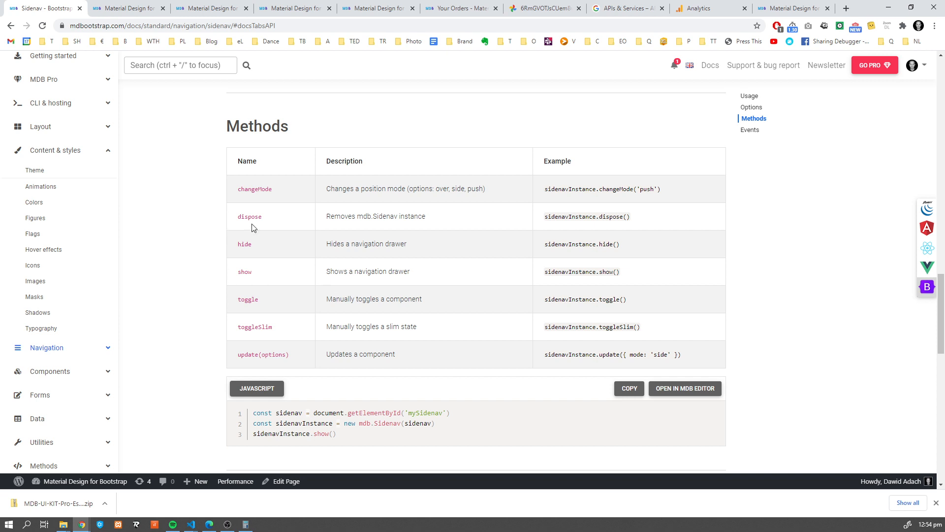
mouse_move(753, 82)
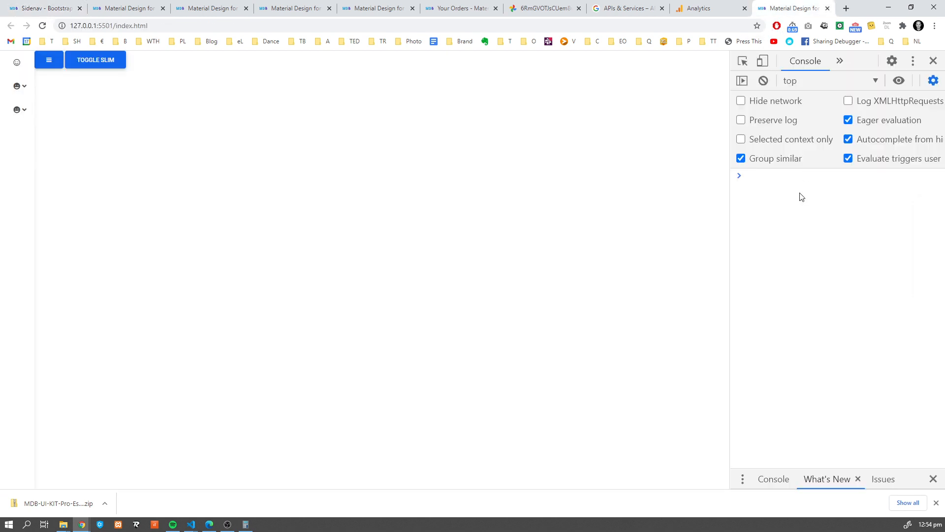
- Run slimInstance.toggle() in the DevTools console to toggle the local sidenav
text(slimInstance)
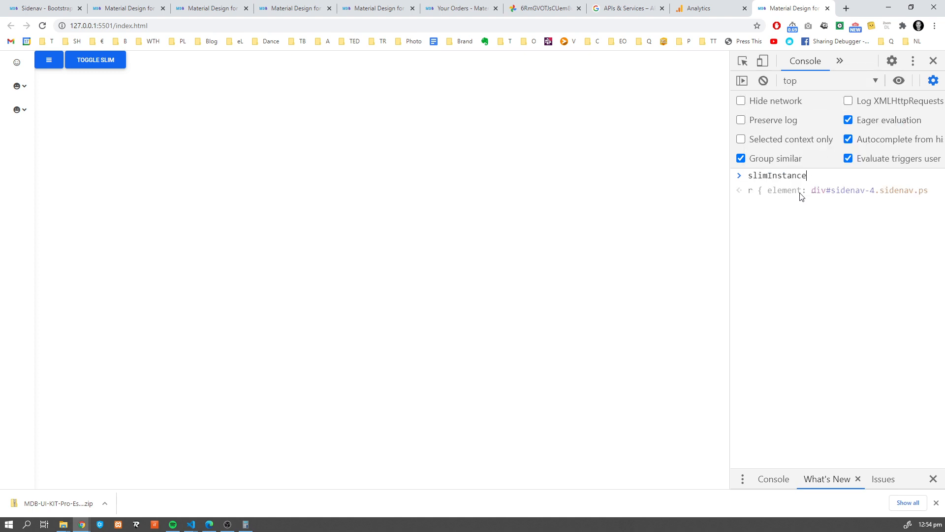
text(.toggle())
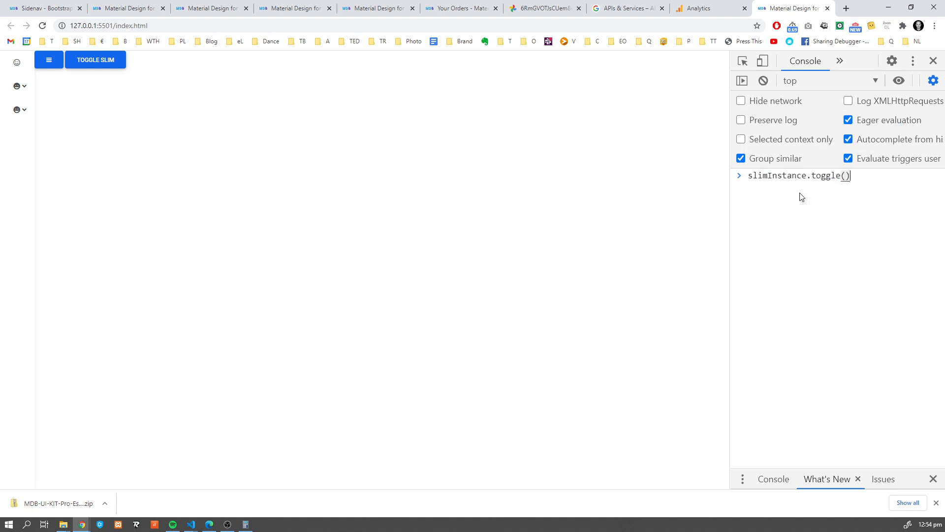
key(Enter)
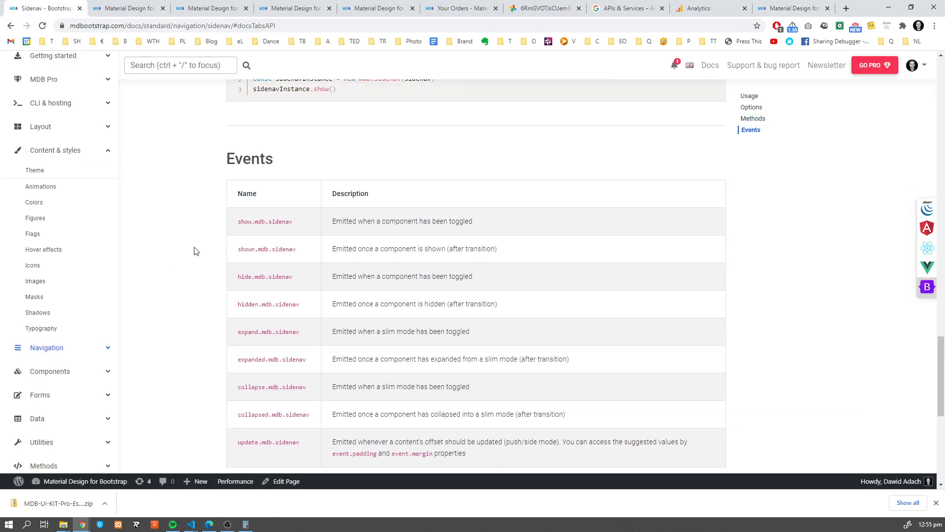
- Scroll the Events section to the update.mdb.sidenav addEventListener snippet logging margin and padding
scroll(down, 3)
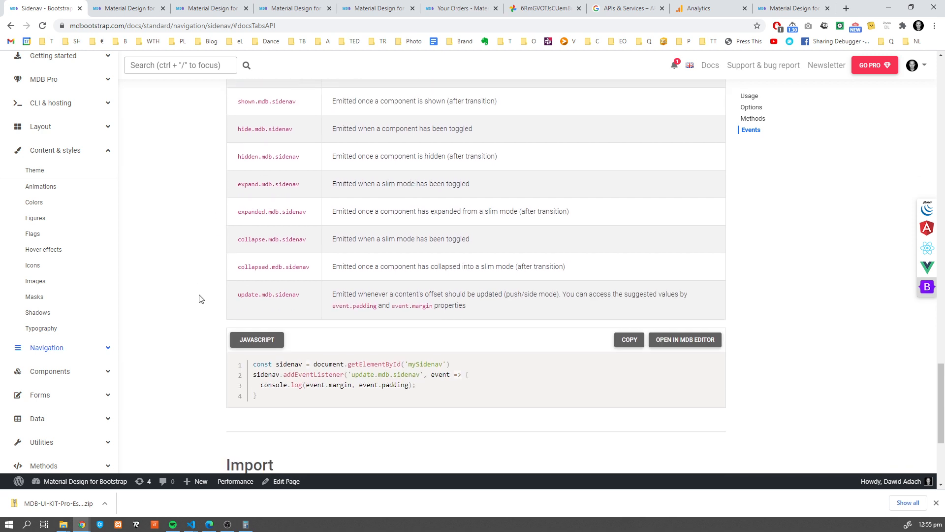
scroll(up, 3)
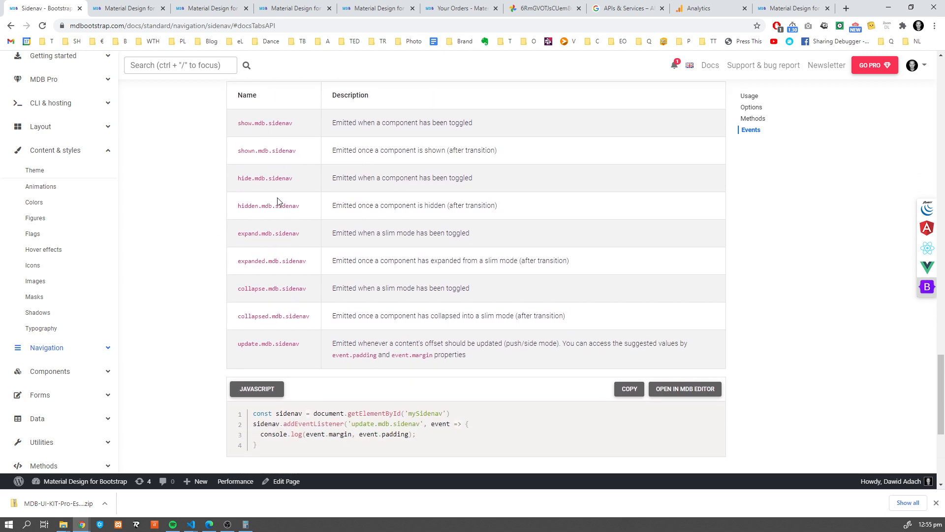
scroll(up, 3)
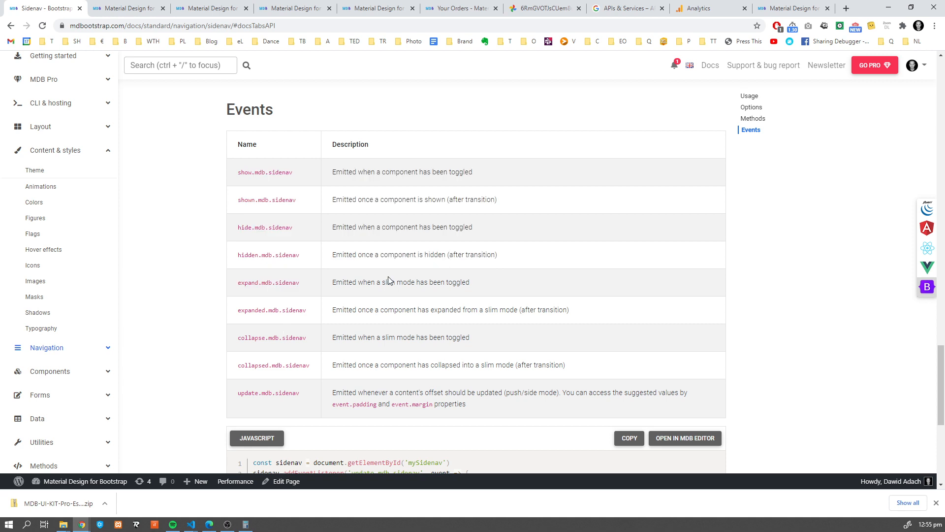
mouse_move(261, 237)
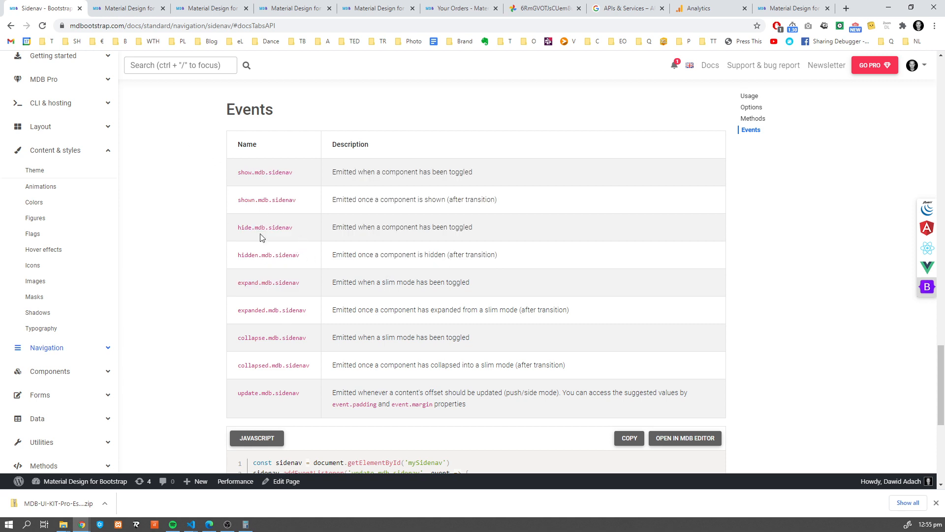
mouse_move(262, 237)
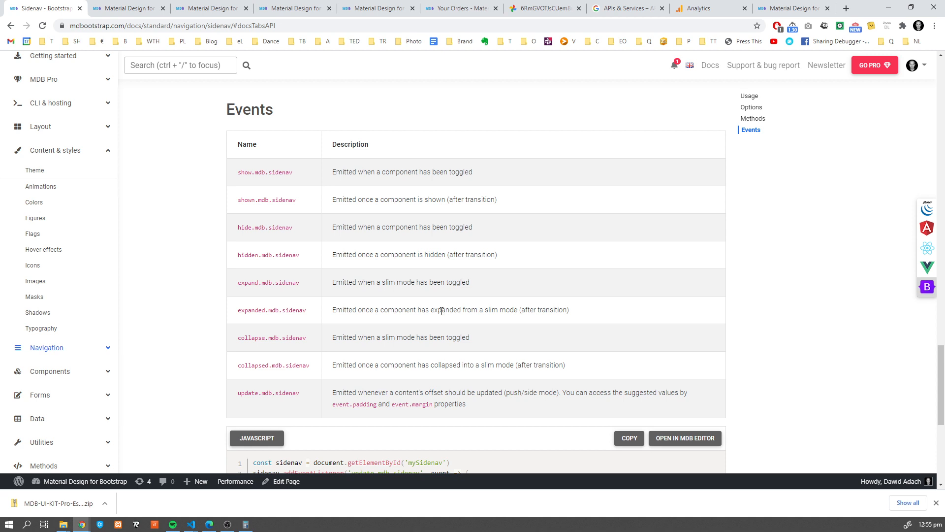
scroll(down, 3)
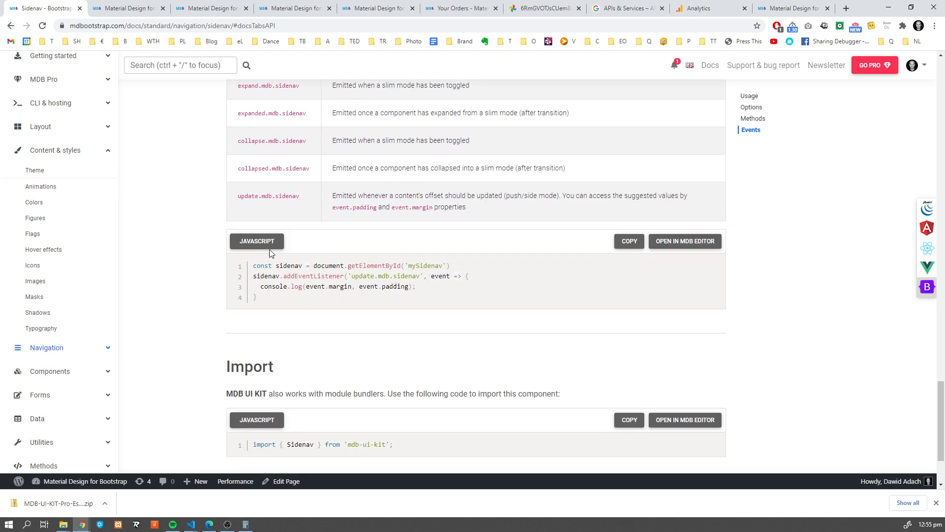
mouse_move(281, 299)
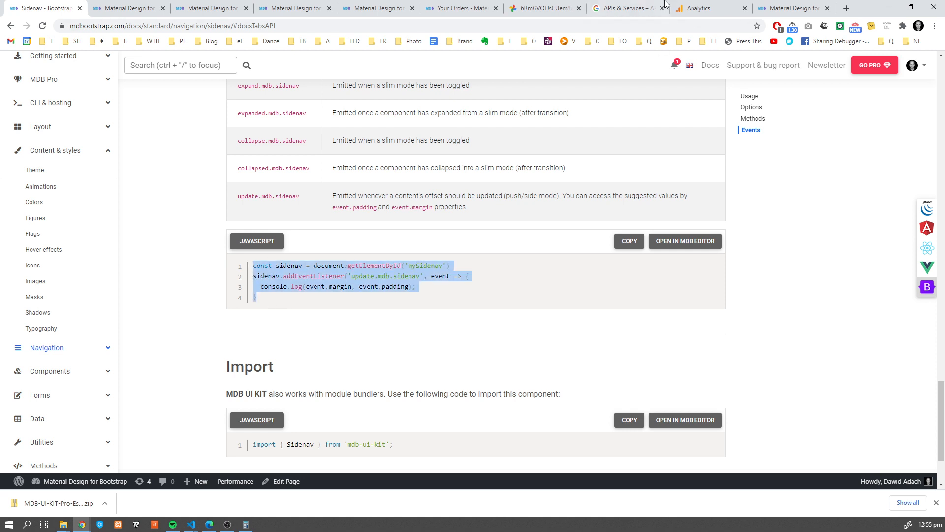
- Add the update.mdb.sidenav listener below the update call, chained onto getElementById('sidenav-4')
click(189, 524)
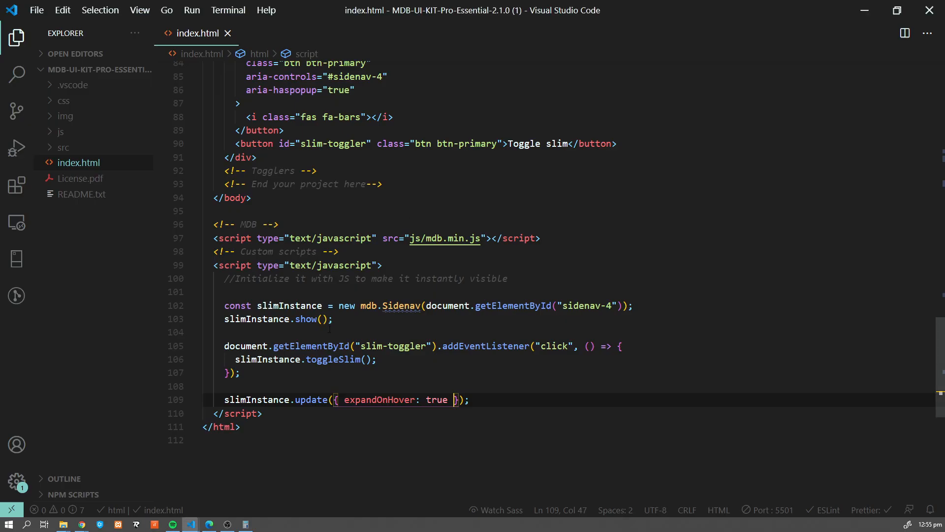
key(Enter)
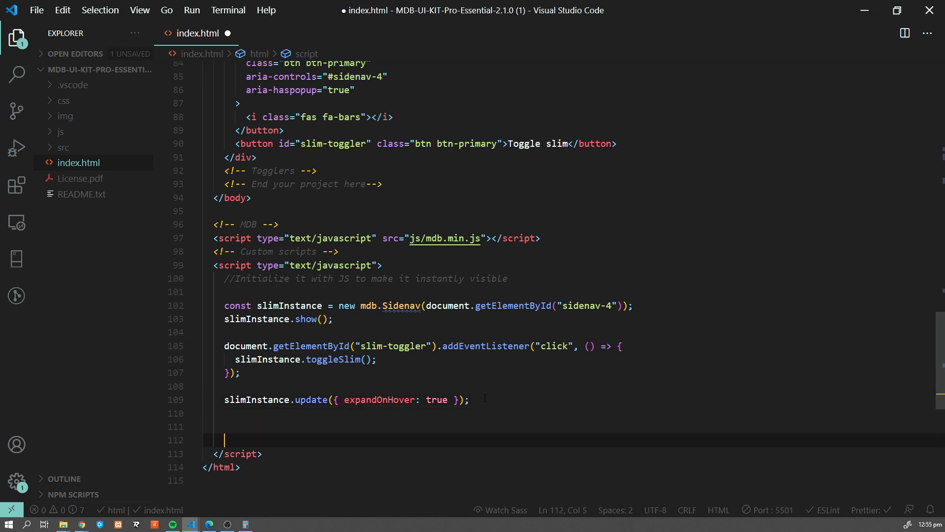
text(const sidenav = document.getElementById('mySidenav'))
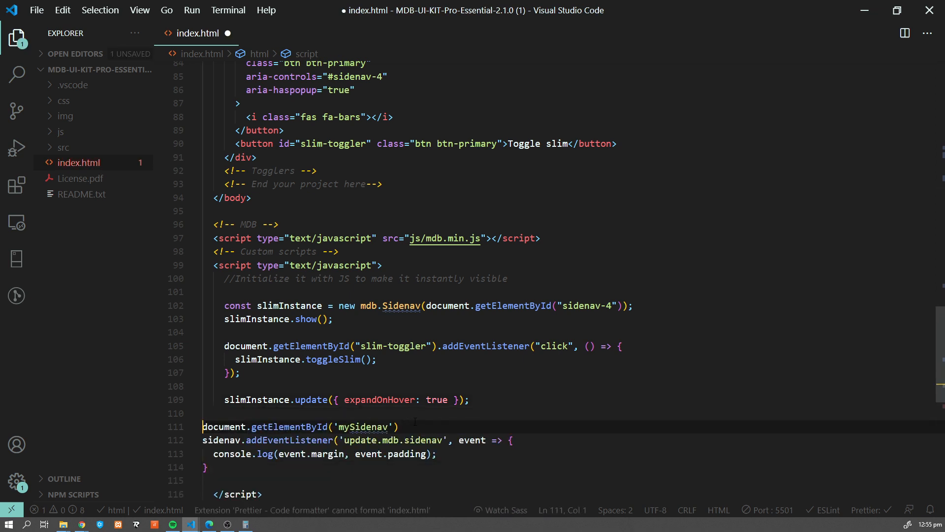
key(Delete)
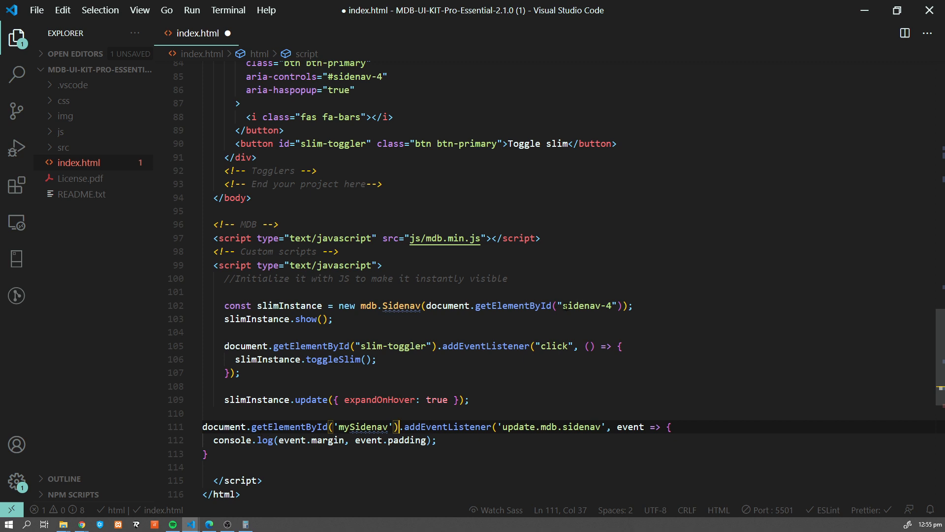
double_click(361, 426)
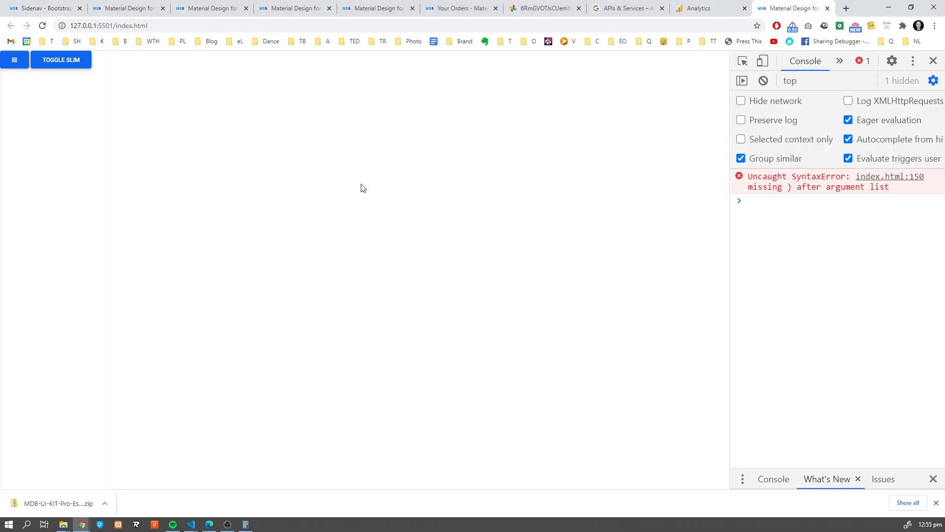
- Fix the listener's syntax error by adding the missing ');' and save
click(190, 523)
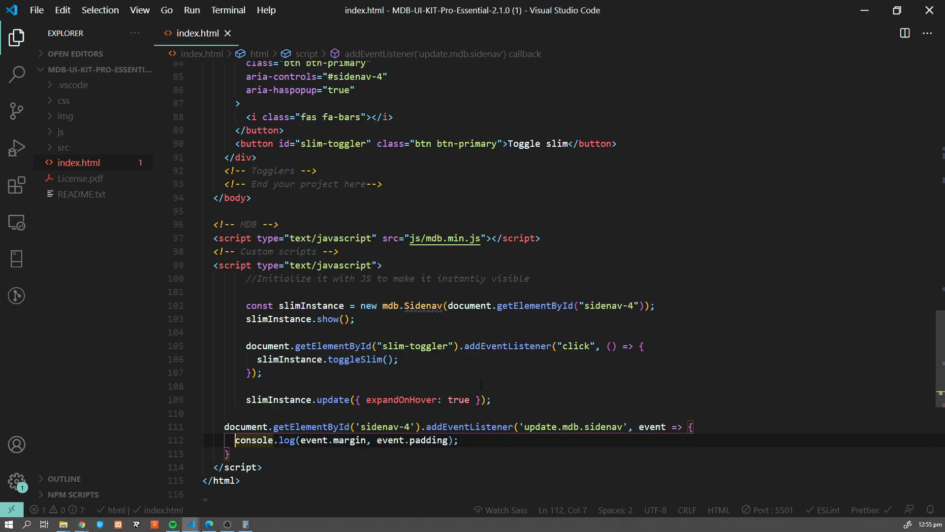
scroll(up, 3)
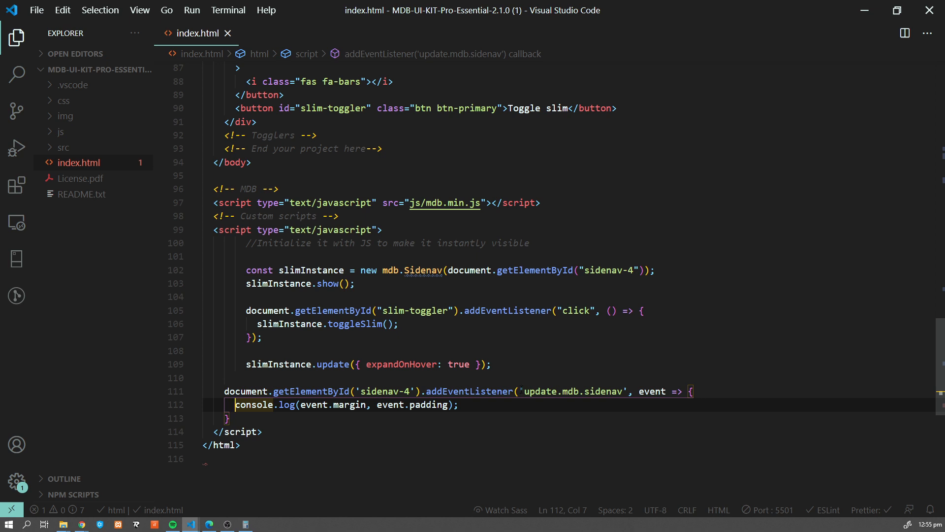
click(227, 417)
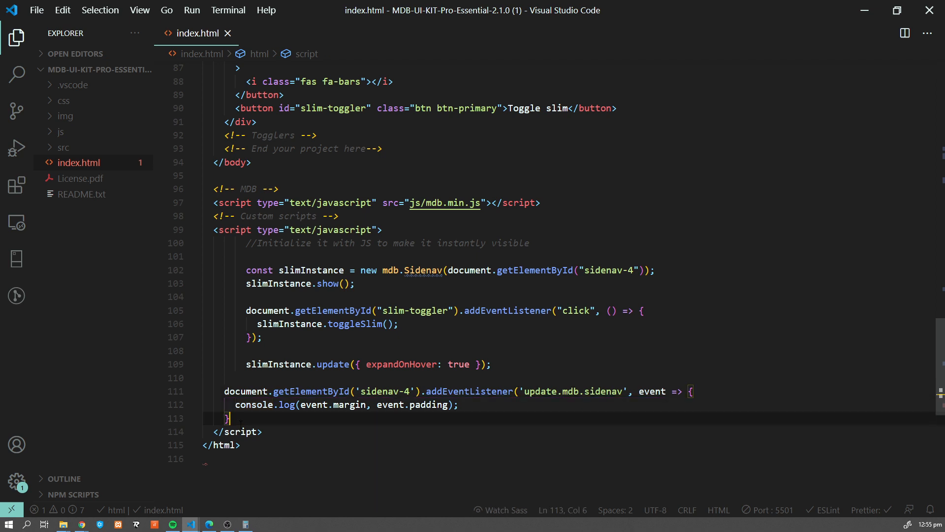
text();)
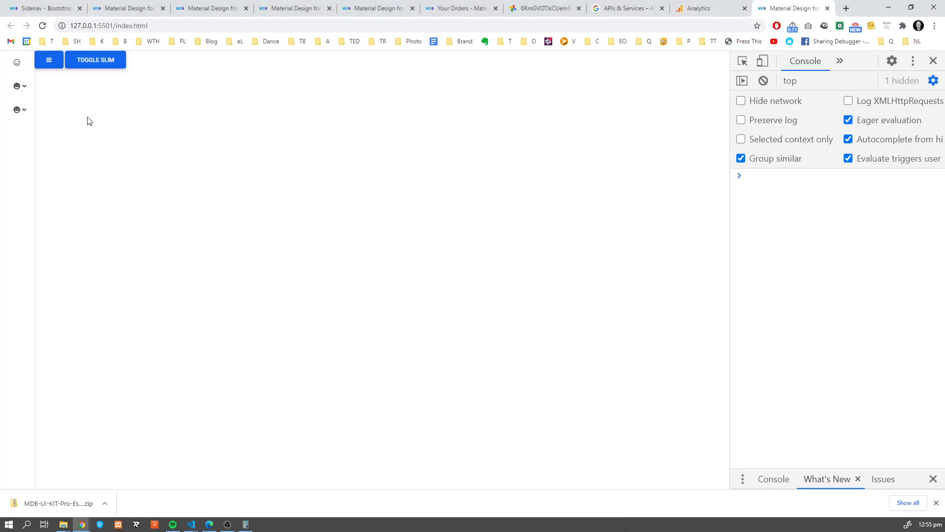
- Toggle slim mode so the console logs marginRight and paddingLeft from update.mdb.sidenav
click(95, 61)
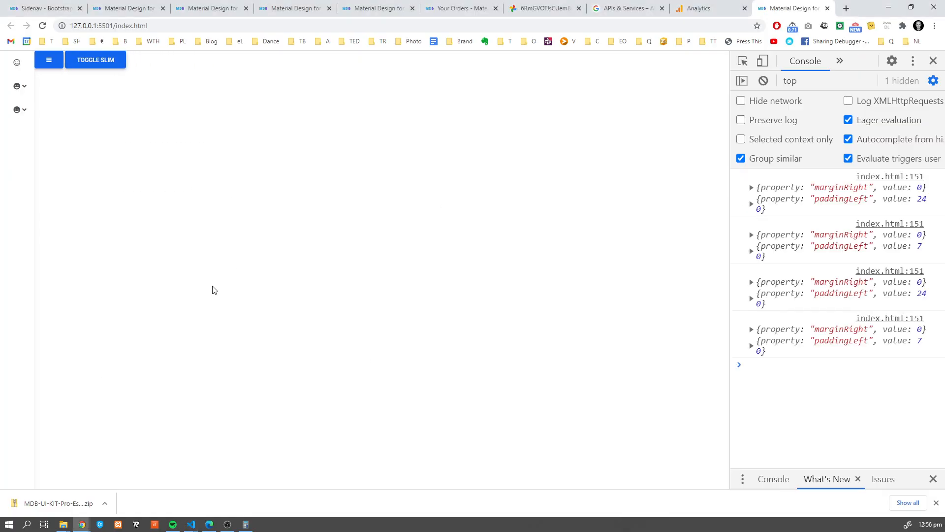
mouse_move(207, 278)
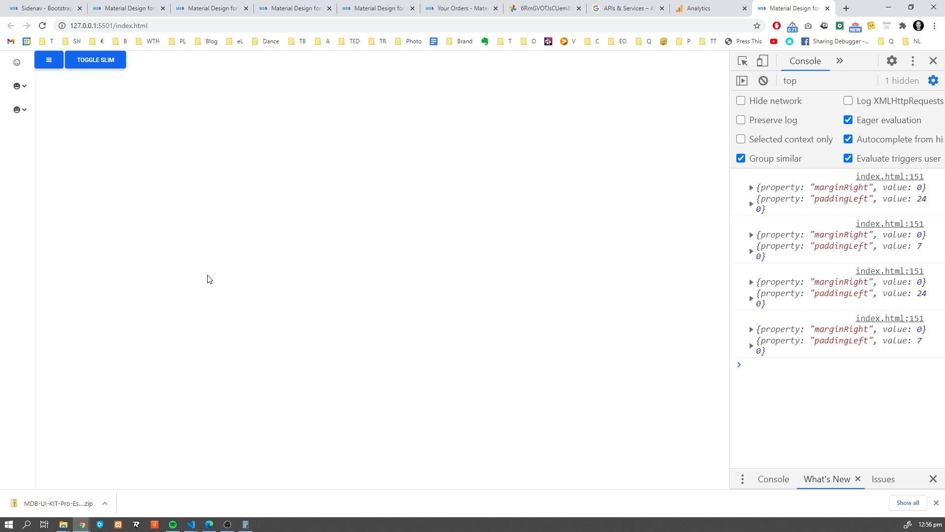
mouse_move(270, 295)
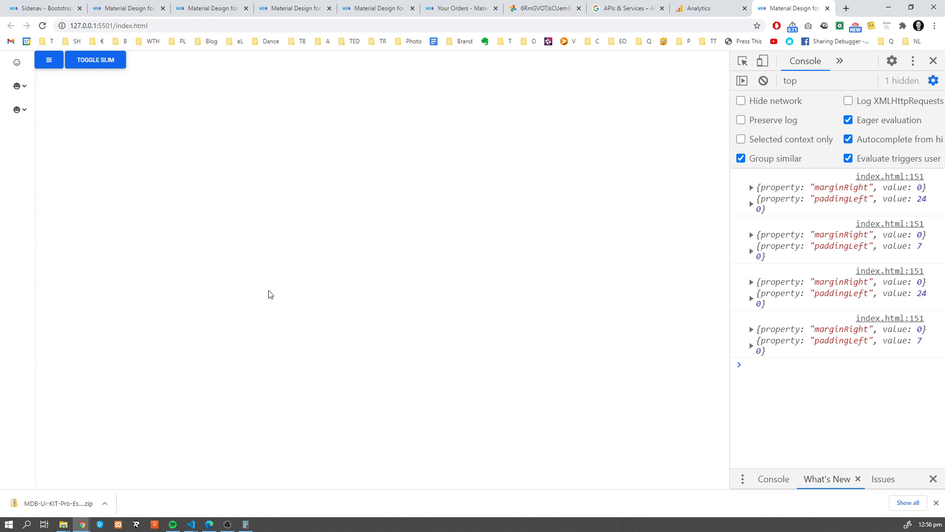
mouse_move(262, 237)
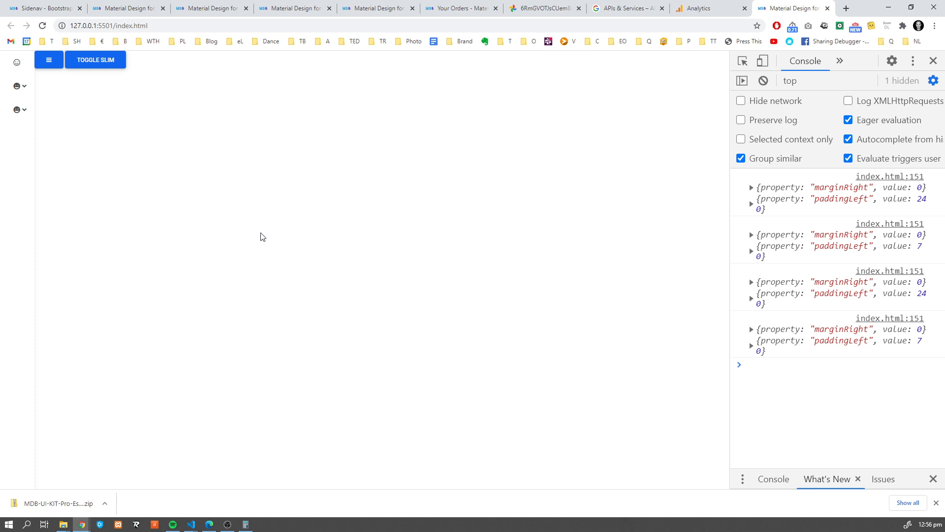
click(48, 60)
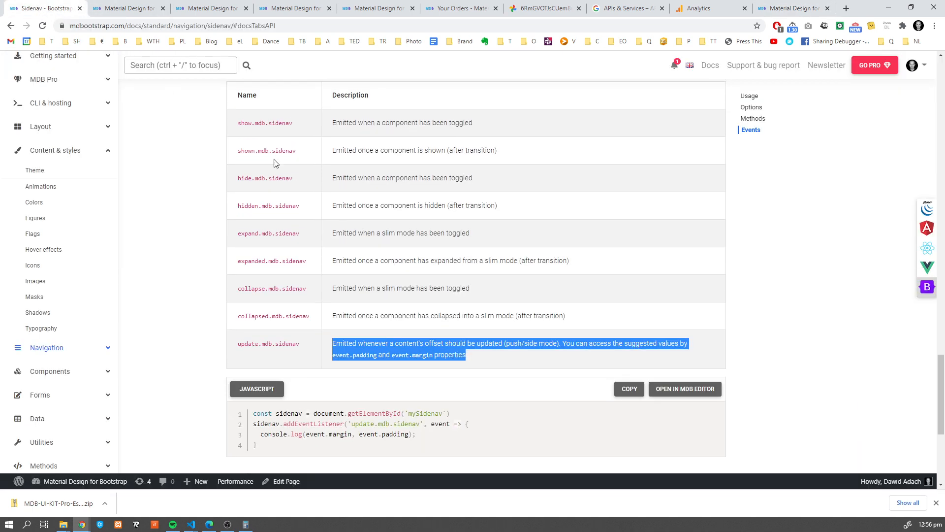
- Clear the highlighted event text and switch from the API tab to the Sidenav overview
click(262, 177)
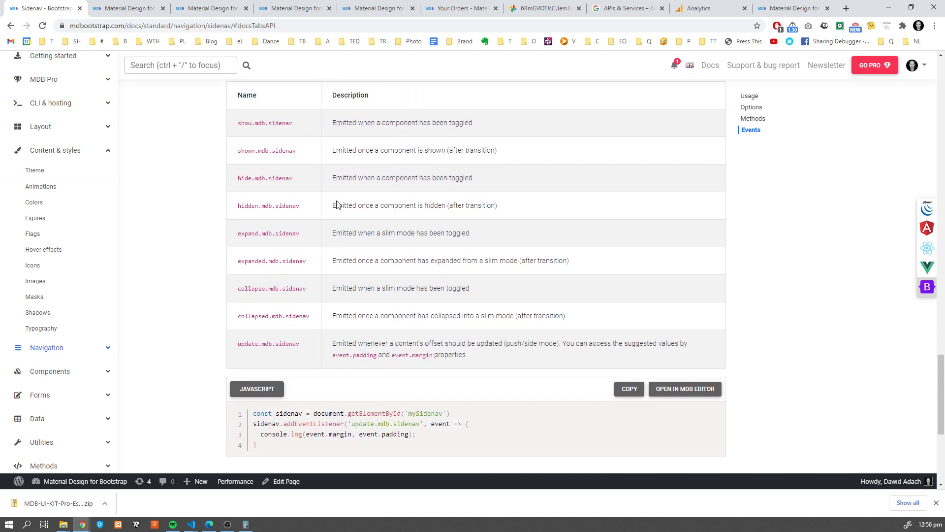
scroll(up, 3)
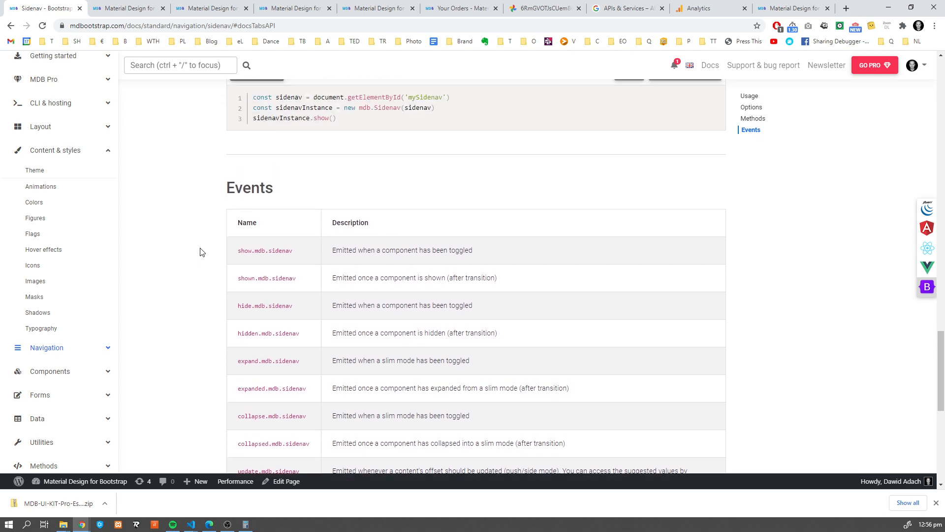
scroll(up, 3)
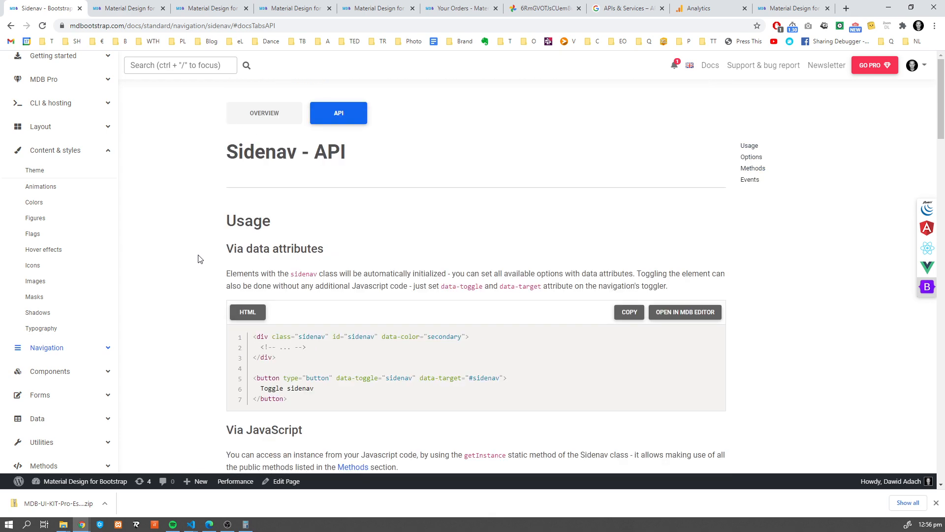
click(264, 112)
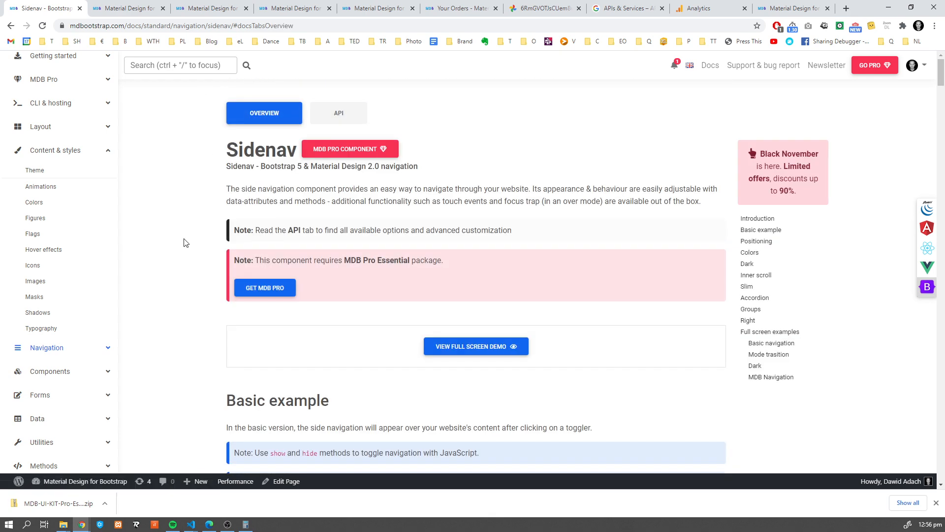
- Scroll the overview down to the Positioning example in side mode with its code
scroll(down, 3)
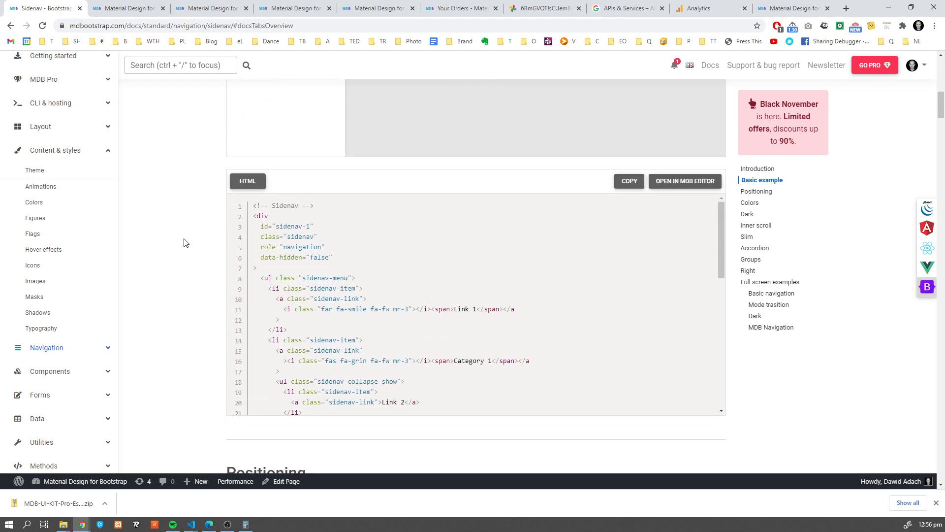
scroll(down, 3)
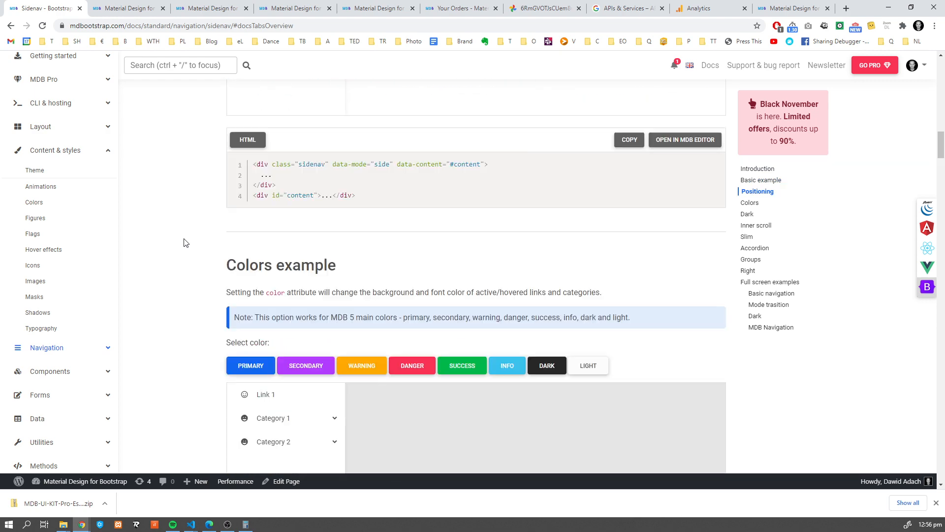
scroll(down, 3)
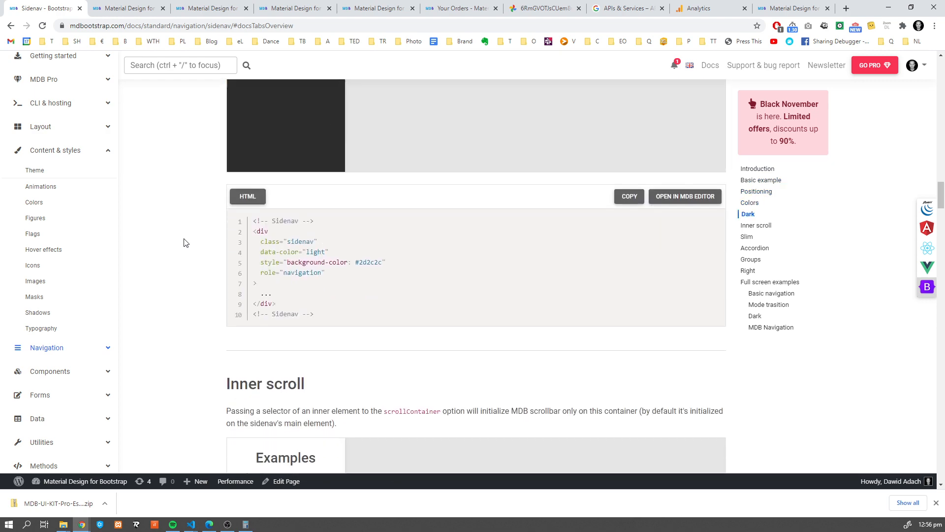
scroll(down, 3)
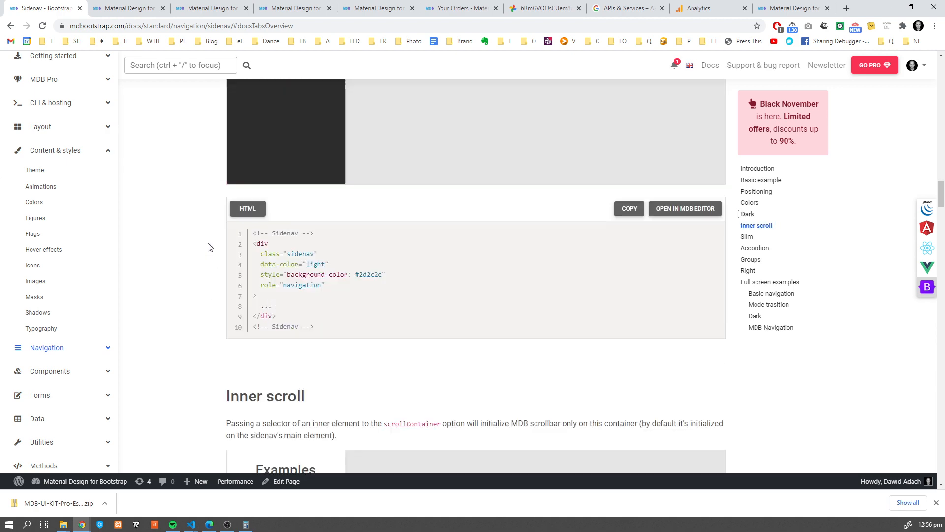
scroll(up, 3)
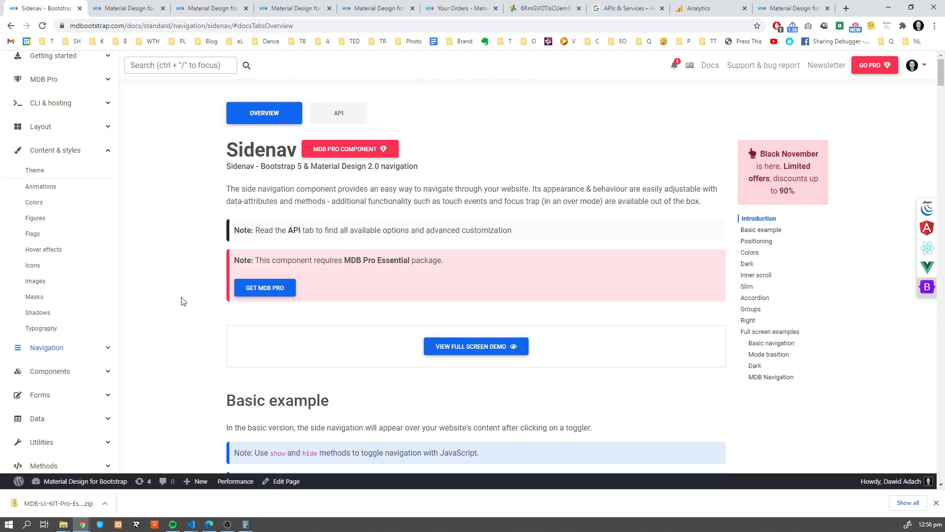
mouse_move(189, 212)
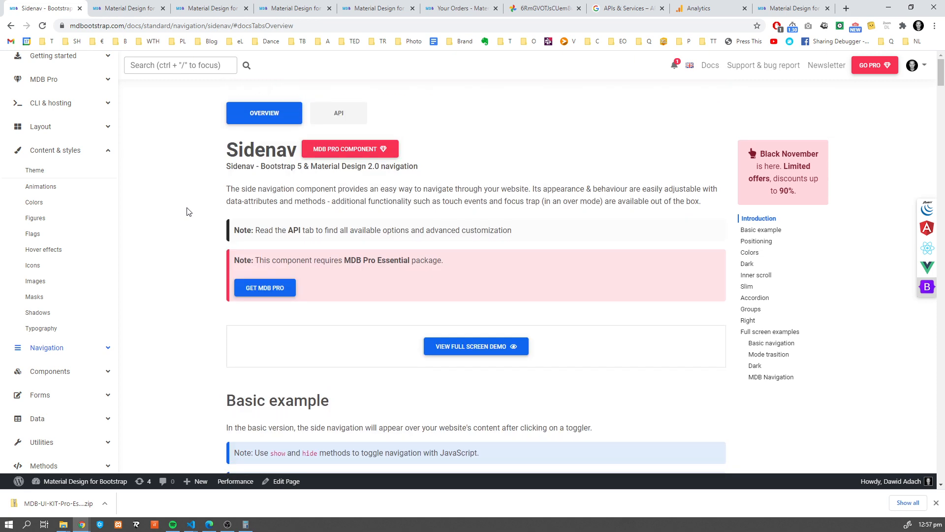
scroll(down, 3)
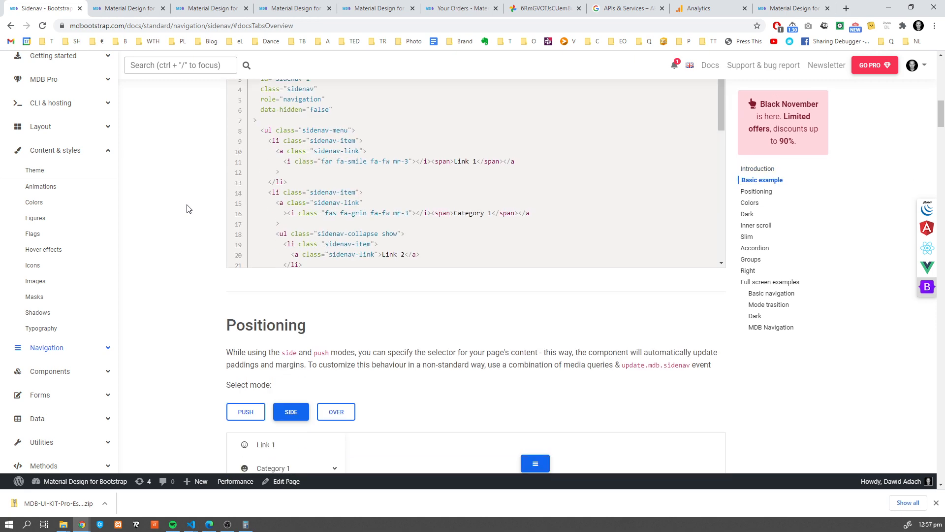
scroll(down, 3)
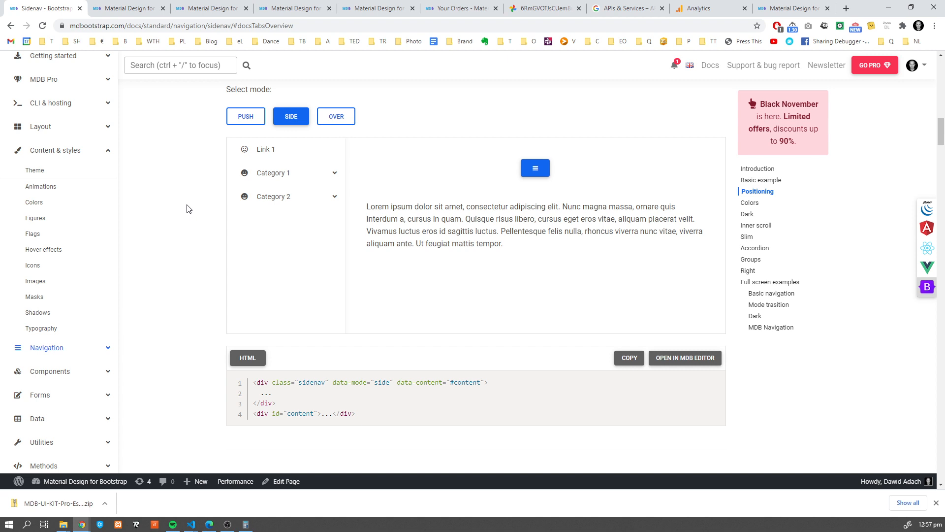